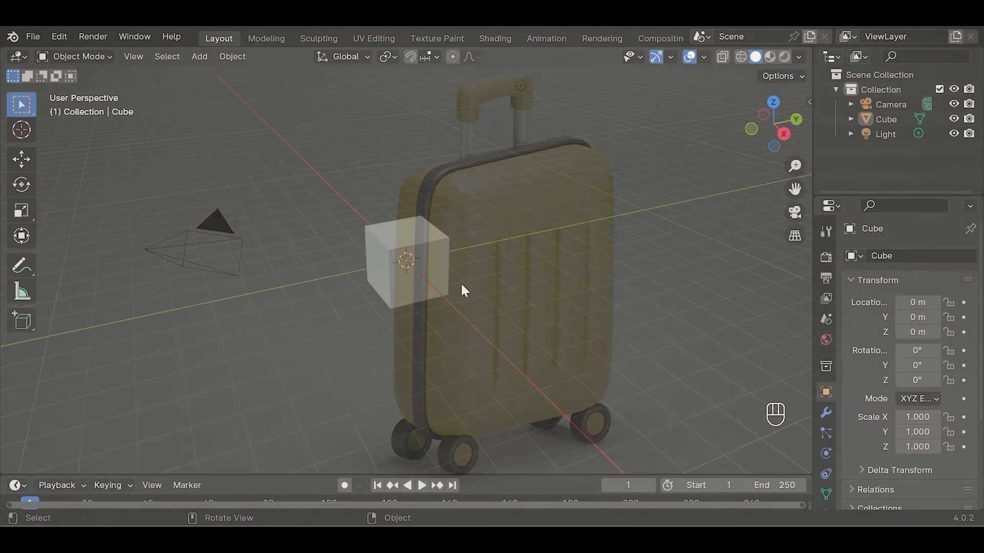
# Hide the Camera and Light so only the default cube stays visible
pyautogui.click(885, 133)
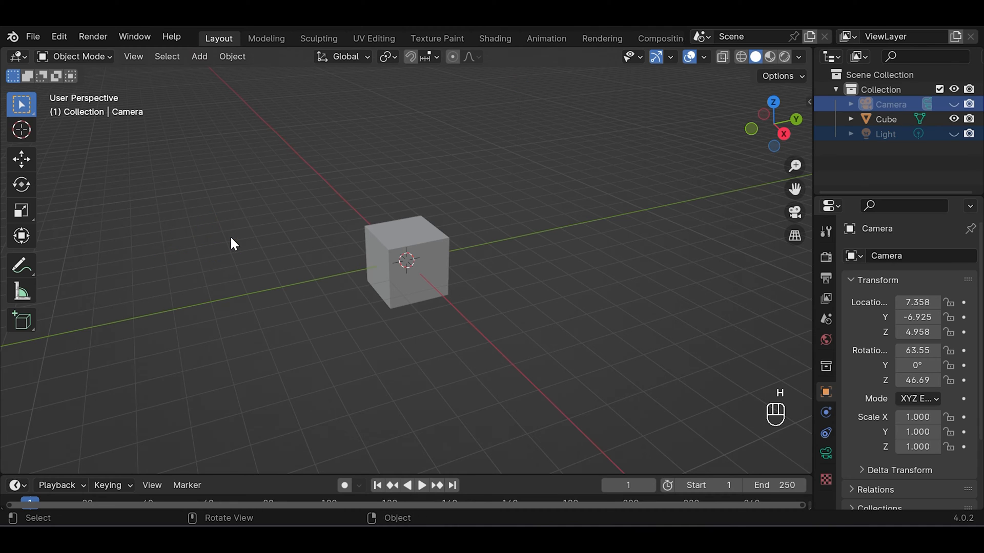
pyautogui.moveTo(473, 280)
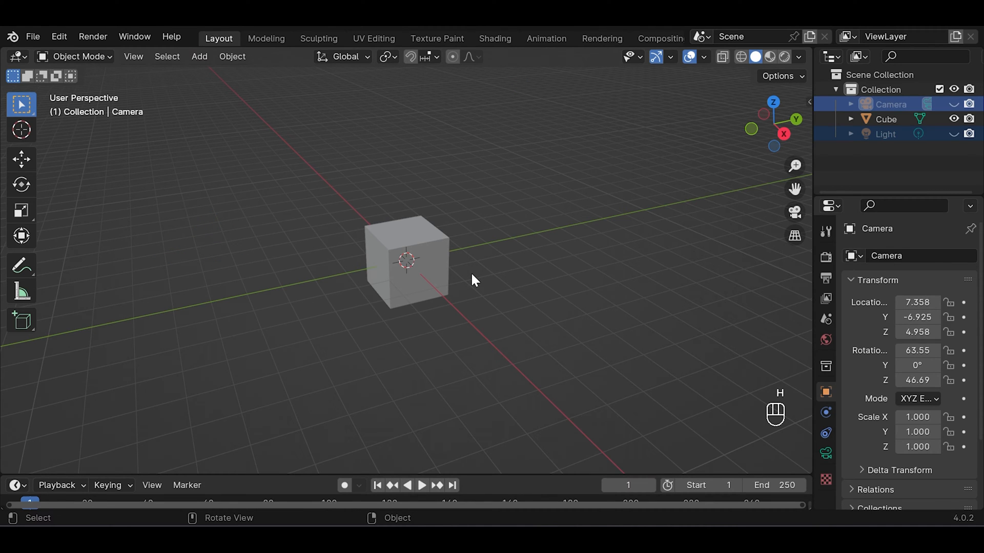
pyautogui.moveTo(840, 233)
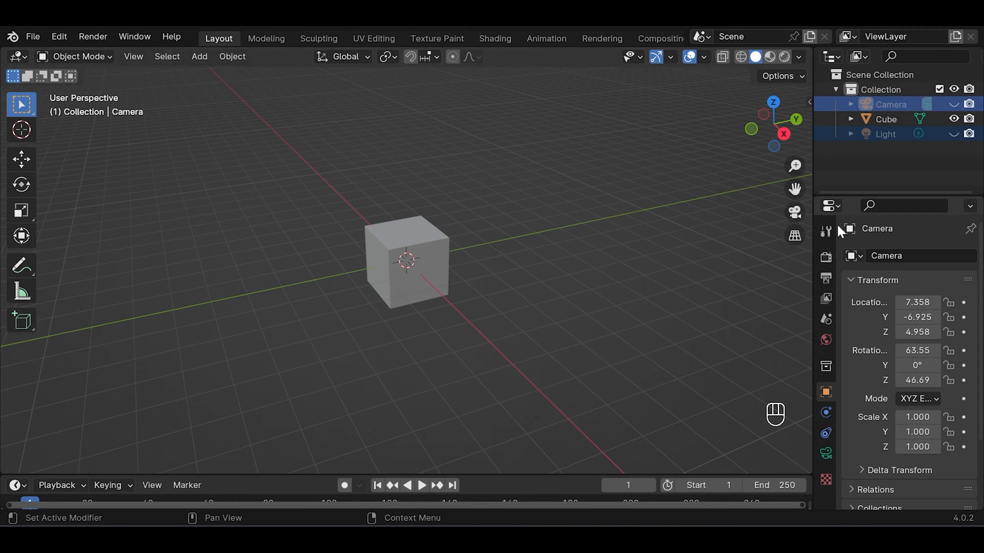
# Set render resolution to 1080×1080 and scale the cube to about 0.48 on X, slightly taller on Z
pyautogui.click(826, 279)
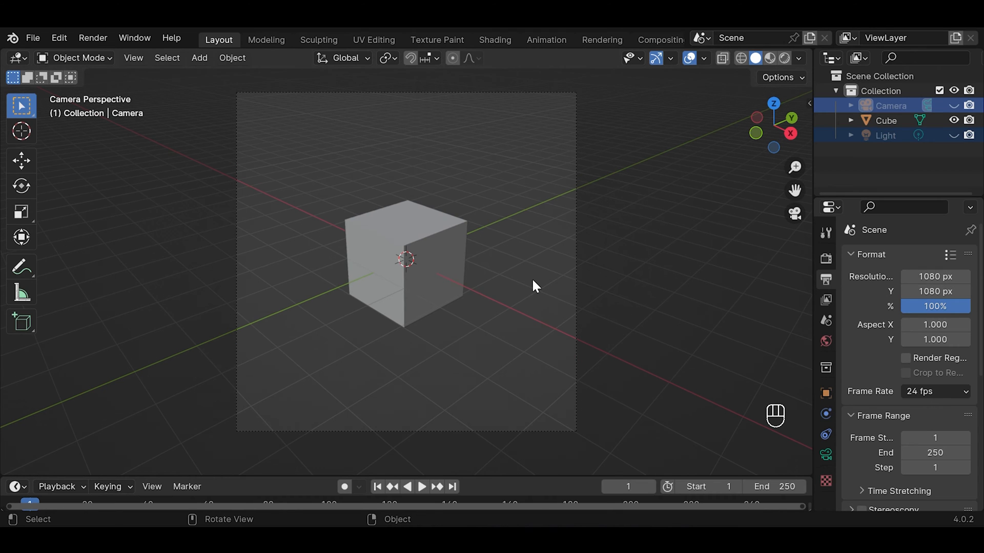
pyautogui.click(406, 260)
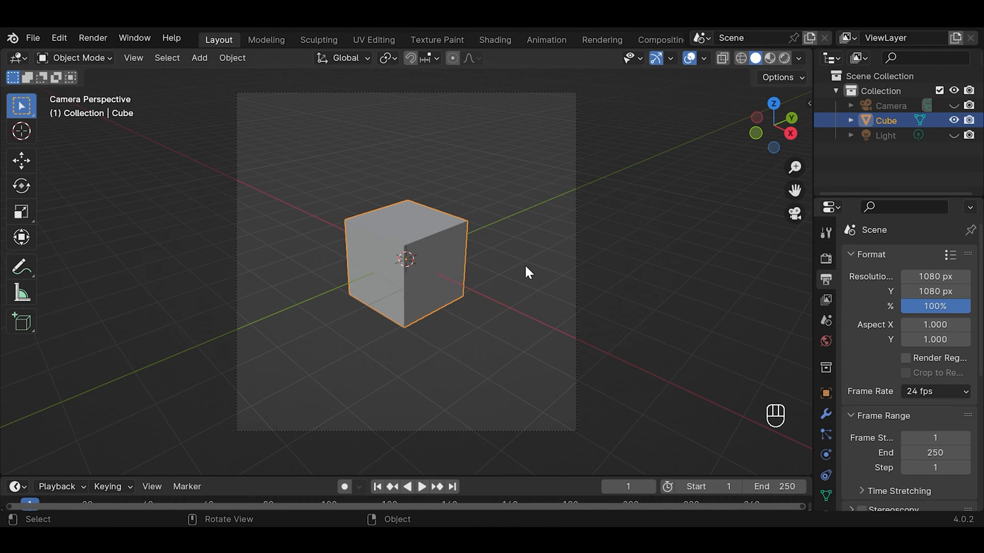
pyautogui.press('s')
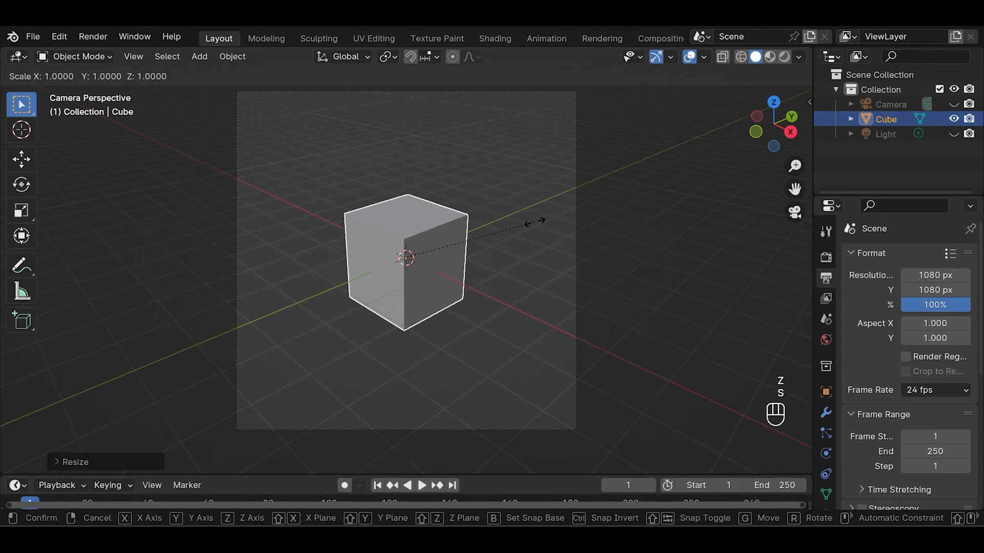
pyautogui.press('x')
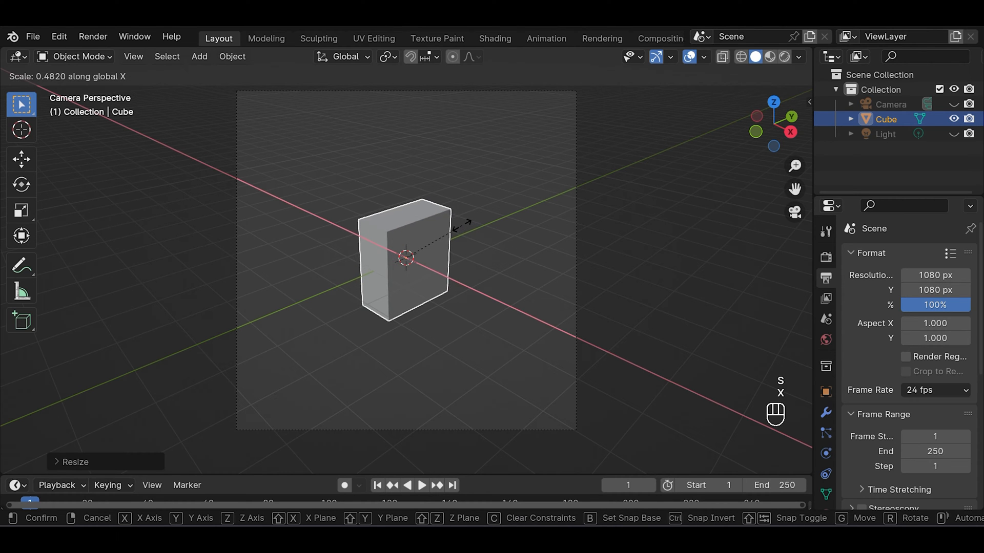
pyautogui.click(406, 258)
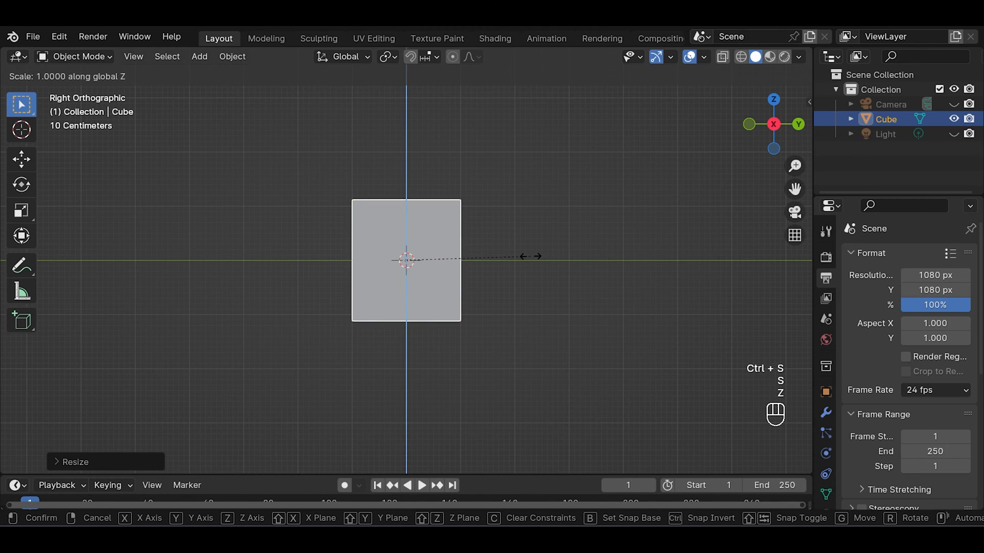
pyautogui.moveTo(538, 247)
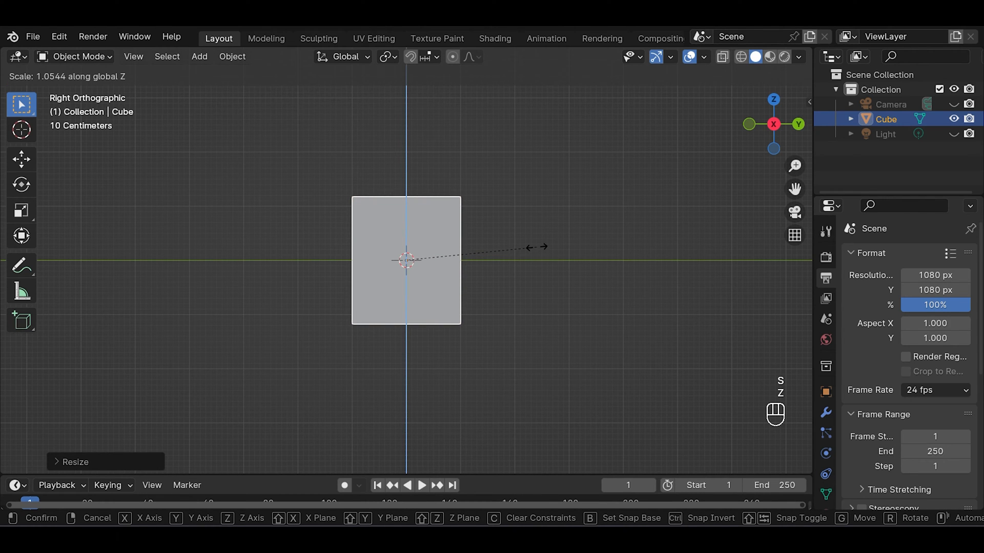
pyautogui.click(479, 263)
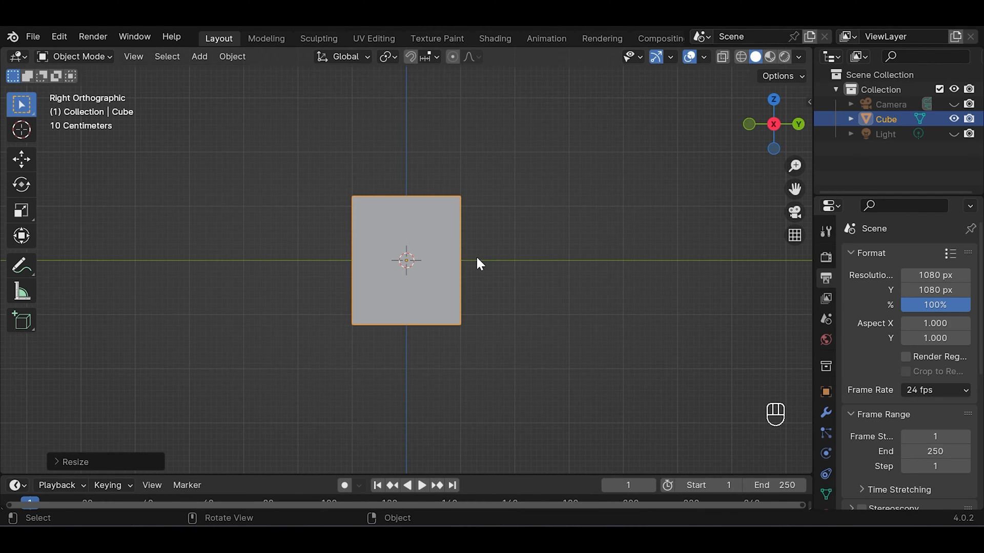
# Add horizontal and vertical loop cuts to the subdivided box and bevel them into rounded edge strips
pyautogui.press('Tab')
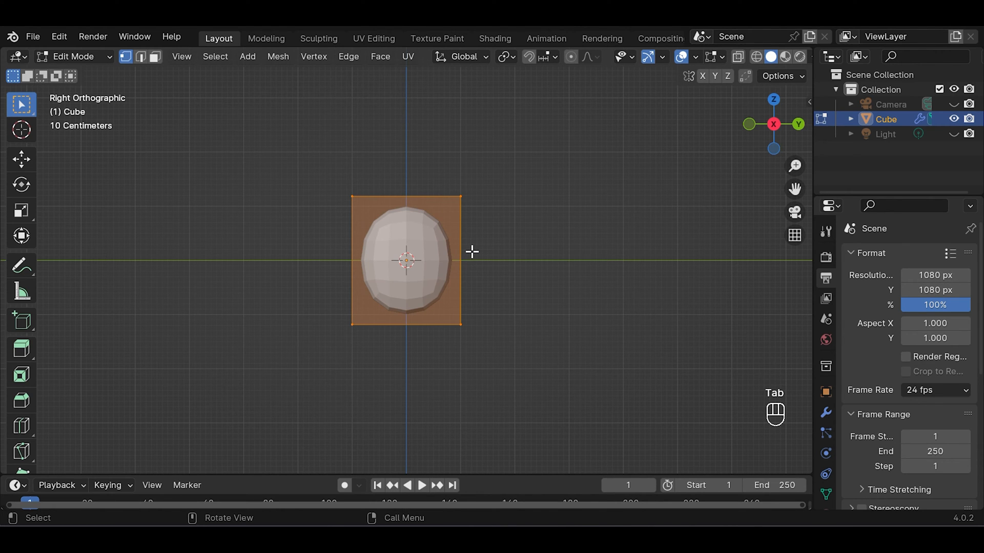
pyautogui.press('ctrl+r')
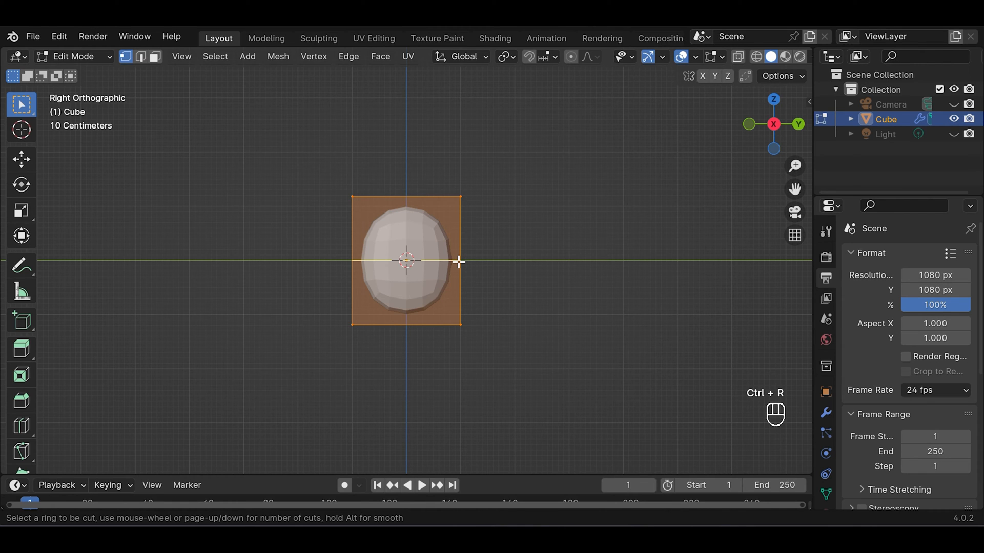
pyautogui.click(406, 261)
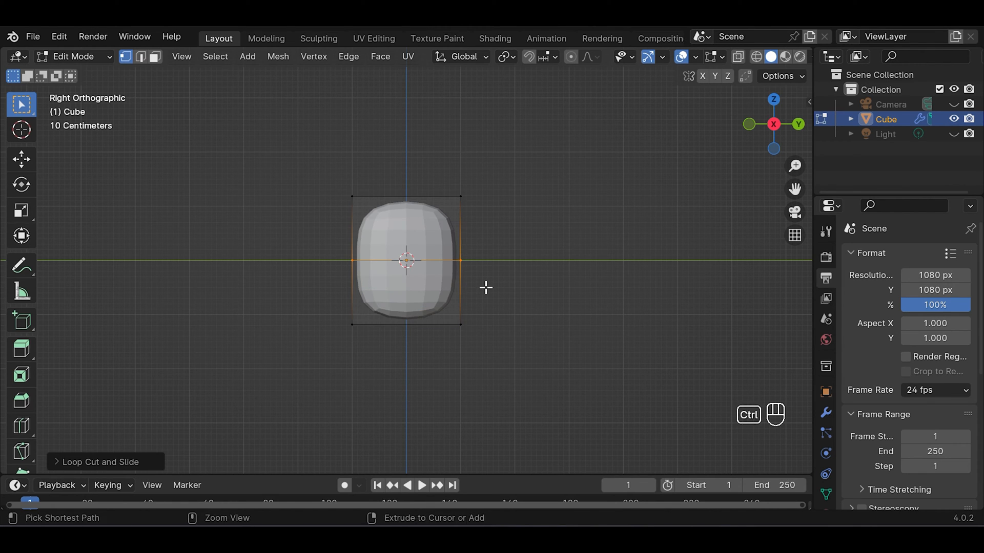
pyautogui.press('ctrl+b')
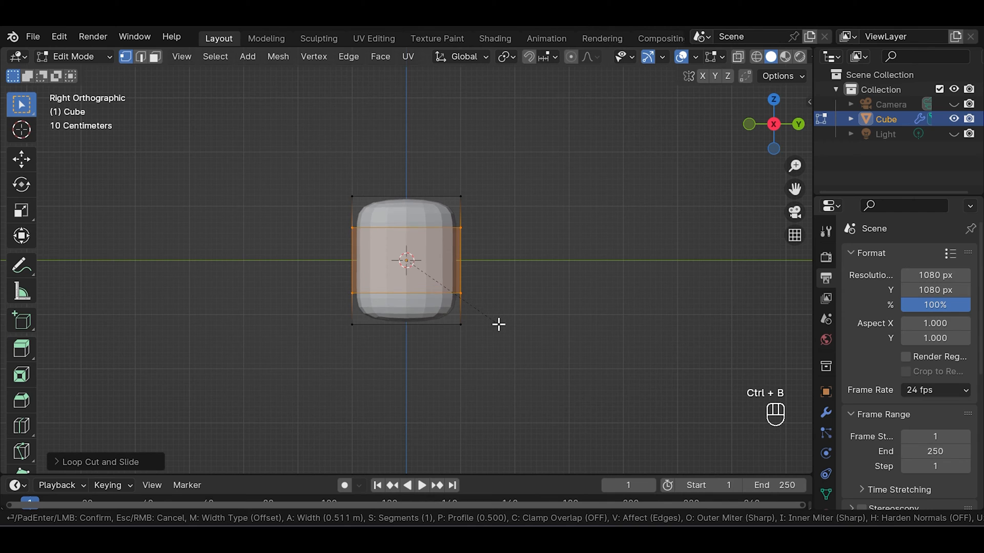
pyautogui.press('ctrl+r')
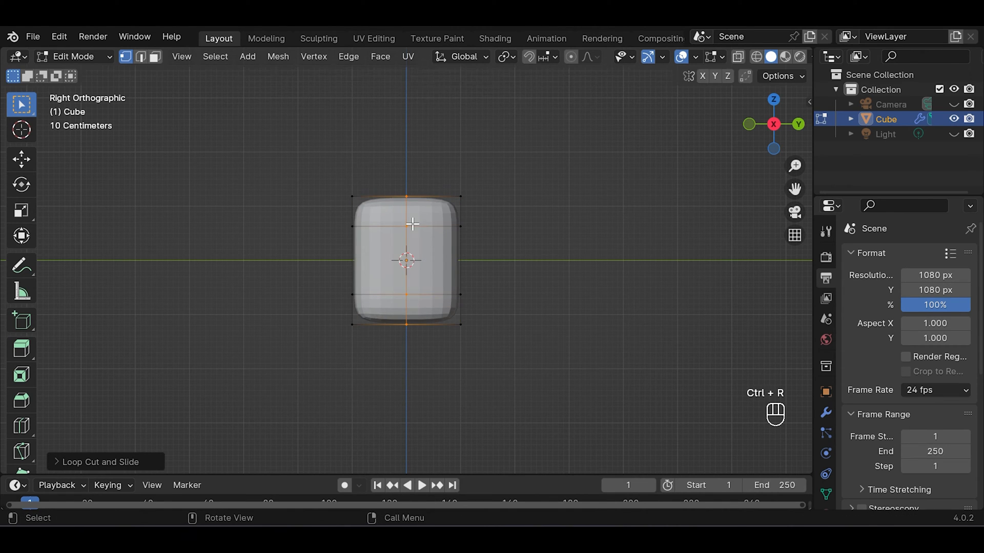
pyautogui.press('ctrl+b')
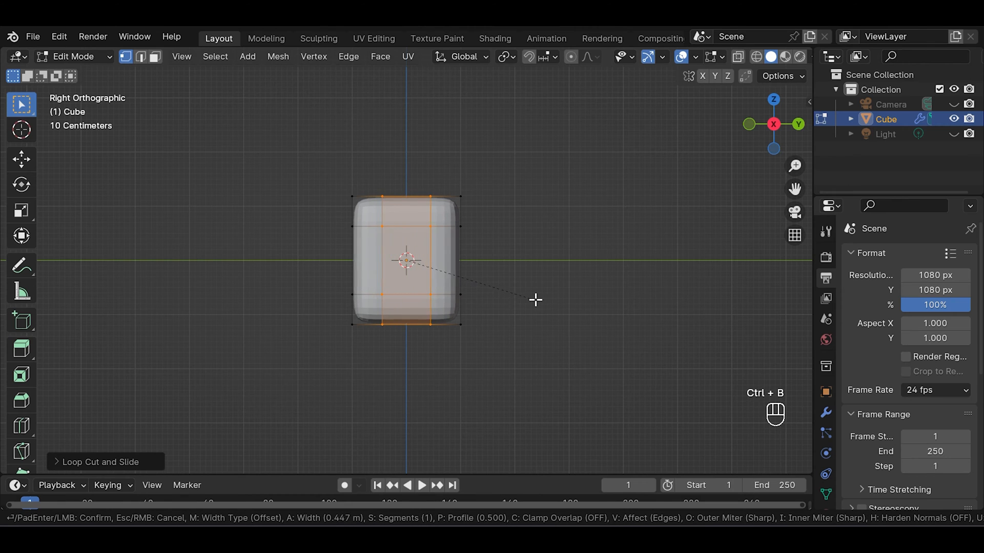
pyautogui.moveTo(544, 299)
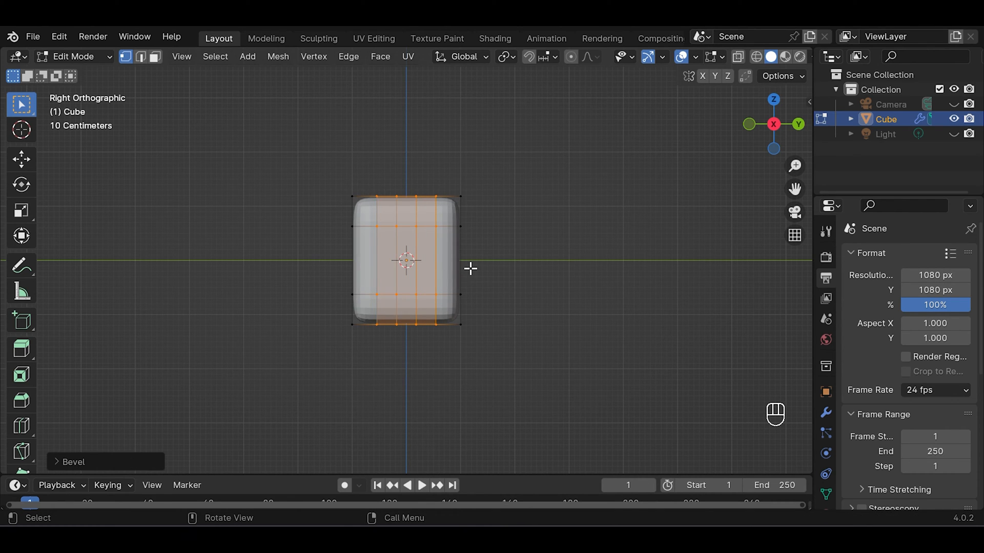
pyautogui.press('Alt+z')
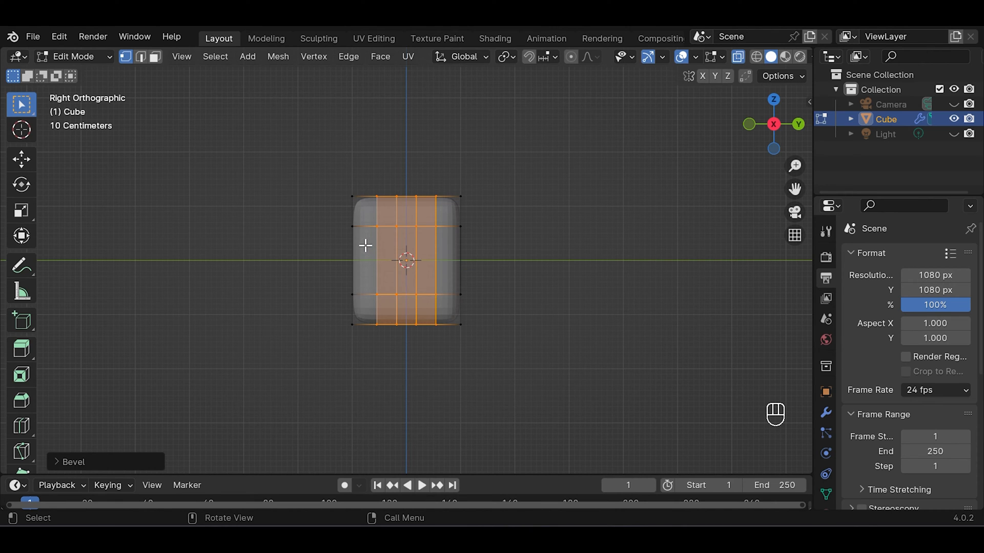
pyautogui.moveTo(139, 56)
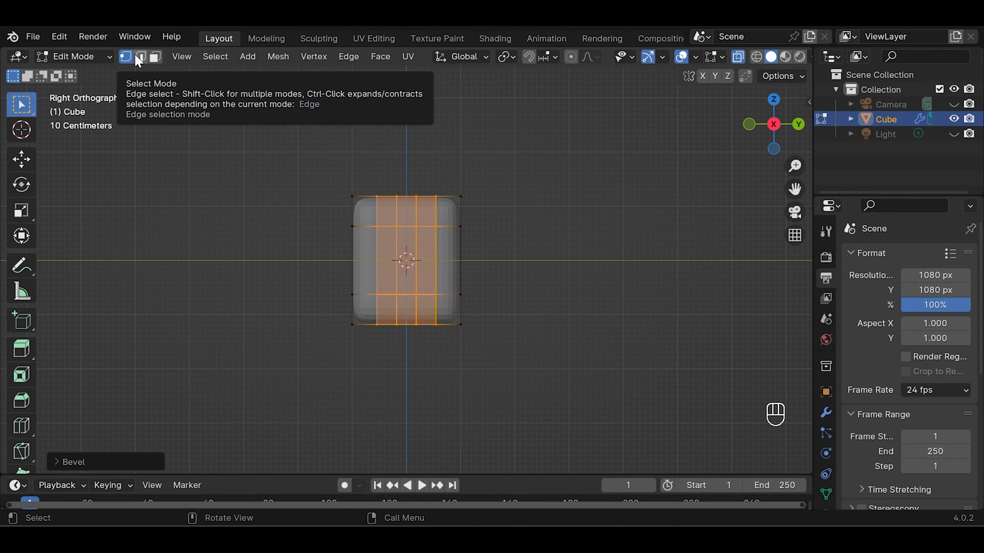
pyautogui.moveTo(310, 219)
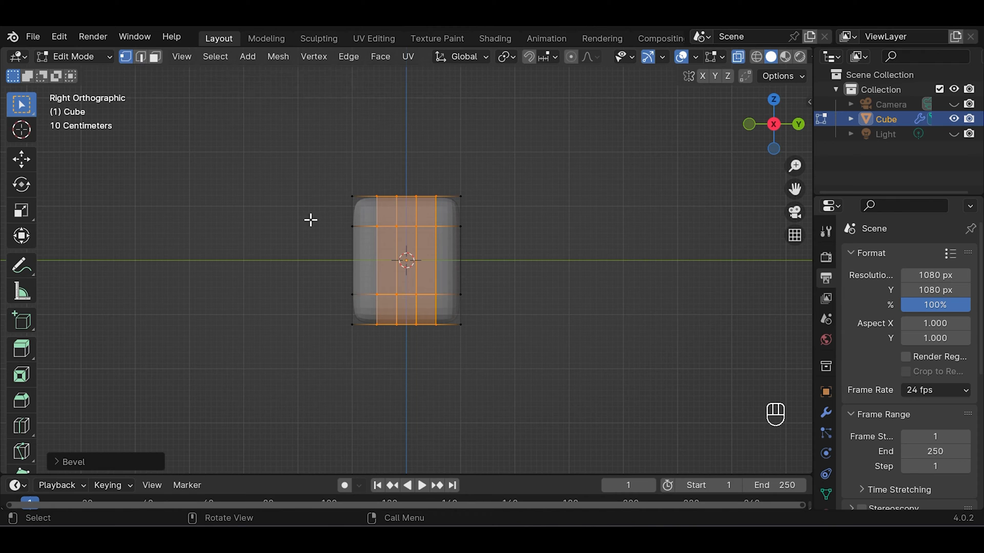
# Bevel four vertical side edges with shape 0.100 and press them inward as grooves
pyautogui.click(140, 56)
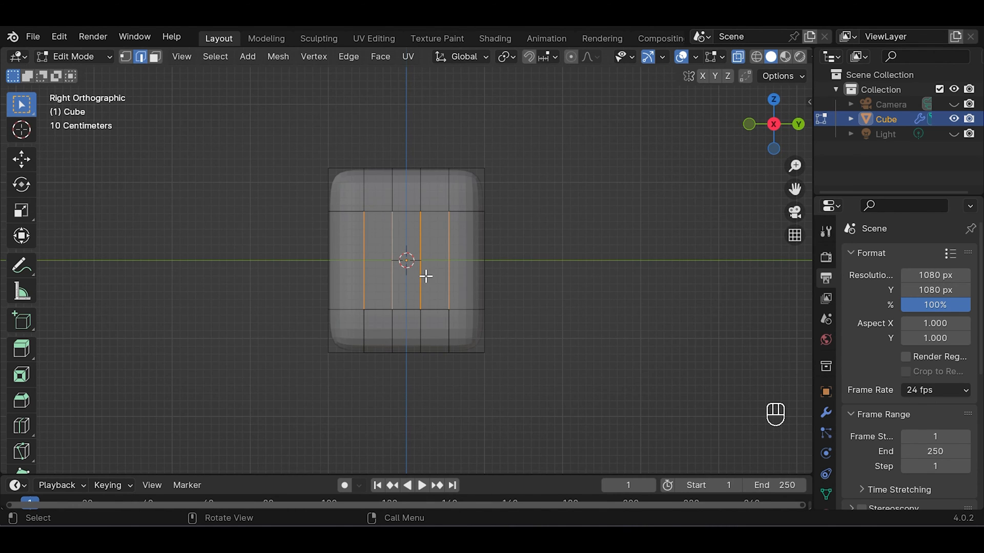
pyautogui.moveTo(525, 287)
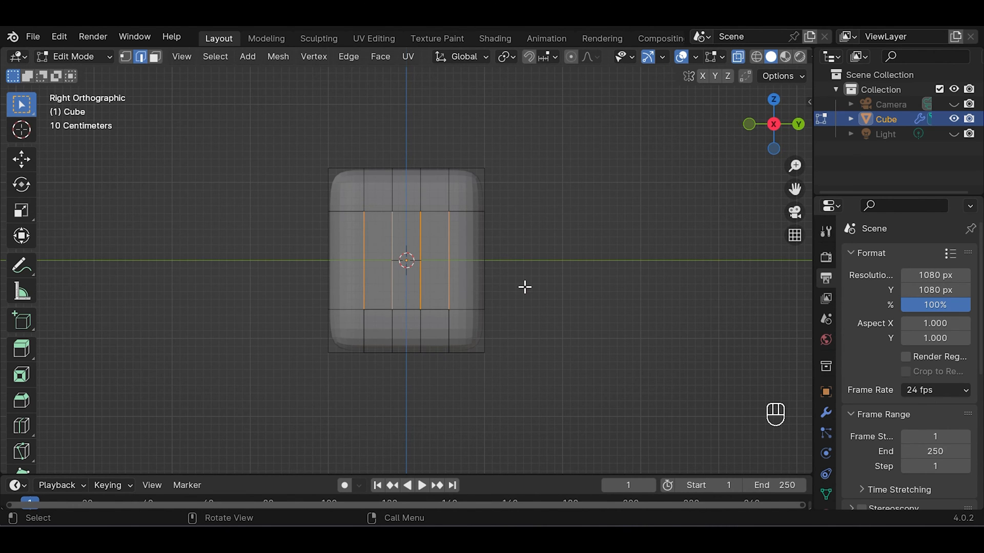
pyautogui.press('ctrl+b')
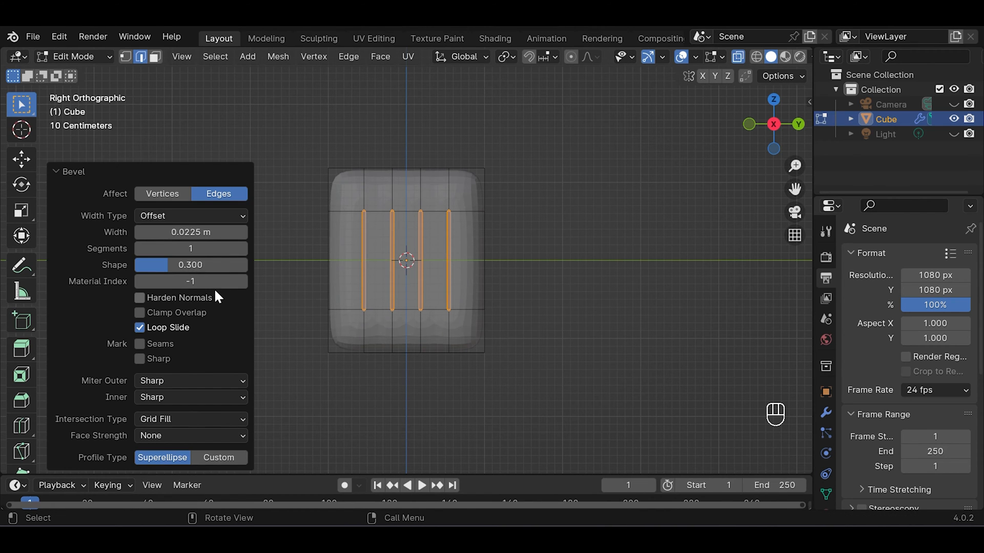
pyautogui.click(190, 265)
pyautogui.write('0.100')
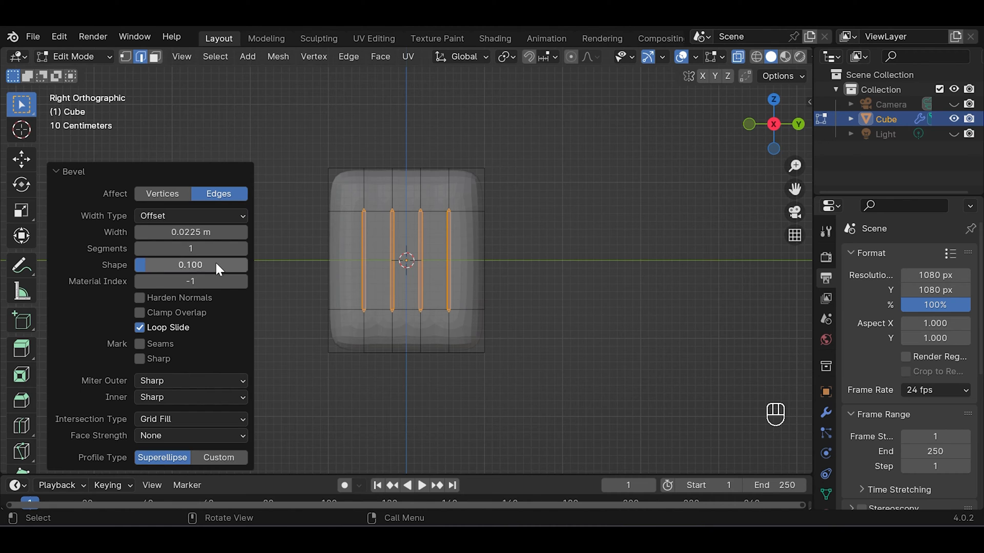
pyautogui.moveTo(753, 138)
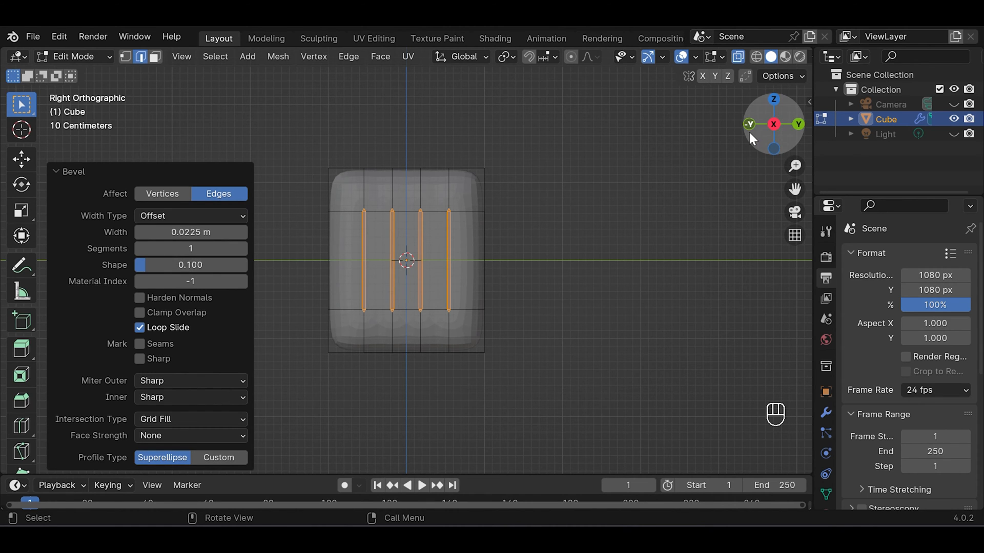
pyautogui.click(750, 124)
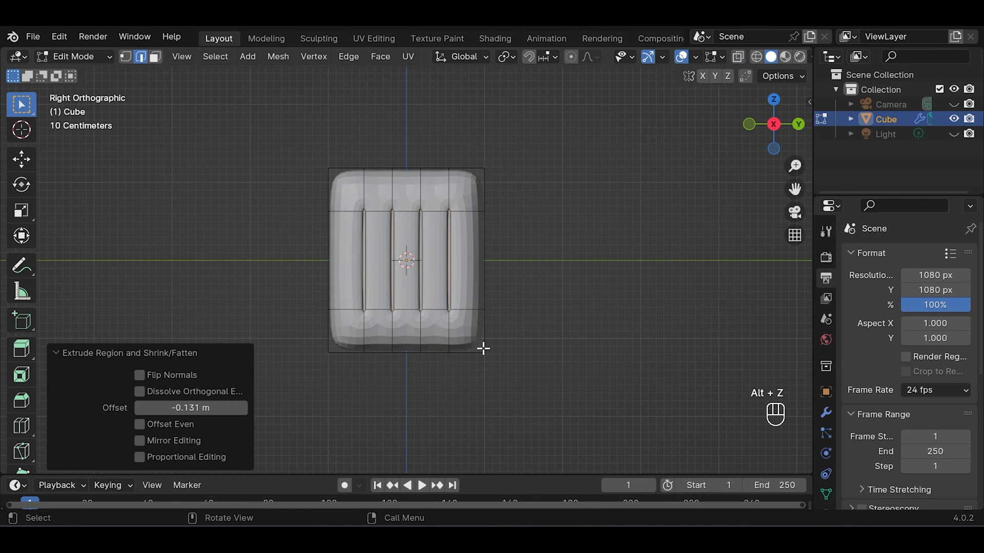
pyautogui.press('Tab')
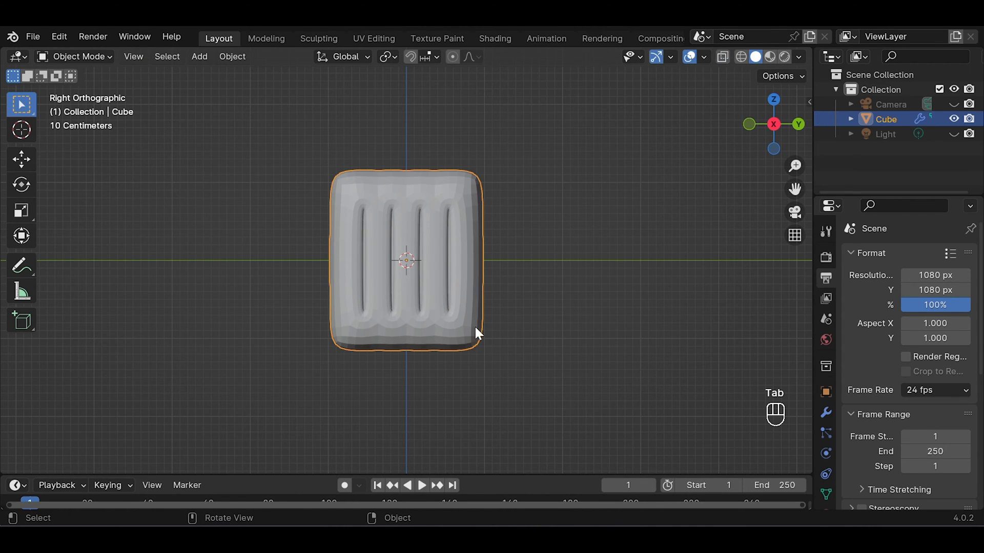
# Shade the body smooth and add a supporting edge loop around it
pyautogui.rightClick(475, 335)
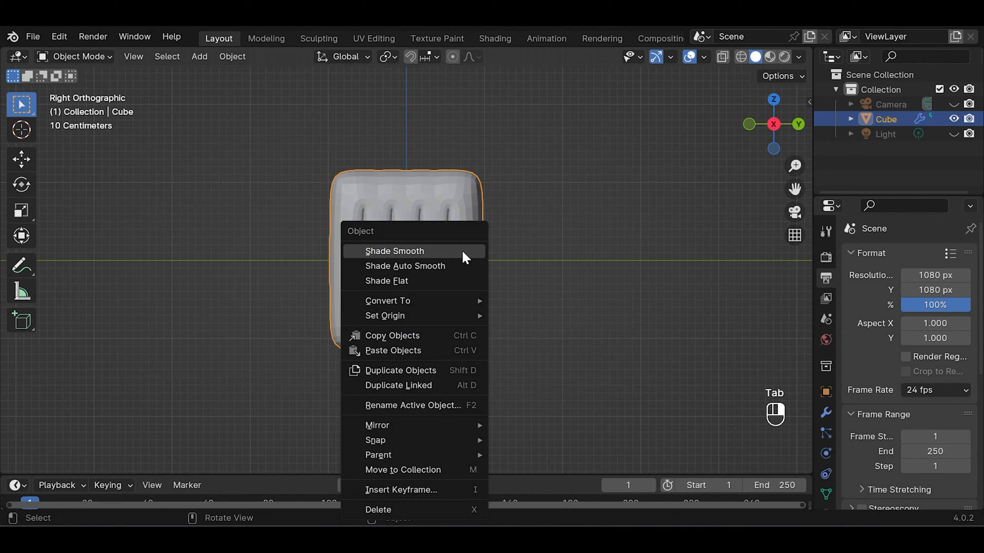
pyautogui.press('Tab')
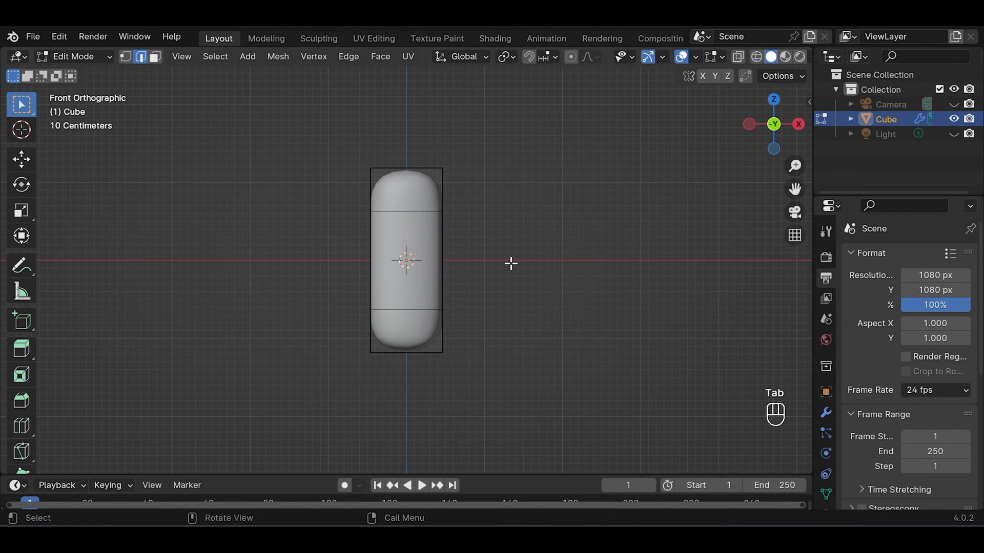
pyautogui.press('ctrl+r')
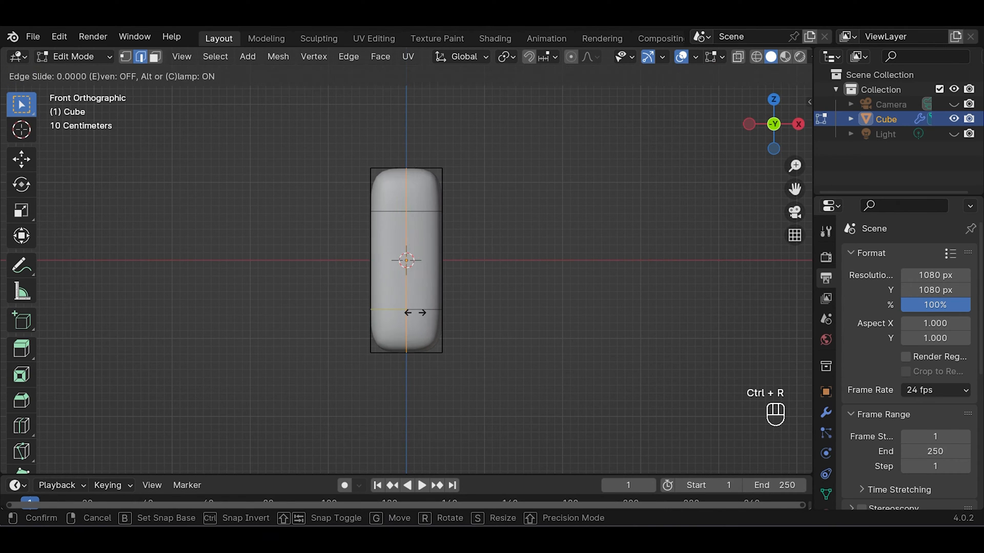
pyautogui.click(406, 260)
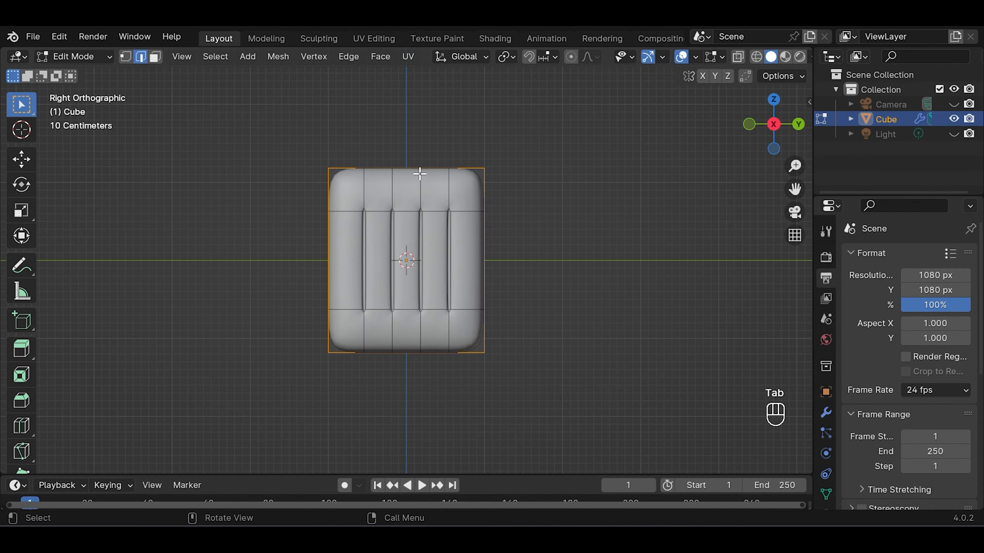
# Move the top and bottom vertex rows so the grooves sit inside the shell edges
pyautogui.click(125, 56)
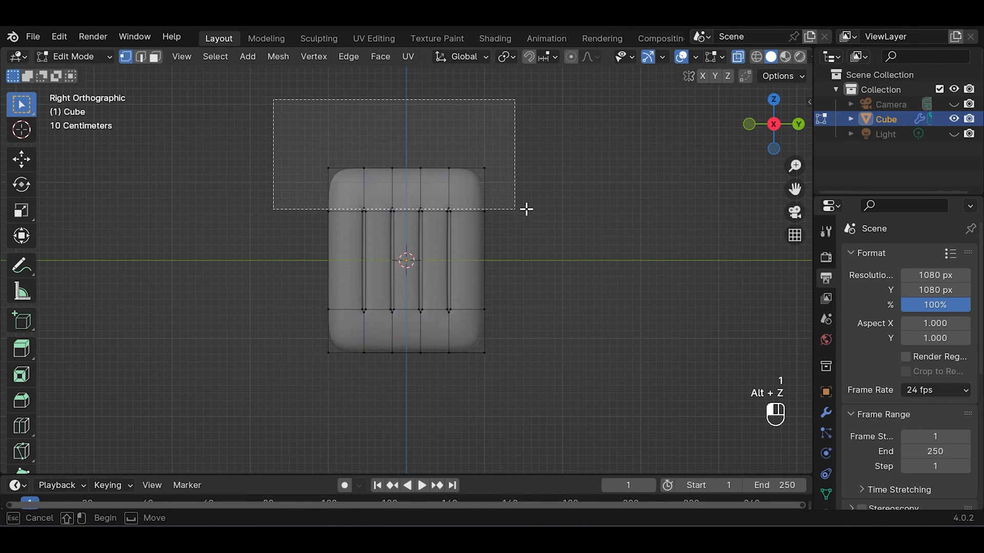
pyautogui.press('g')
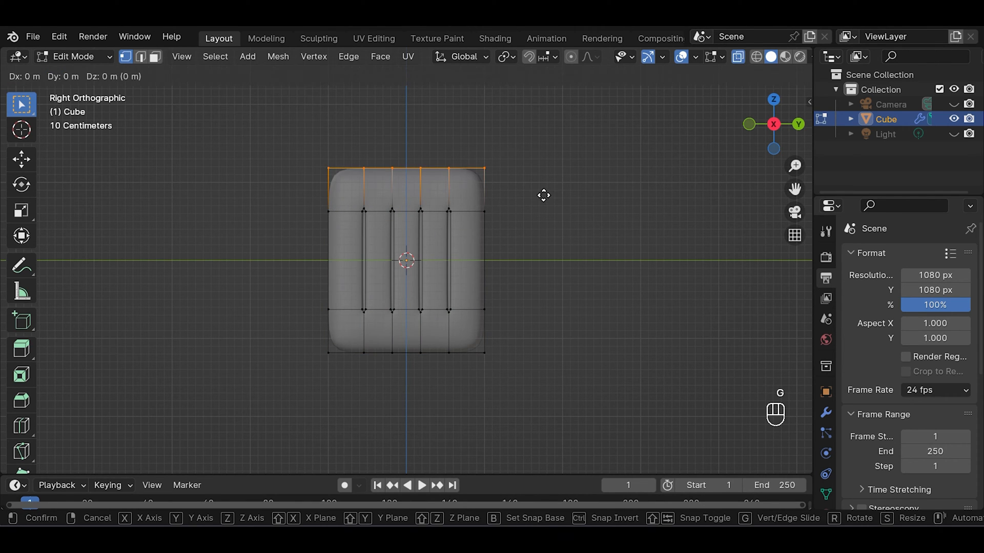
pyautogui.click(287, 334)
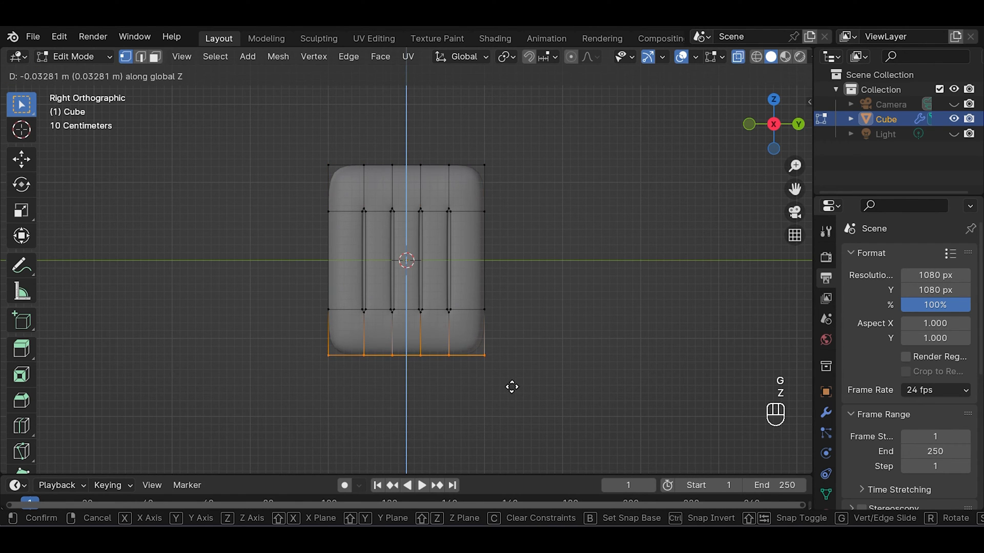
pyautogui.press('Tab')
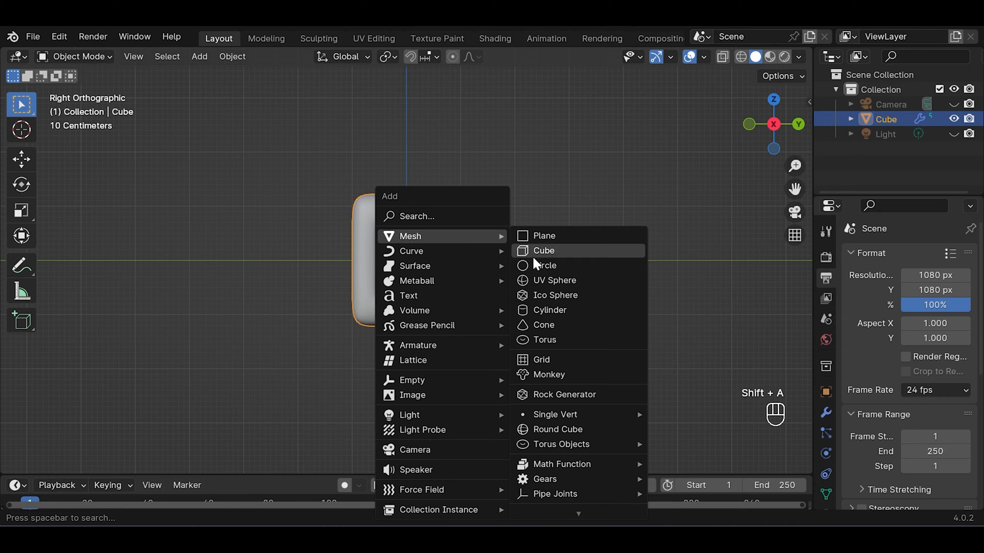
# Add a cube, shrink it and stretch it along Y into a thin bar above the suitcase
pyautogui.click(543, 250)
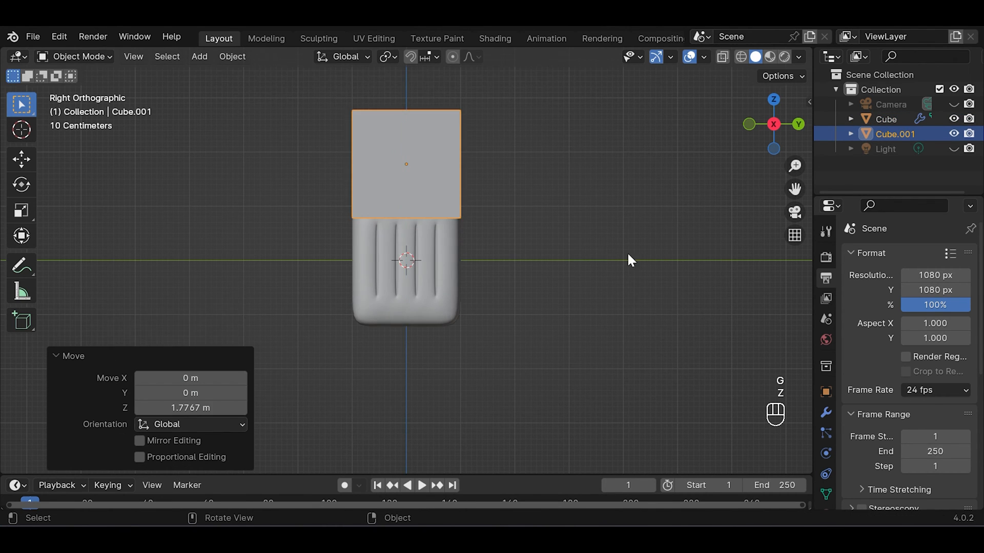
pyautogui.press('s')
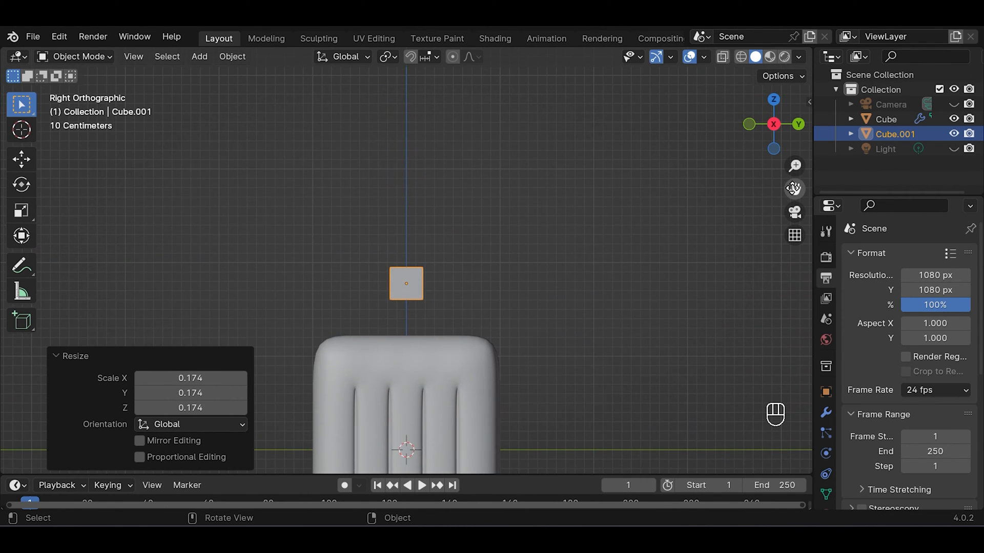
pyautogui.press('s')
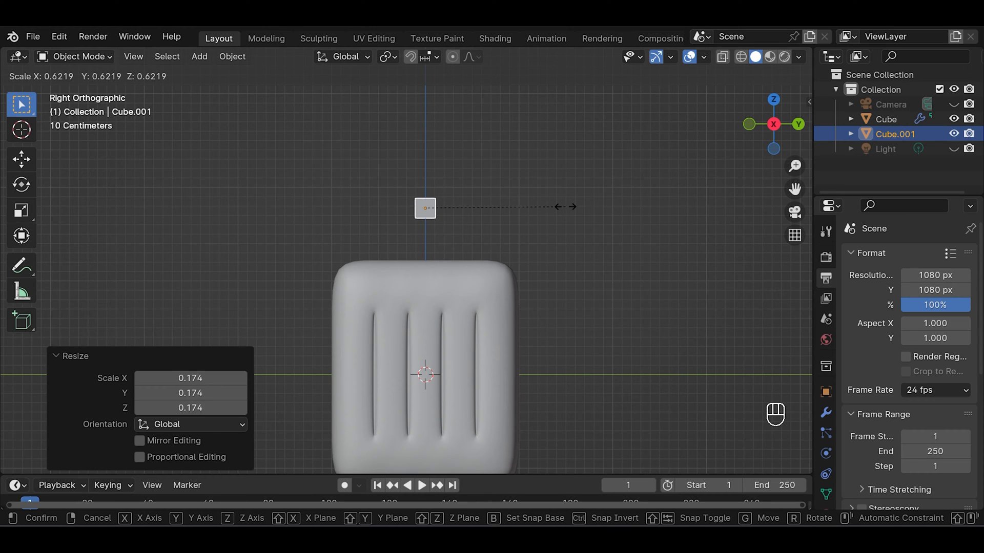
pyautogui.press('g')
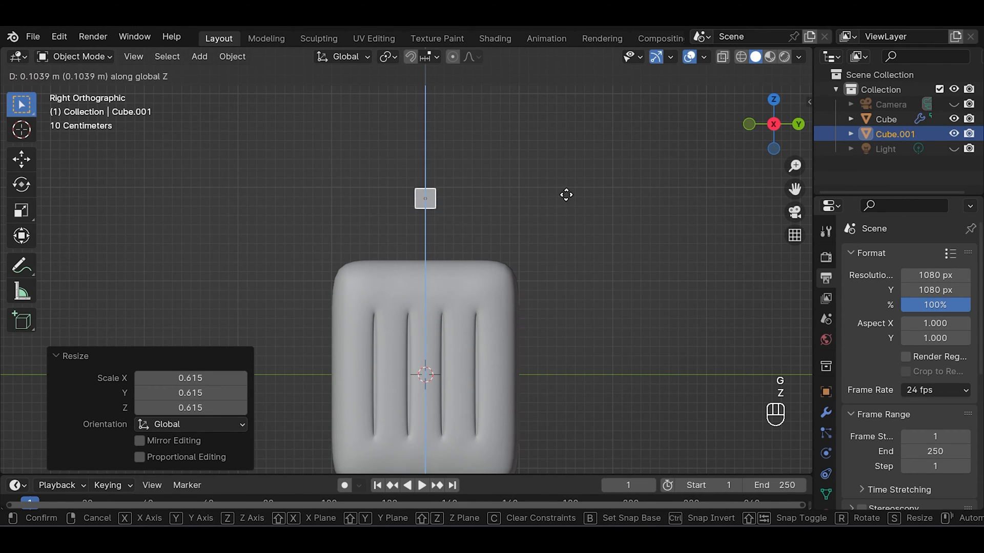
pyautogui.press('g')
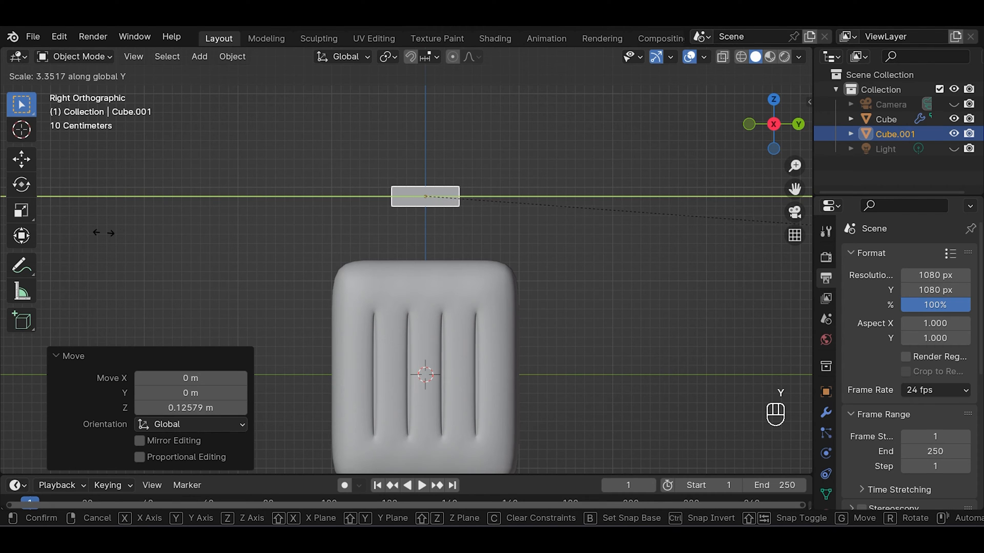
pyautogui.moveTo(207, 227)
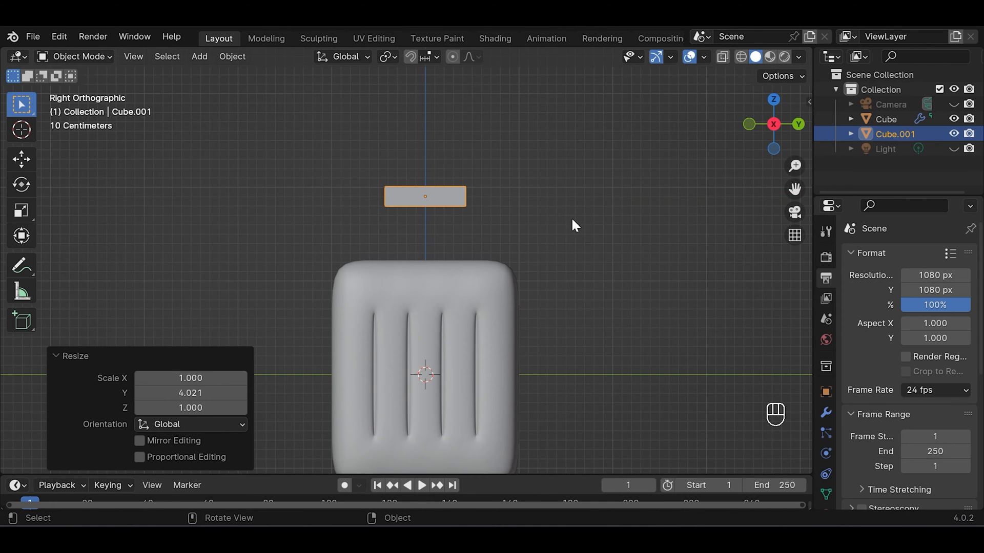
# Divide the bar into three sections with loop cuts
pyautogui.press('Tab')
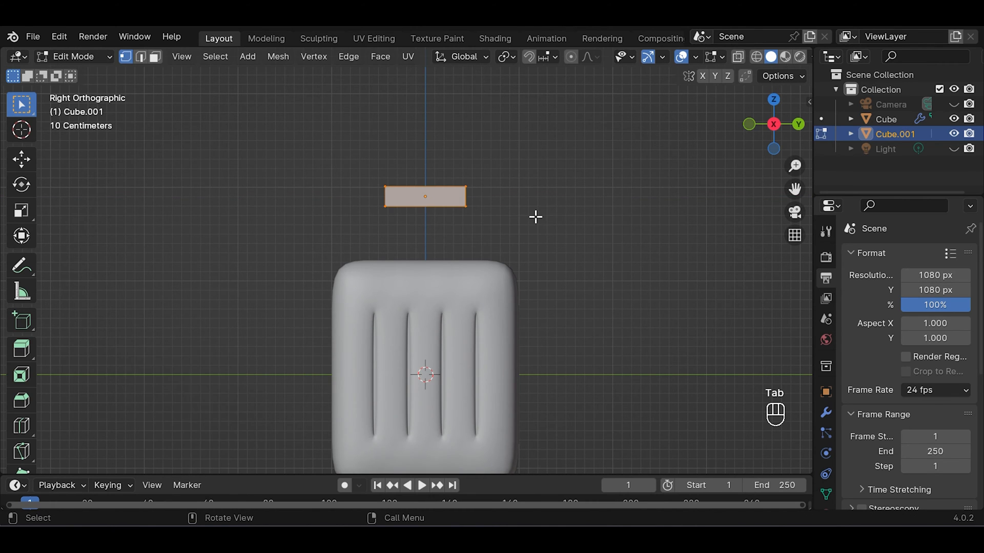
pyautogui.press('ctrl+r')
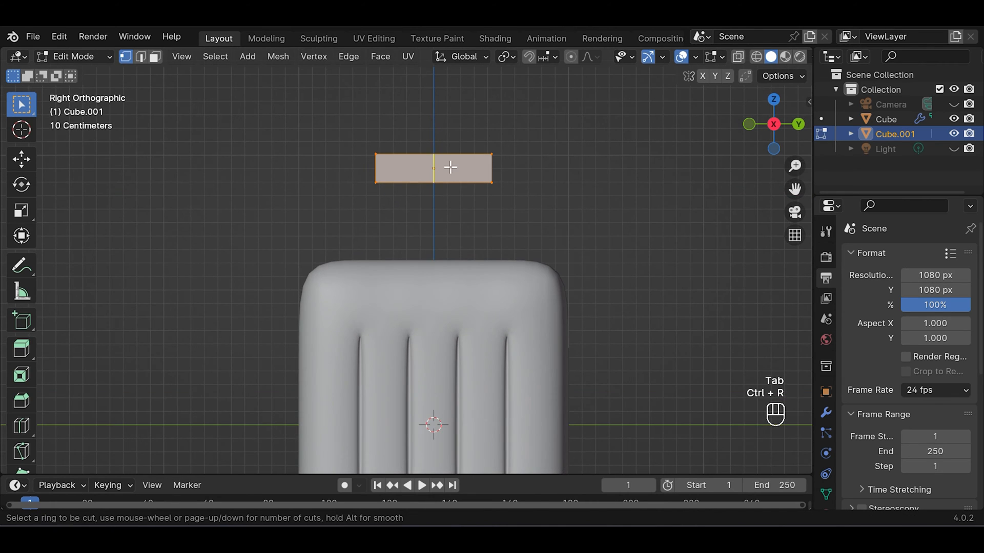
pyautogui.click(432, 167)
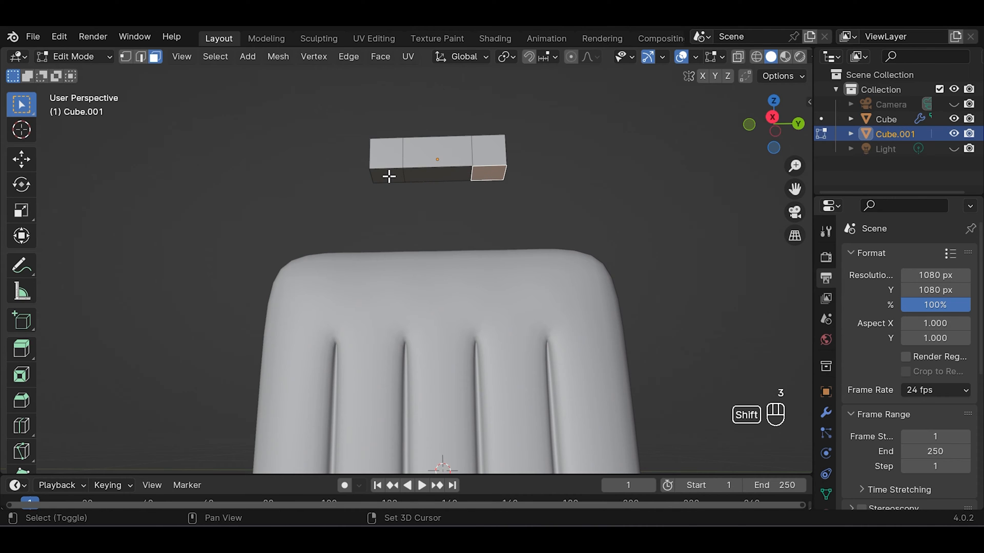
# Extrude the bar's end faces down into two legs and apply level-2 subdivision
pyautogui.click(771, 123)
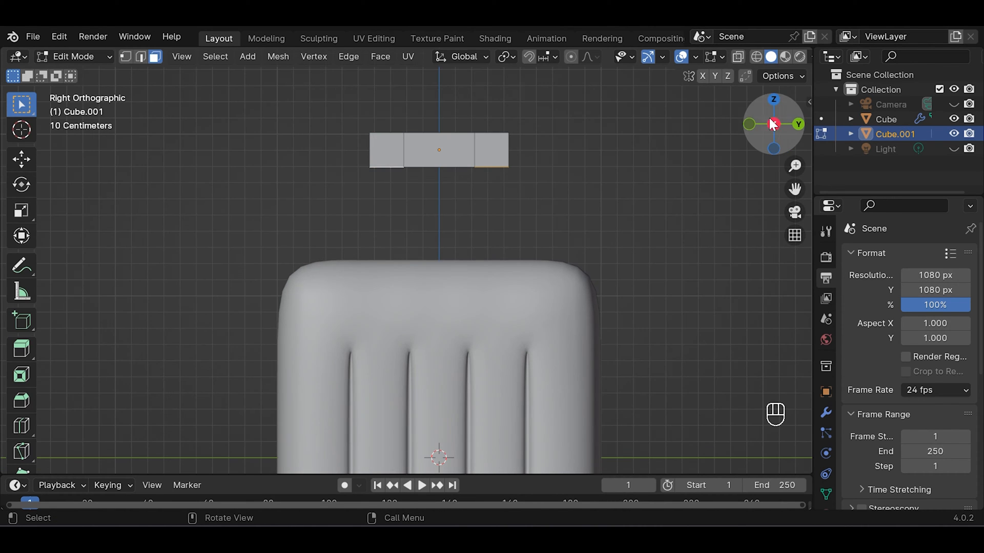
pyautogui.press('e')
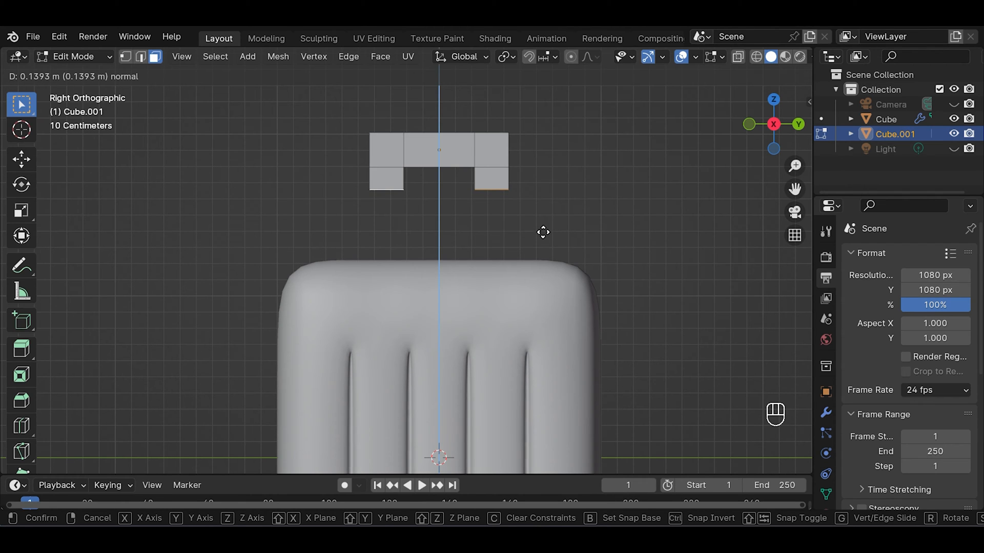
pyautogui.click(538, 194)
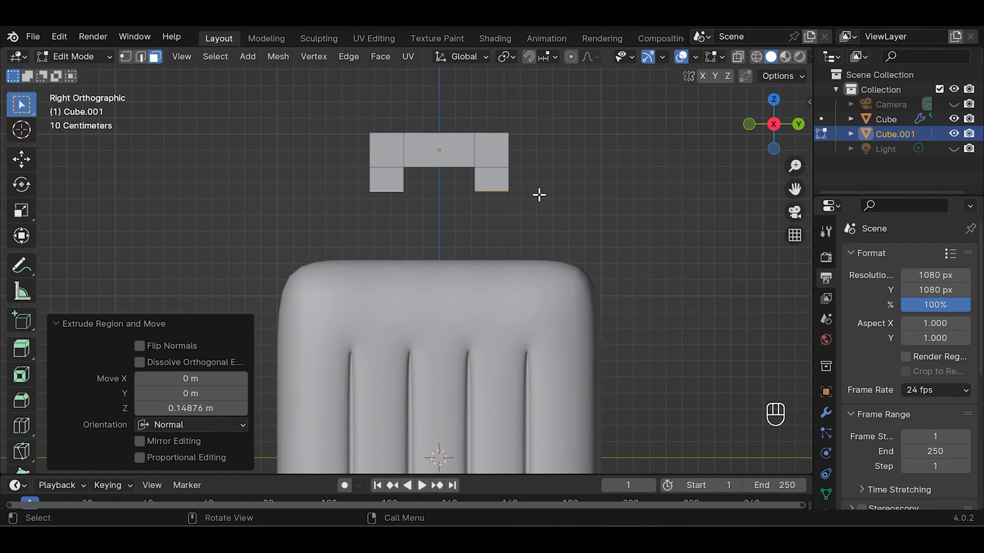
pyautogui.press('Tab')
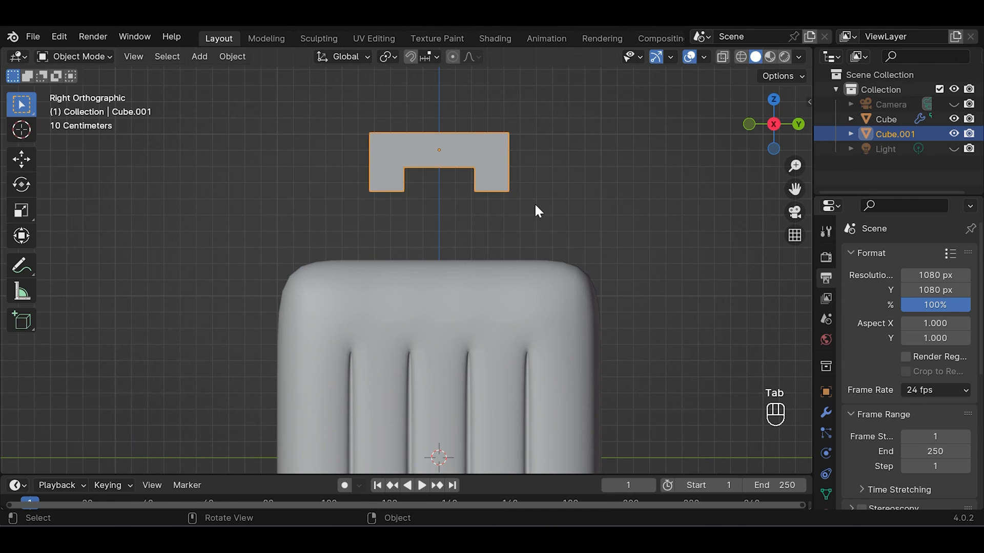
pyautogui.press('ctrl+2')
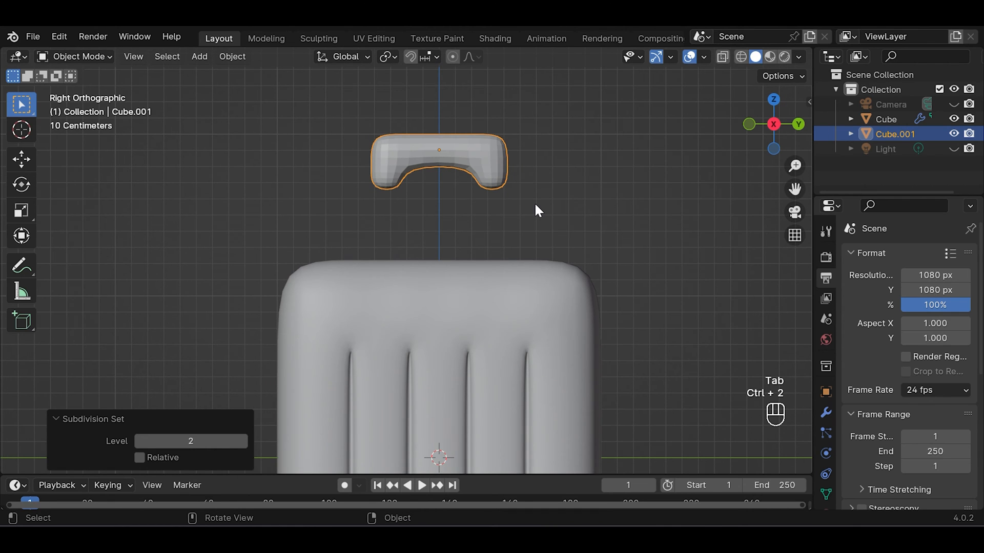
pyautogui.press('Tab')
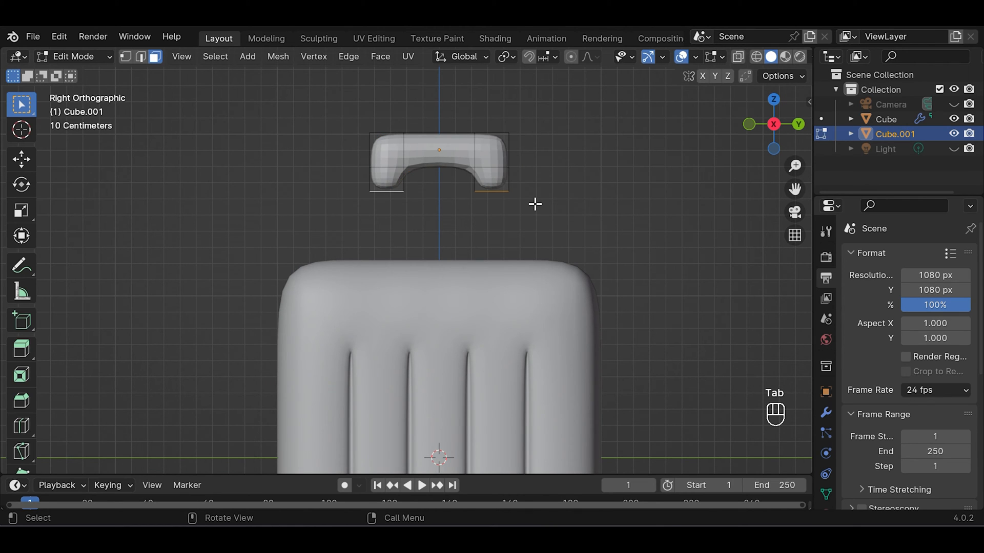
pyautogui.moveTo(730, 127)
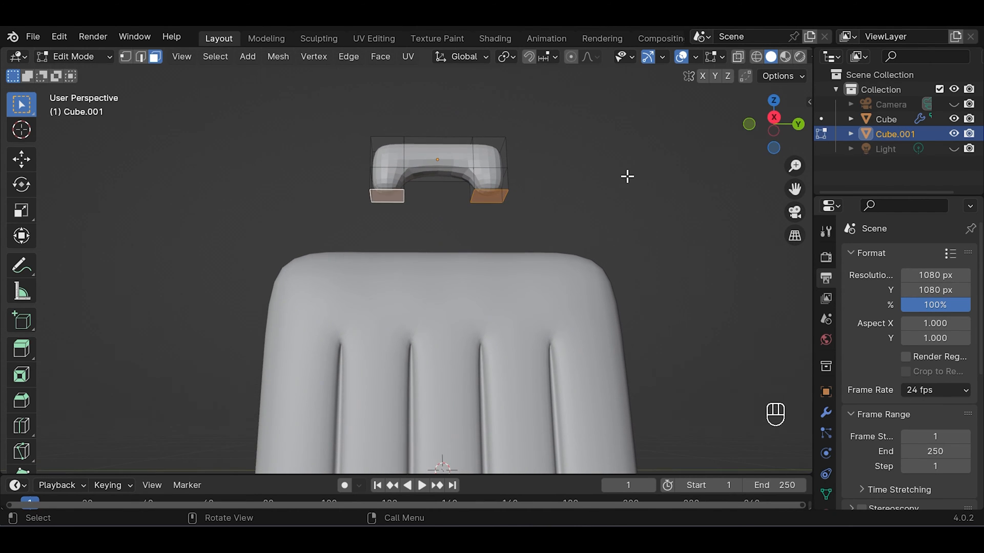
# Inset the leg bottom faces and add supporting loop cuts to tighten the handle's corners
pyautogui.press('i')
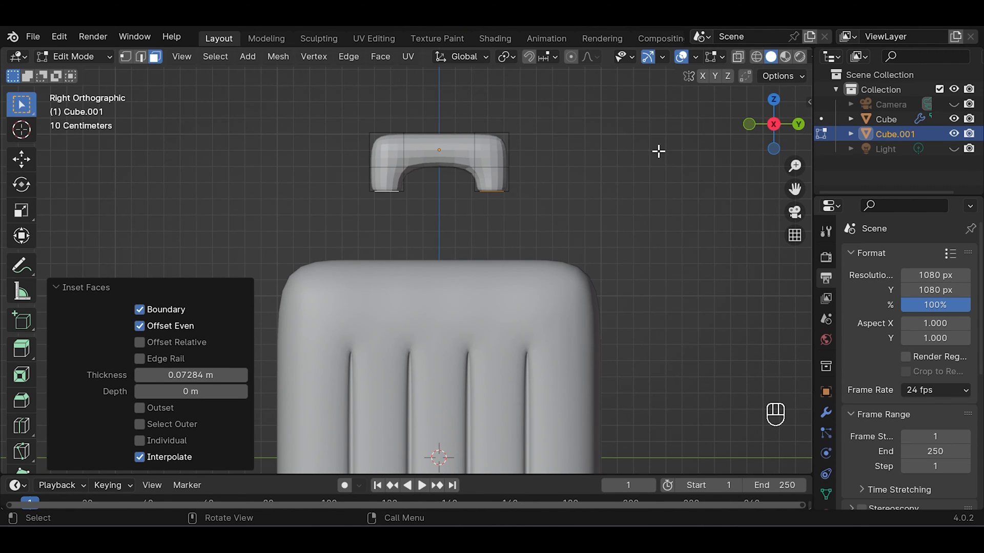
pyautogui.press('ctrl+r')
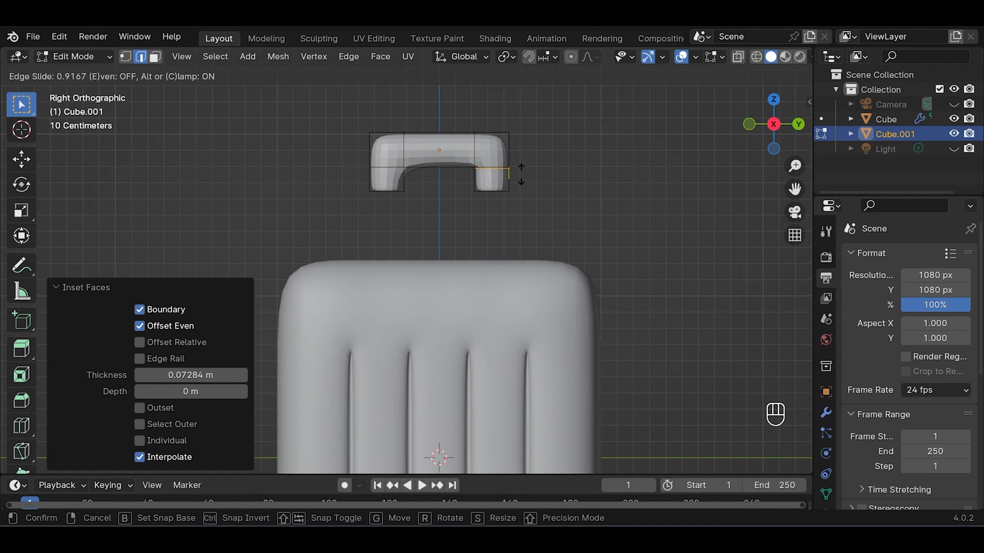
pyautogui.press('ctrl+r')
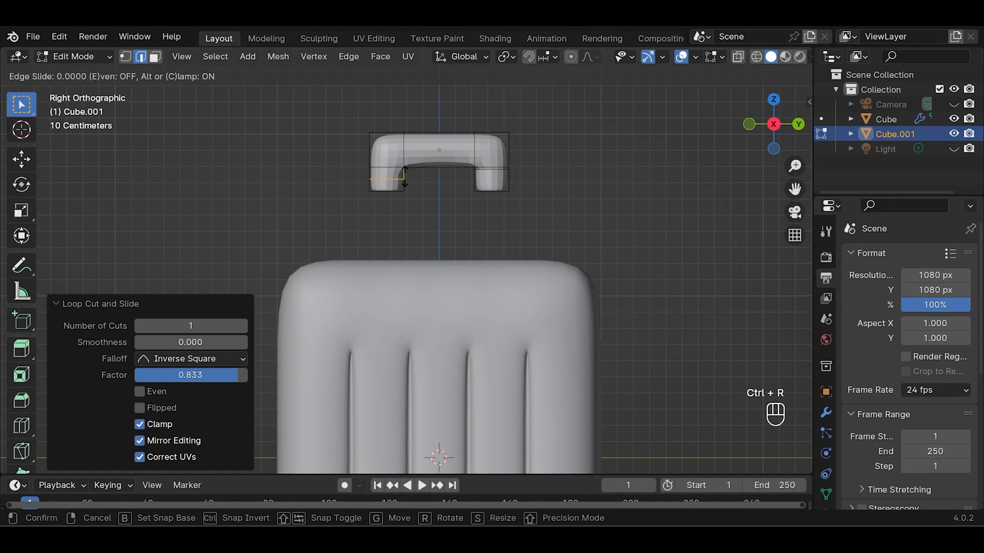
pyautogui.moveTo(411, 166)
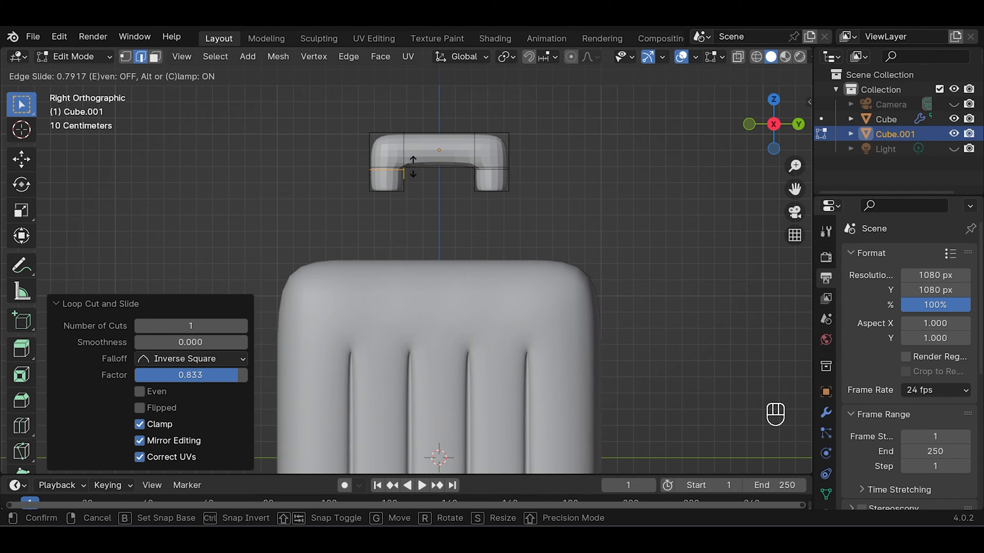
pyautogui.press('Tab')
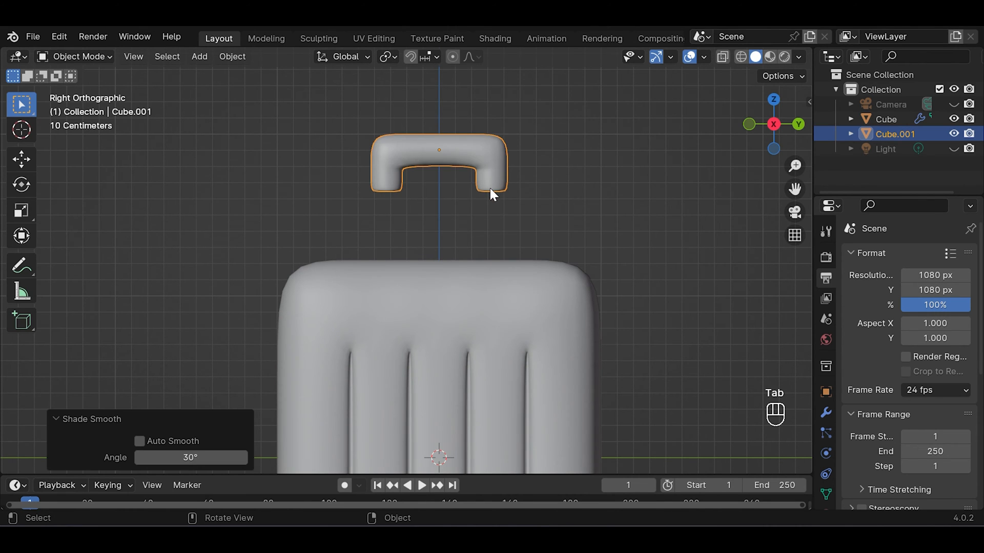
pyautogui.moveTo(498, 172)
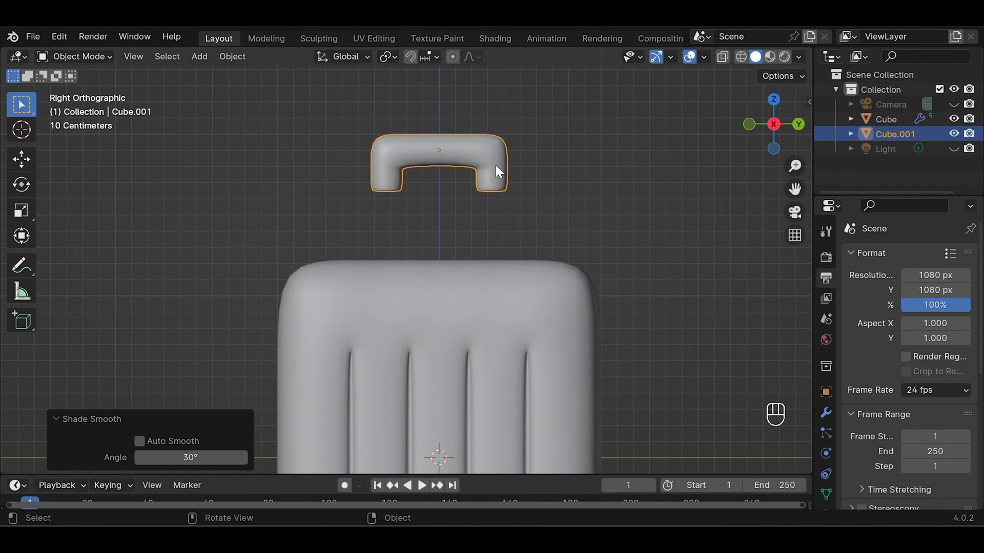
# Snap the 3D cursor to the centre of the smooth-shaded handle
pyautogui.press('shift+s')
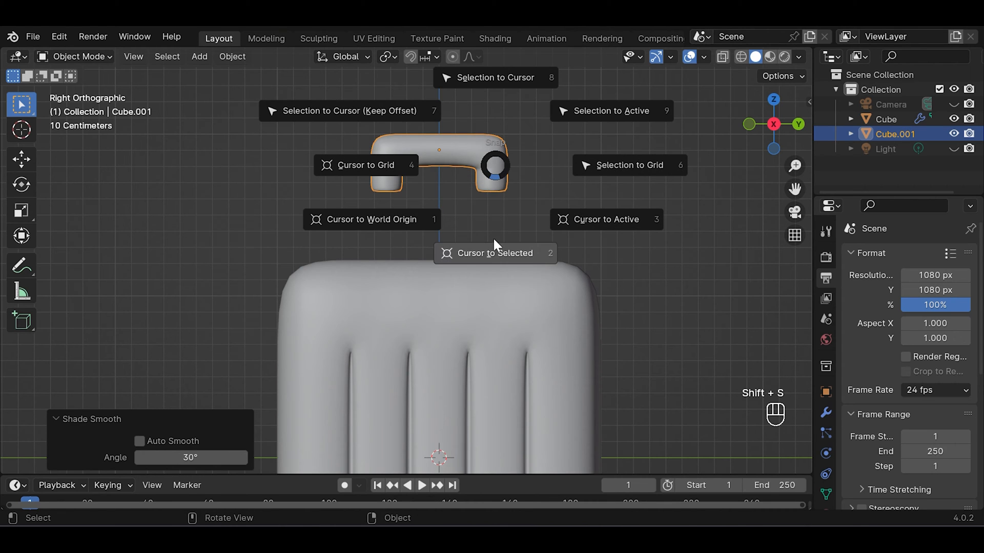
pyautogui.click(495, 254)
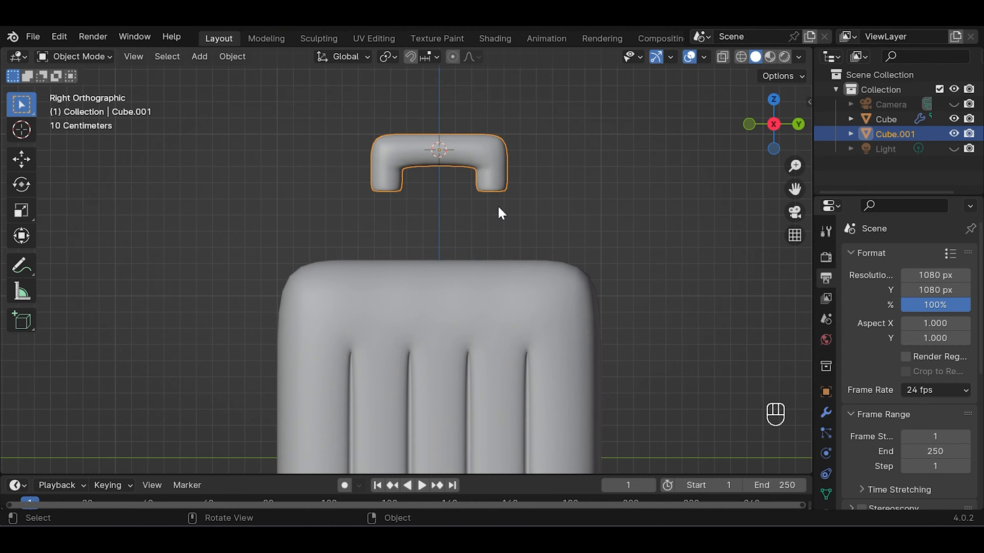
# Add a cylinder, scale it to about 0.724 and stretch it along Z into a slender post
pyautogui.press('shift+a')
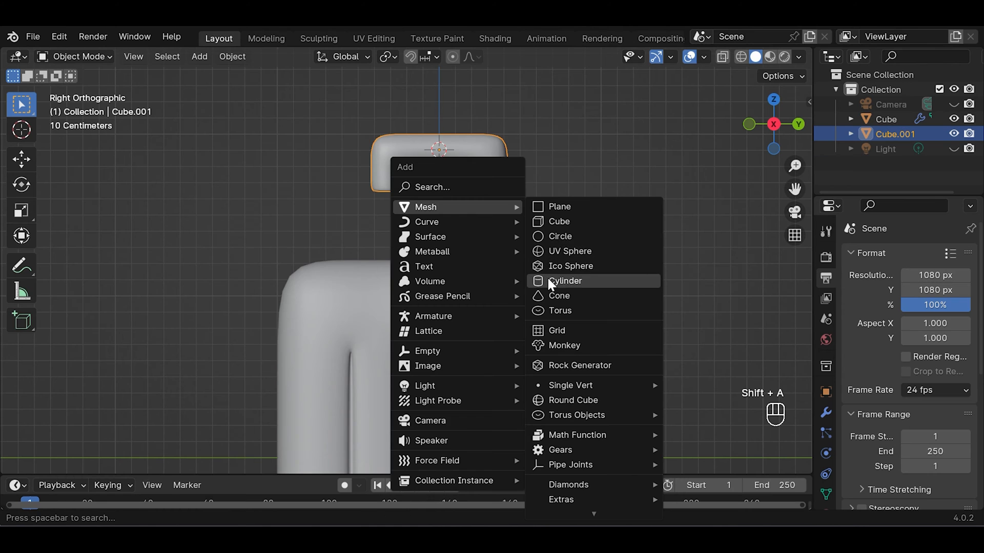
pyautogui.click(565, 281)
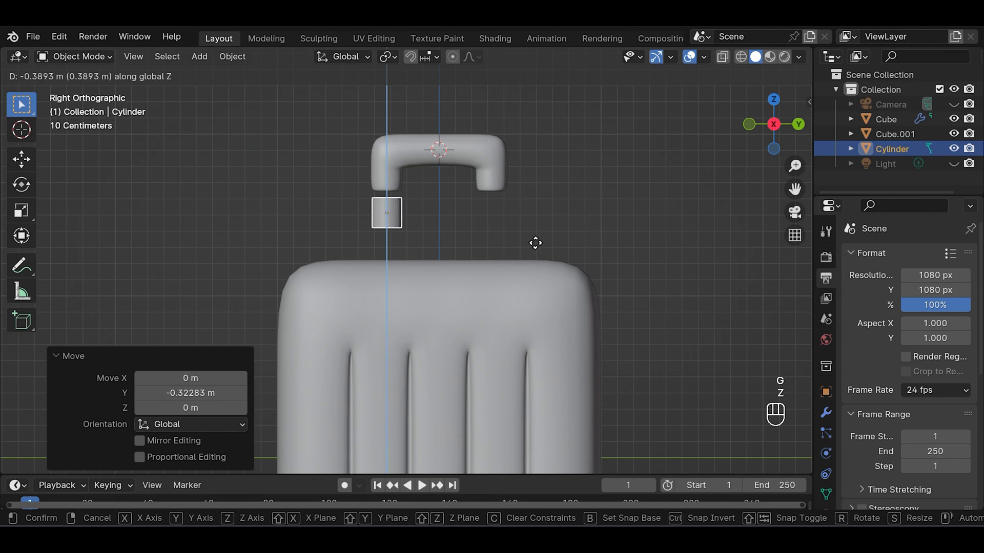
pyautogui.press('s')
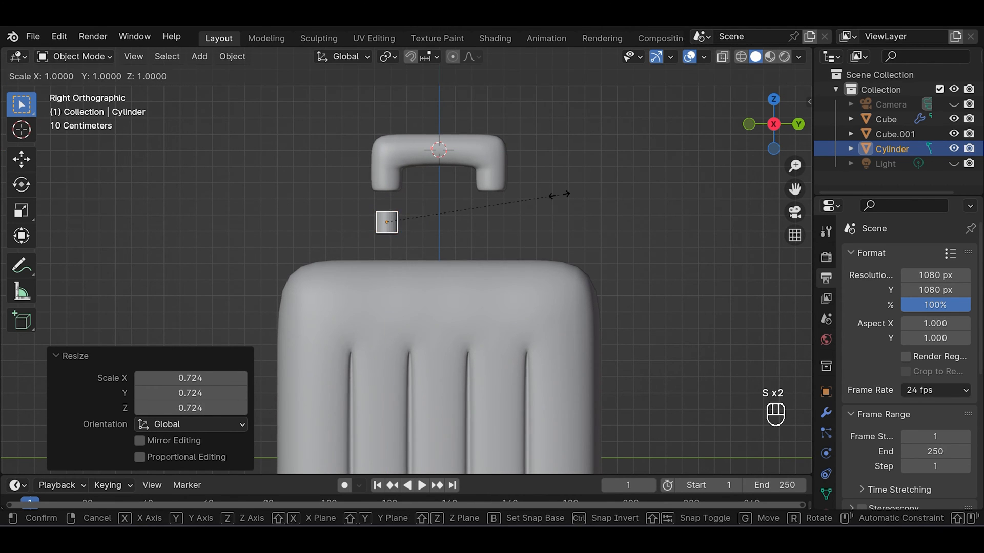
pyautogui.press('z')
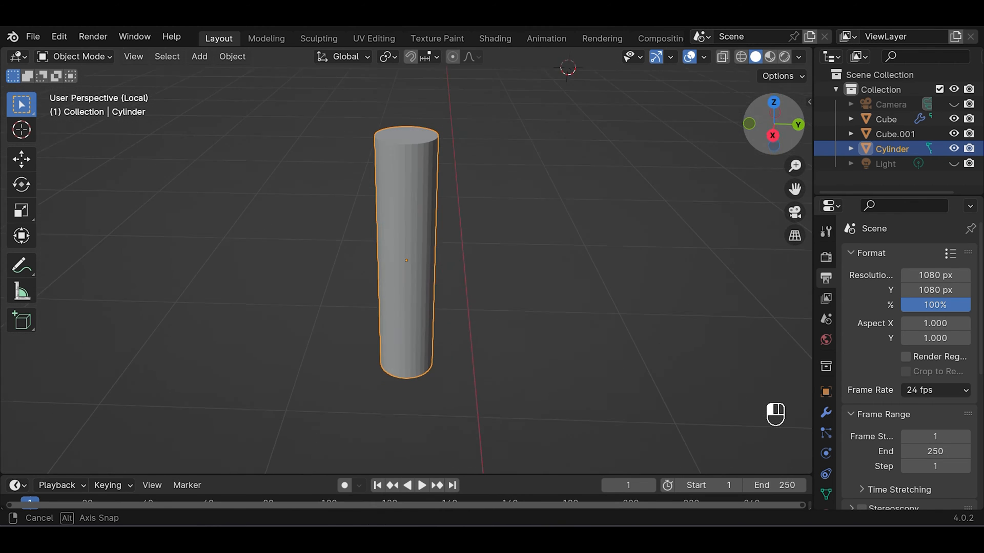
# Inset the post's top face, add a side edge loop and give it level-2 subdivision
pyautogui.press('Tab')
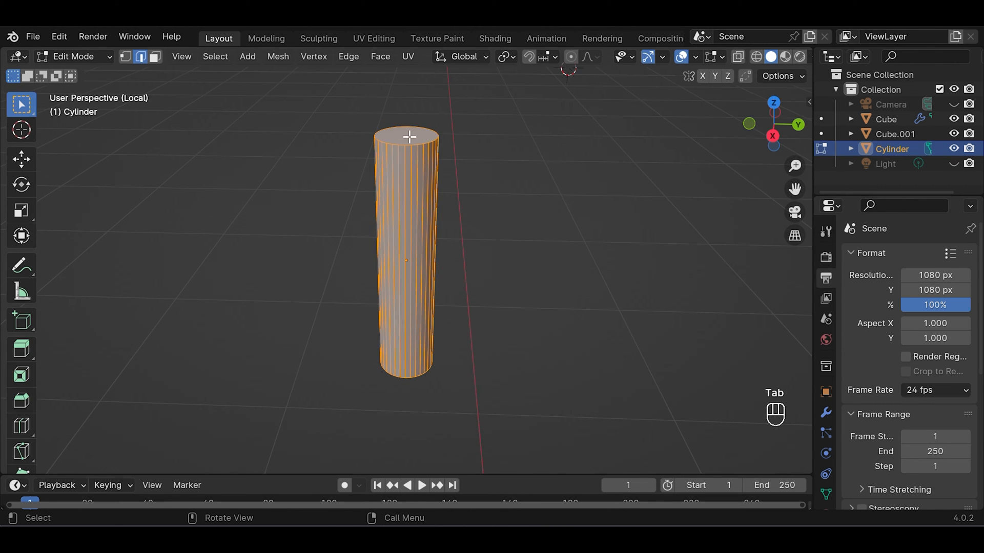
pyautogui.press('3')
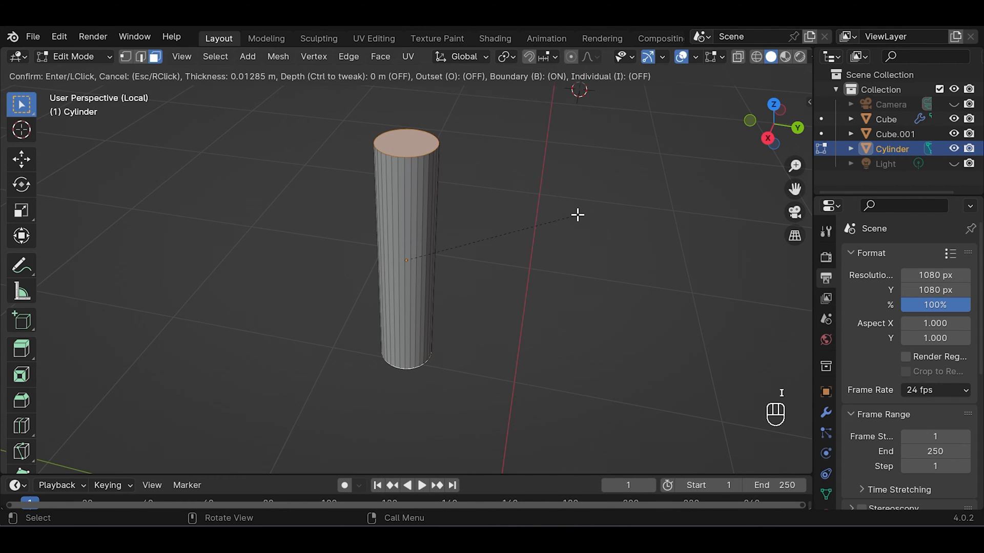
pyautogui.click(564, 203)
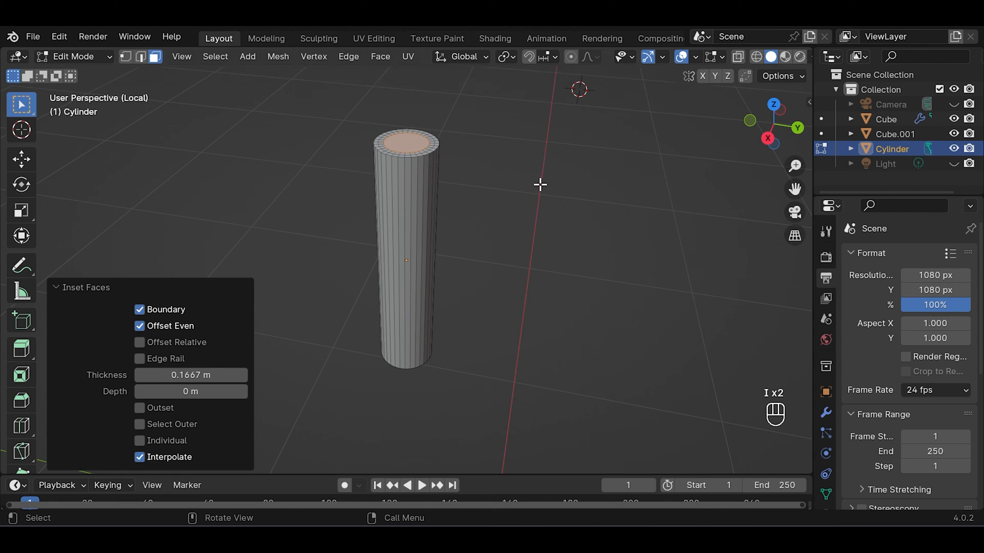
pyautogui.press('ctrl+r')
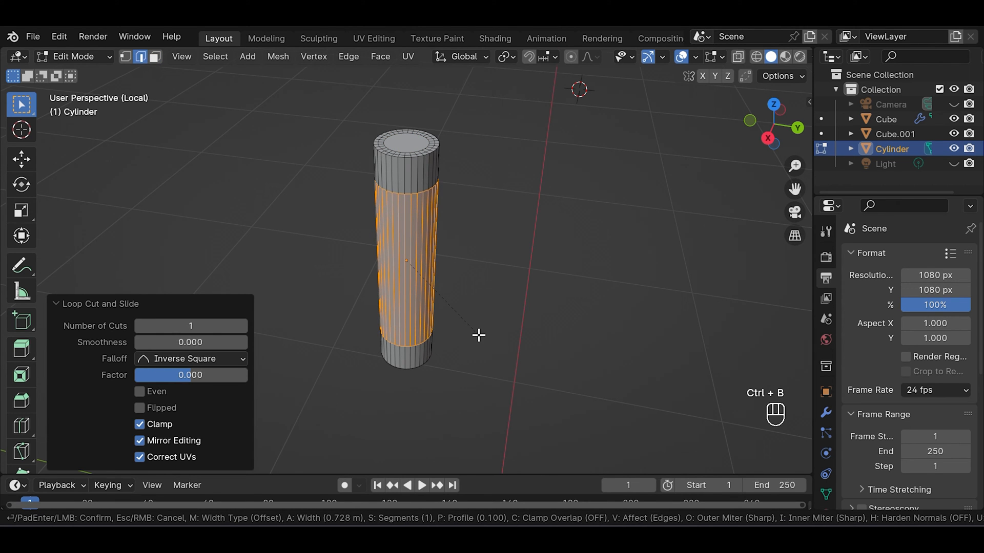
pyautogui.press('Tab')
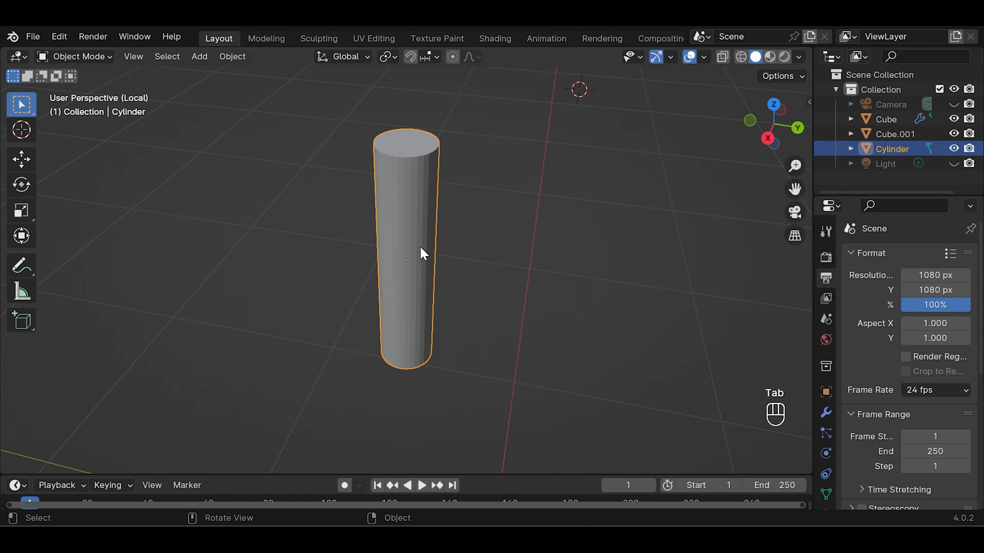
pyautogui.press('ctrl+2')
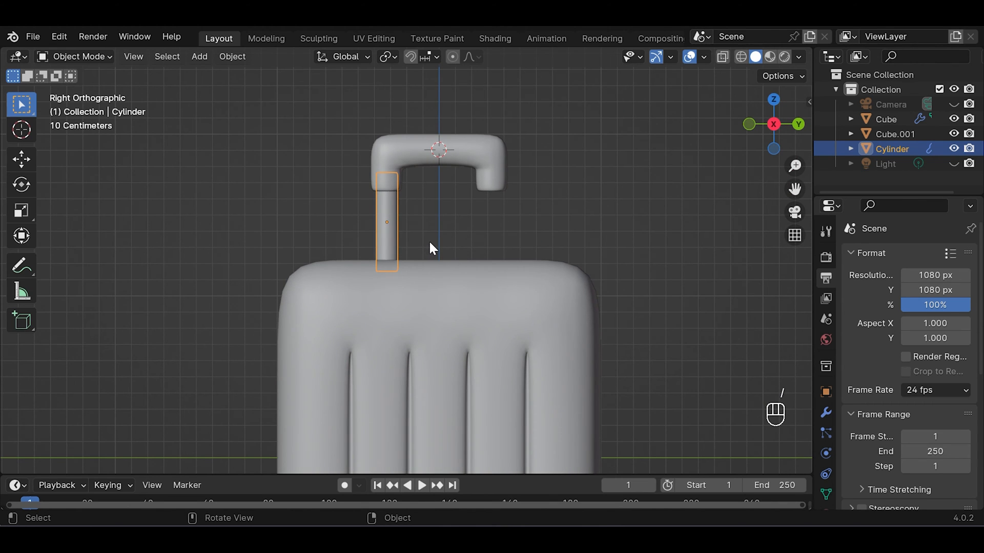
pyautogui.moveTo(828, 414)
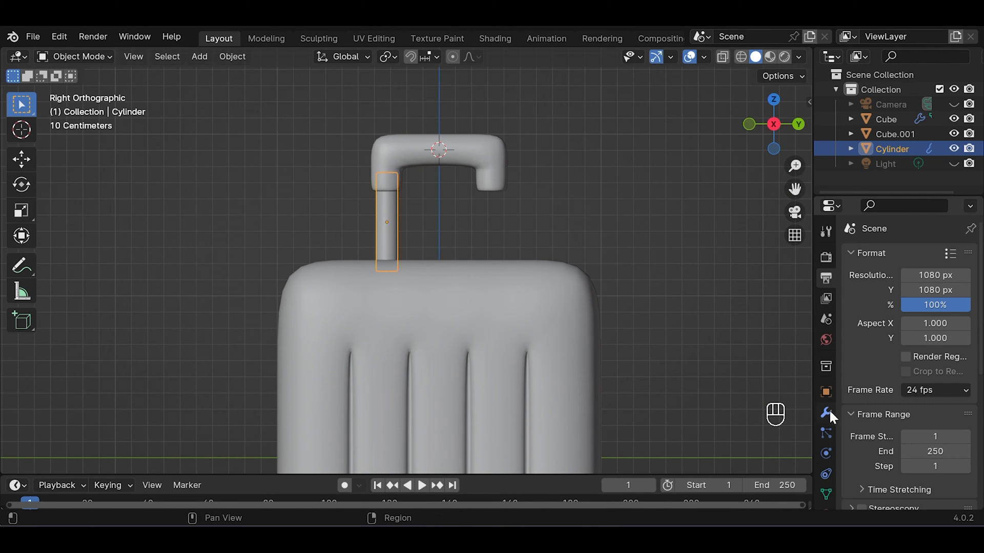
# Add a Mirror modifier to the post across Y about Cube, giving a second matching post
pyautogui.click(826, 412)
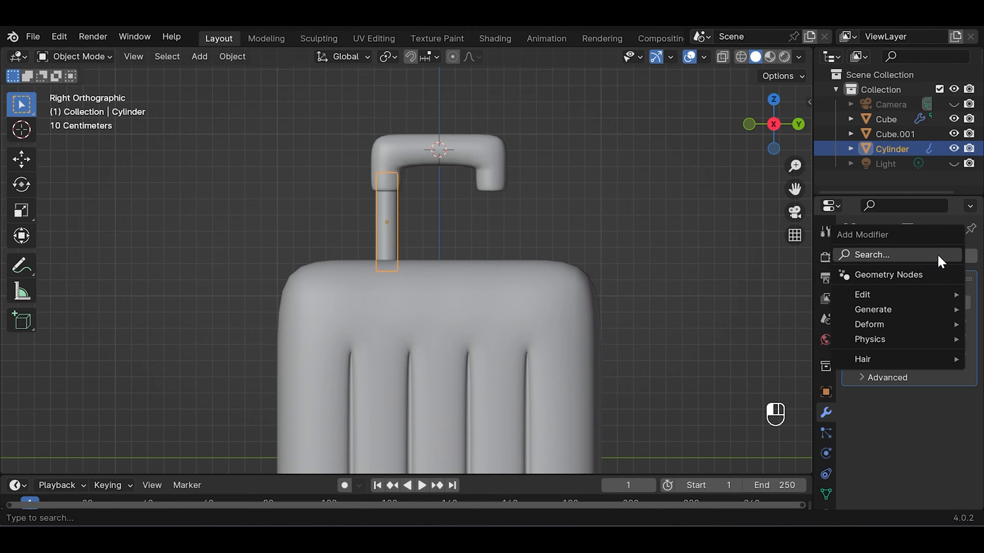
pyautogui.click(873, 310)
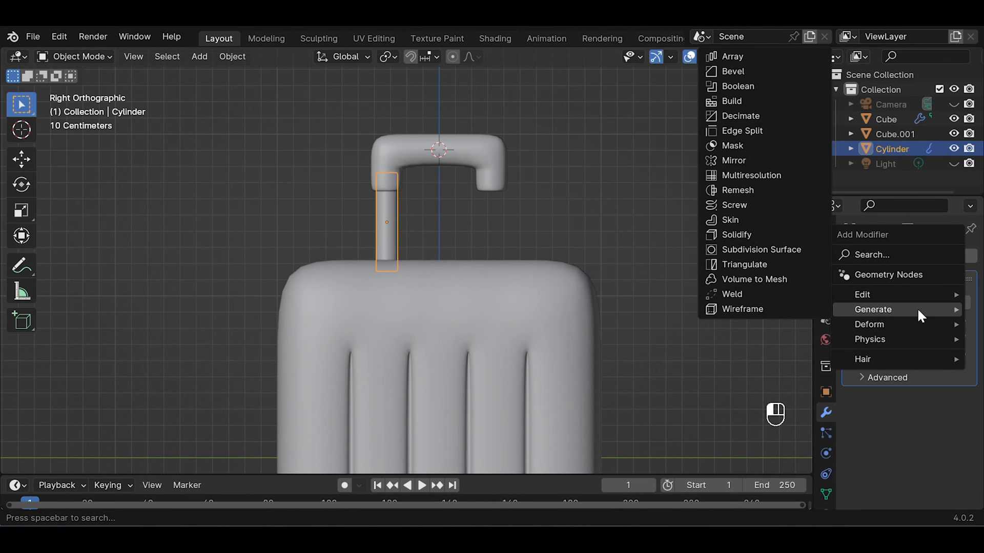
pyautogui.click(762, 250)
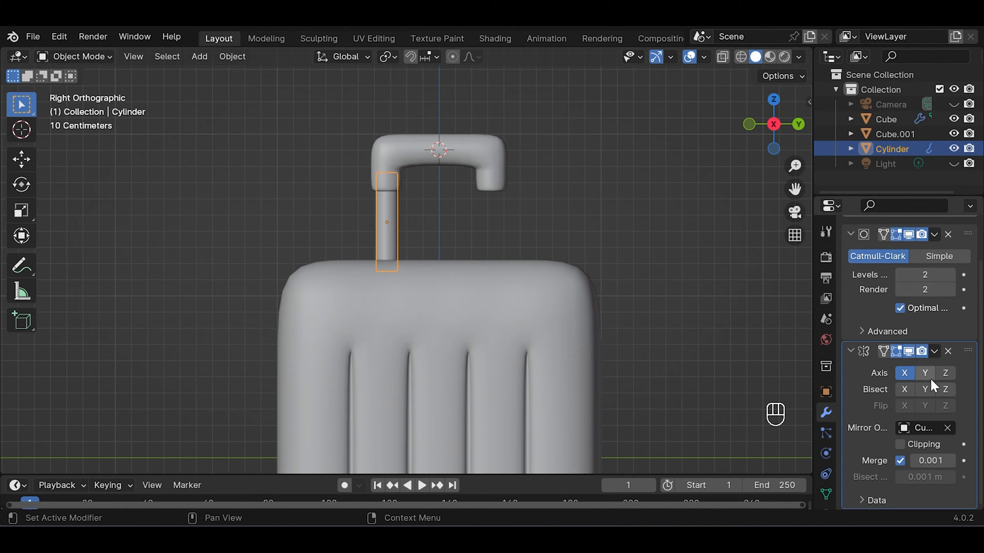
pyautogui.click(925, 373)
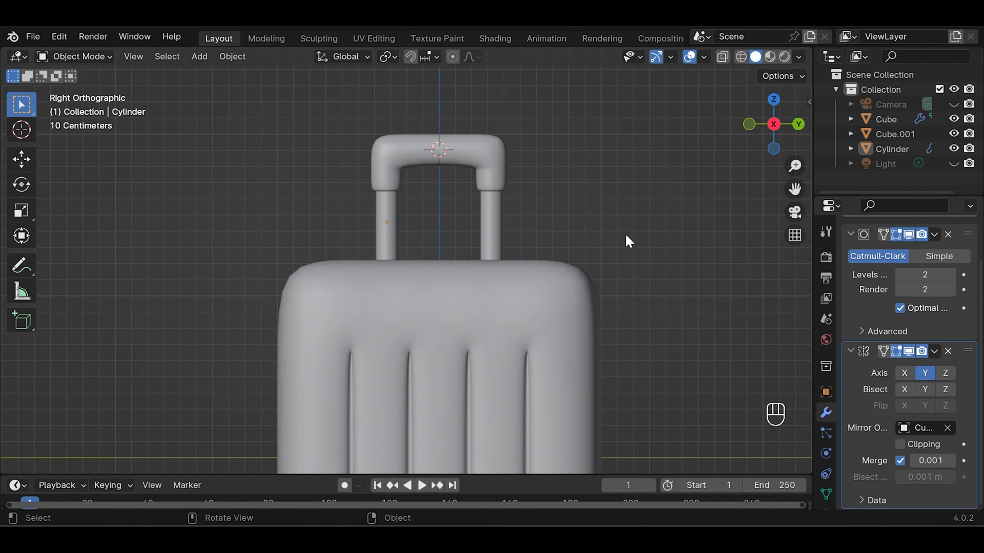
pyautogui.press('ctrl+s')
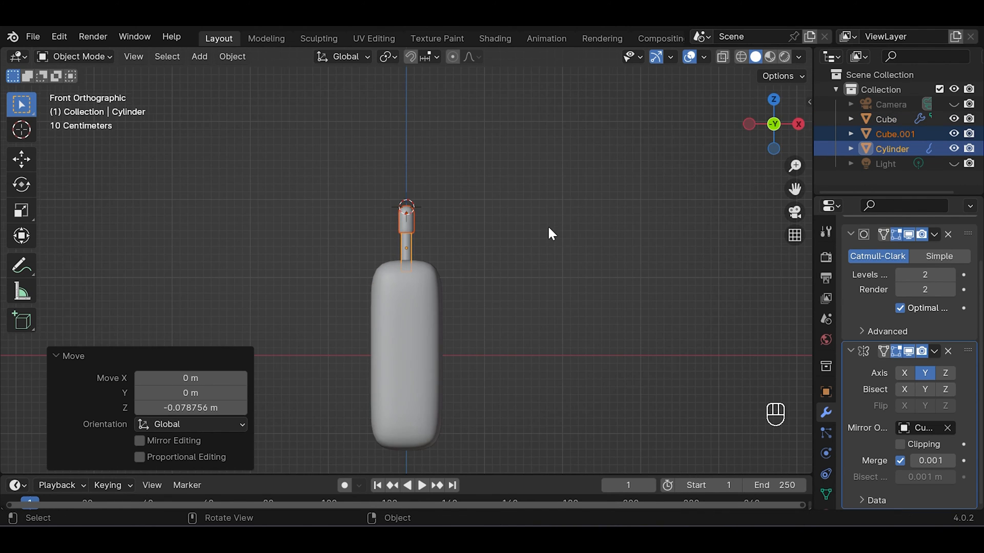
# Move the handle and posts -0.169 m along X toward one edge of the suitcase
pyautogui.press('g')
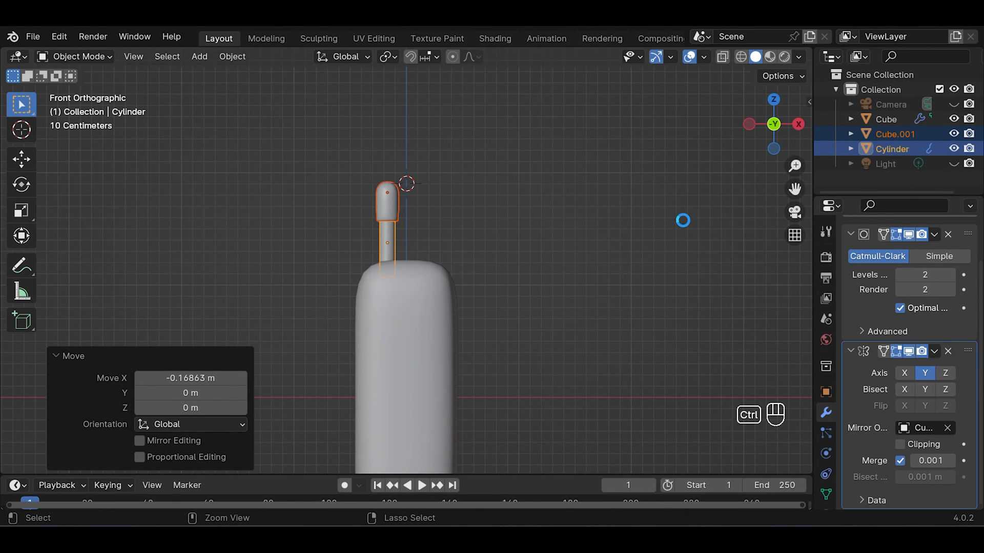
pyautogui.click(887, 118)
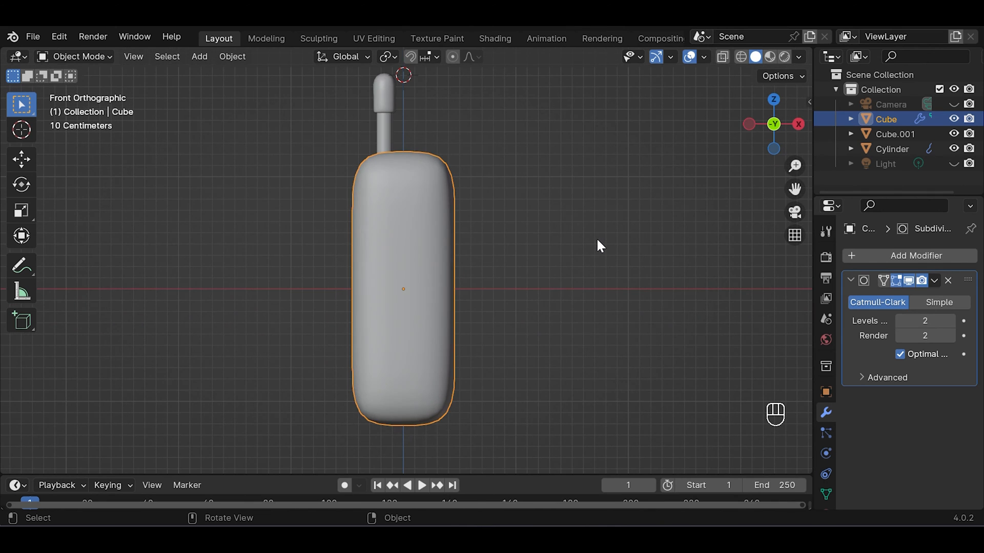
pyautogui.press('Tab')
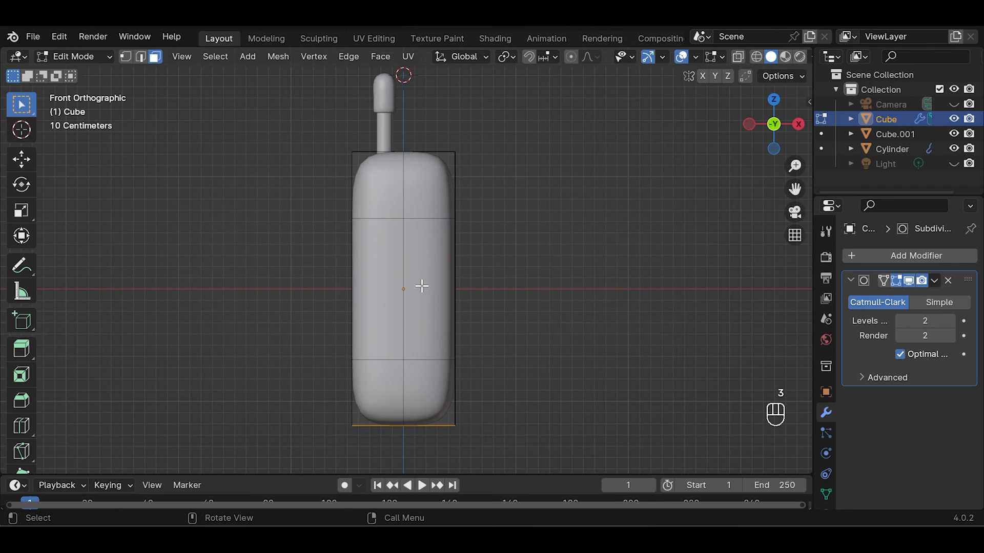
pyautogui.moveTo(424, 217)
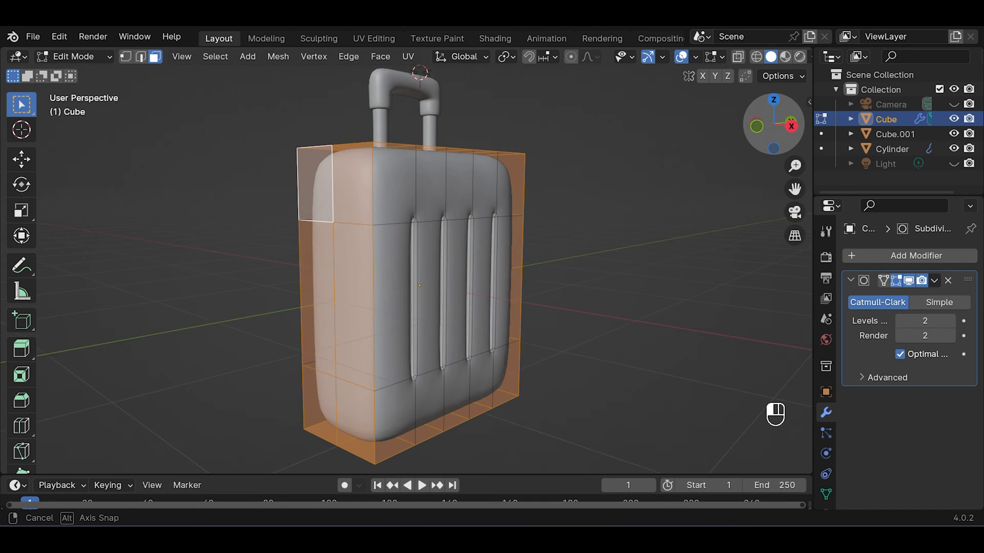
# Duplicate the body's perimeter faces into separate object Cube.002 and scale it to 0.178 along X
pyautogui.press('shift+d')
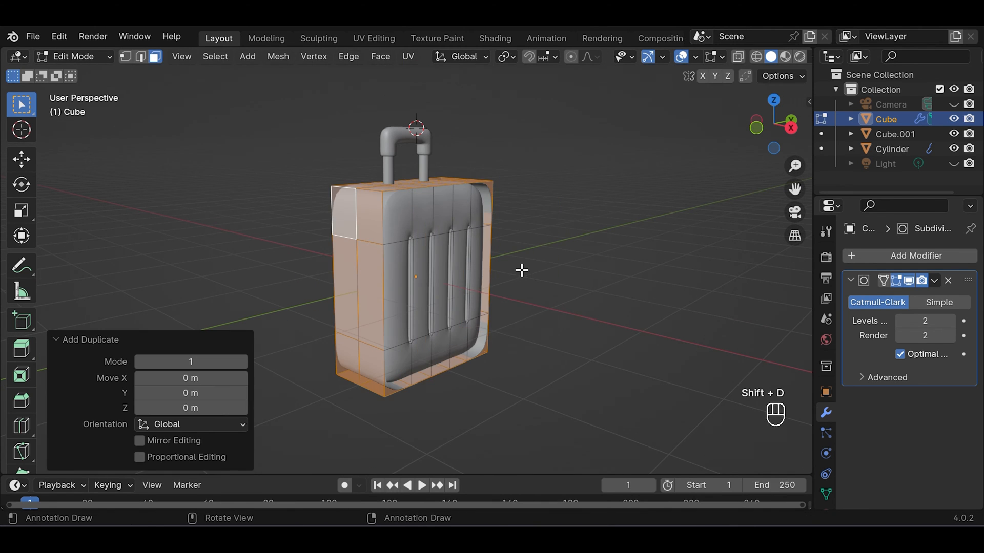
pyautogui.press('P')
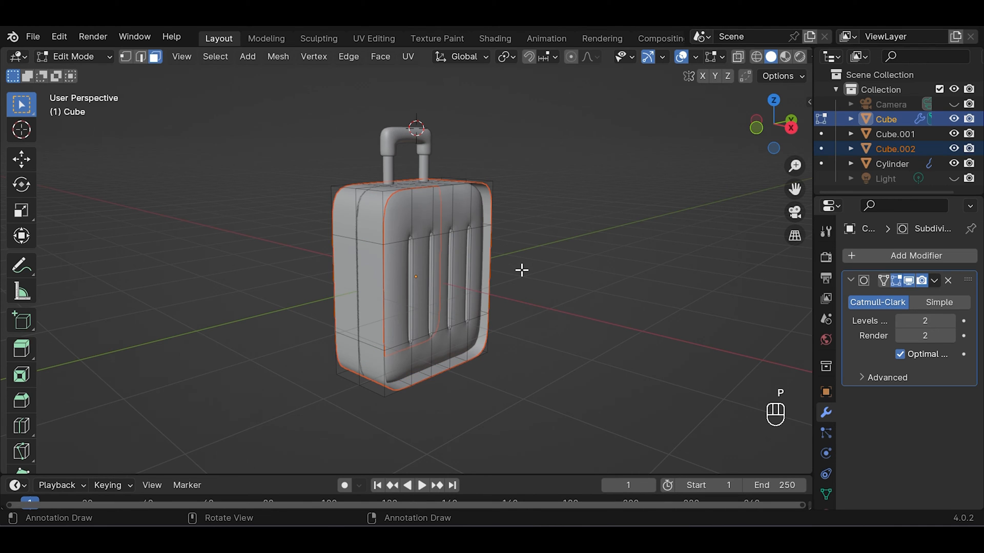
pyautogui.press('Tab')
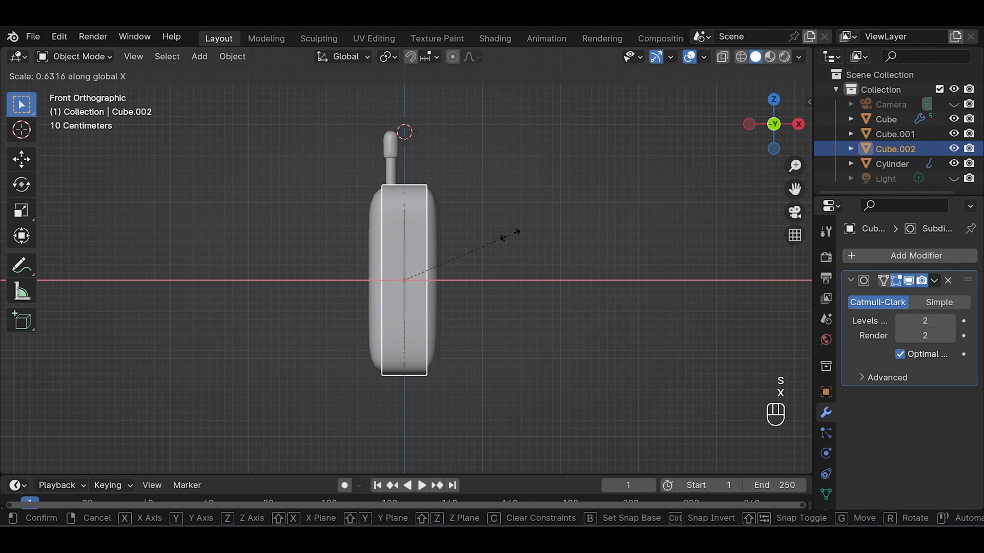
pyautogui.moveTo(432, 255)
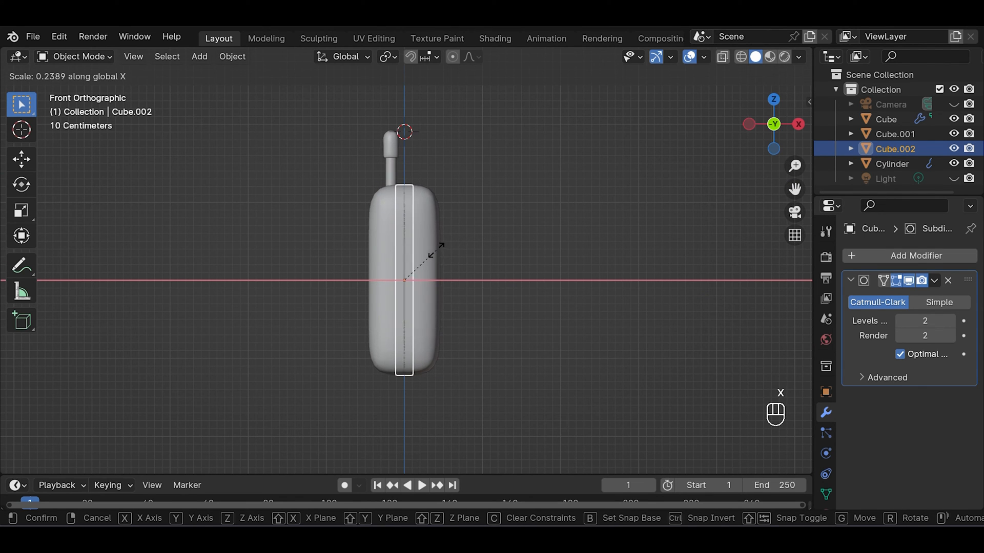
pyautogui.click(404, 279)
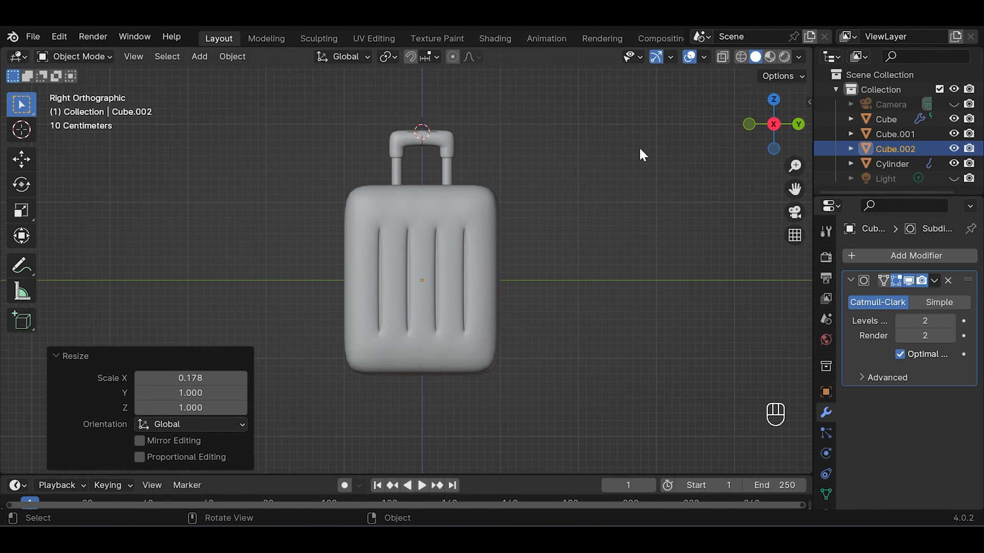
# Give the rim copy a 0.04 m Solidify ahead of its subdivision and smooth shading
pyautogui.click(916, 255)
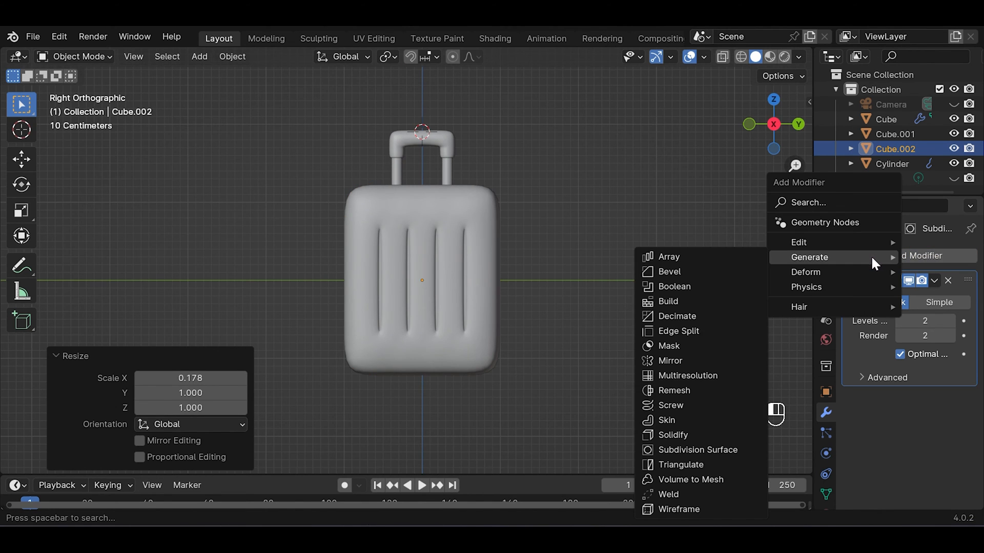
pyautogui.click(672, 434)
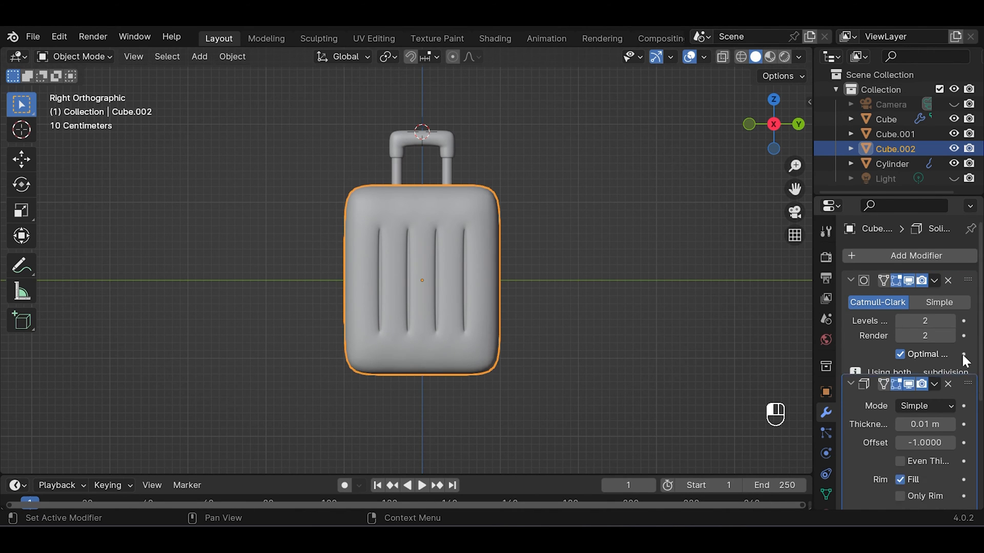
pyautogui.click(850, 280)
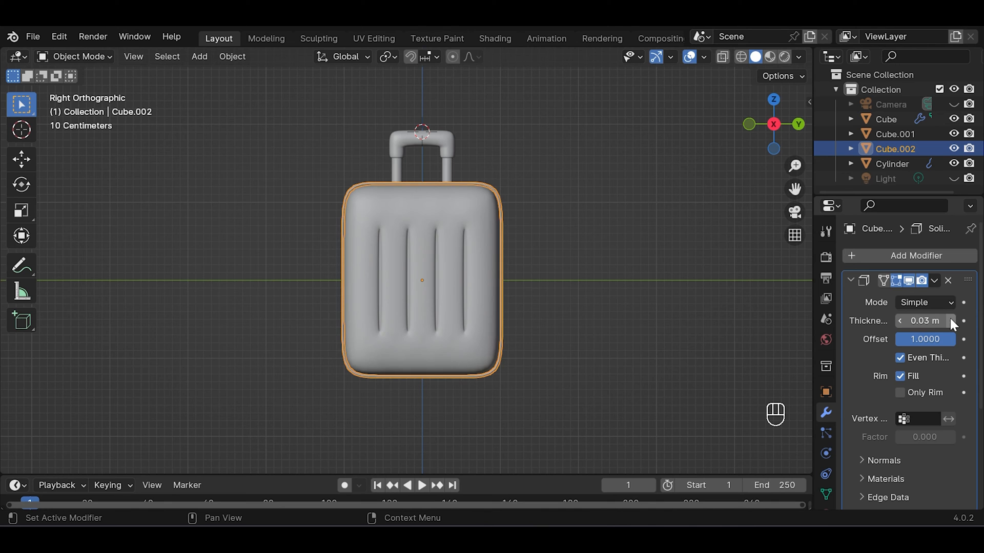
pyautogui.press('Tab')
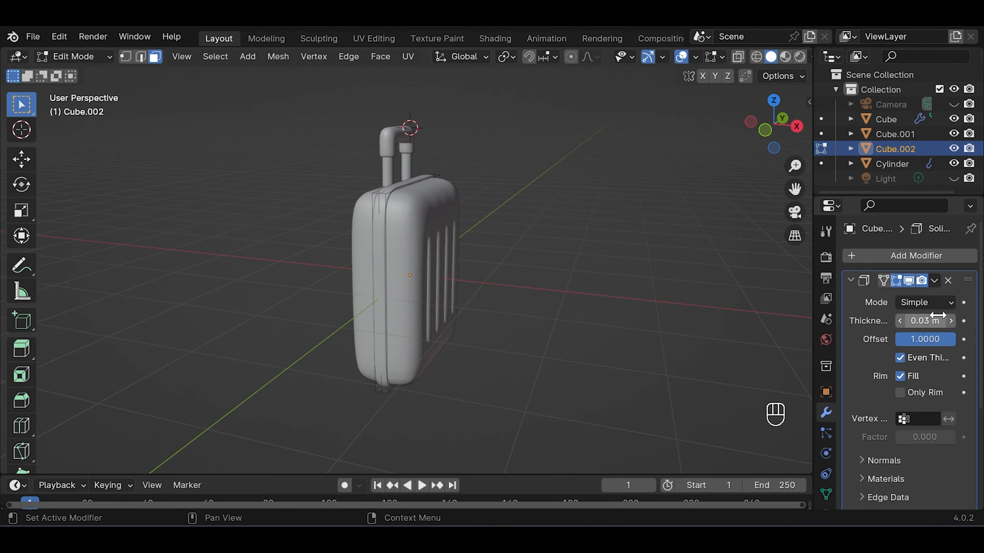
pyautogui.click(951, 321)
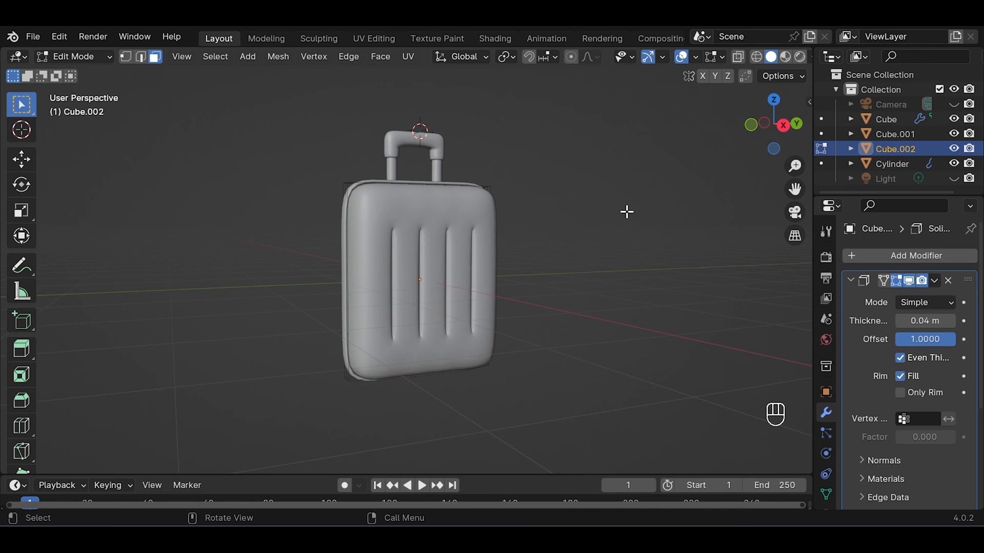
pyautogui.press('Tab')
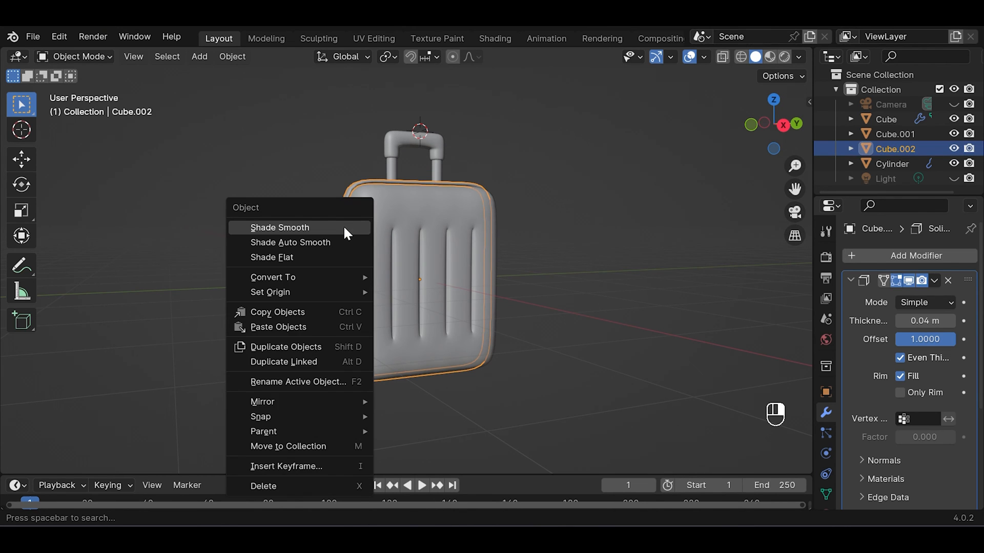
pyautogui.click(279, 228)
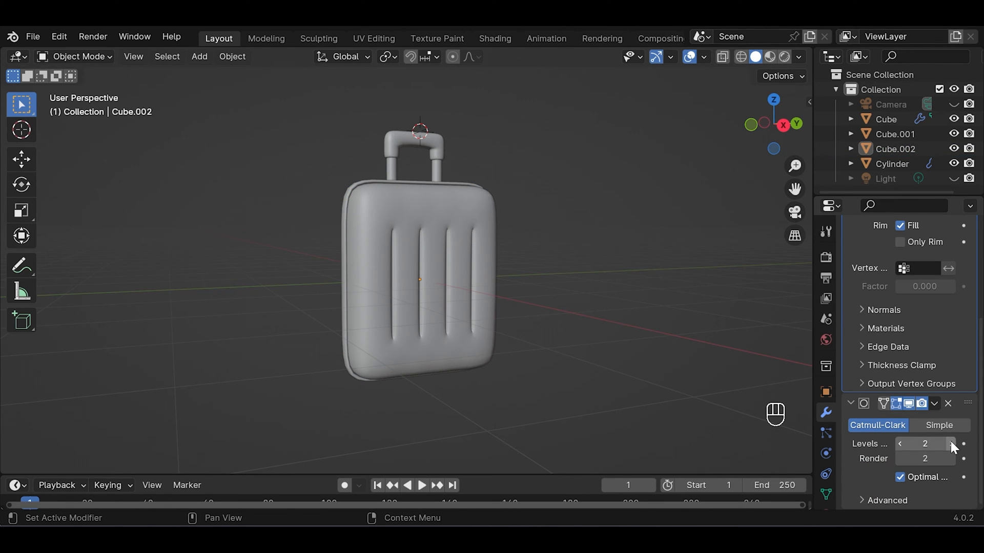
# Raise the body's render subdivision level to 3 to match the viewport
pyautogui.click(417, 278)
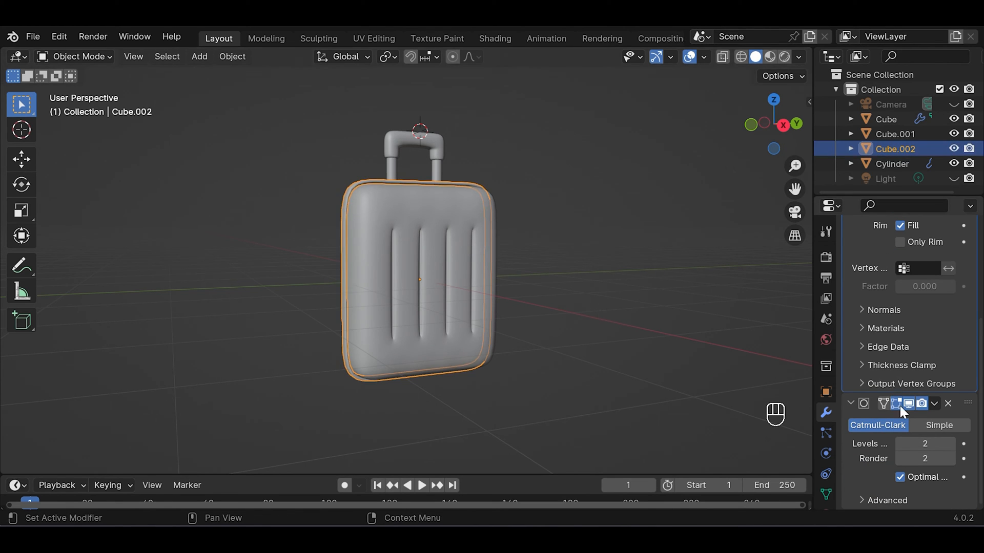
pyautogui.click(949, 444)
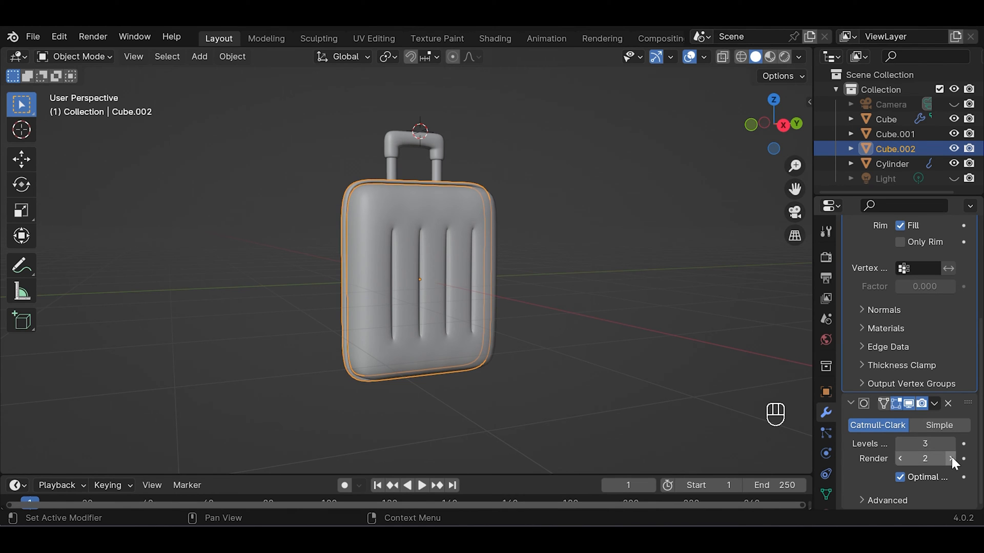
pyautogui.click(950, 459)
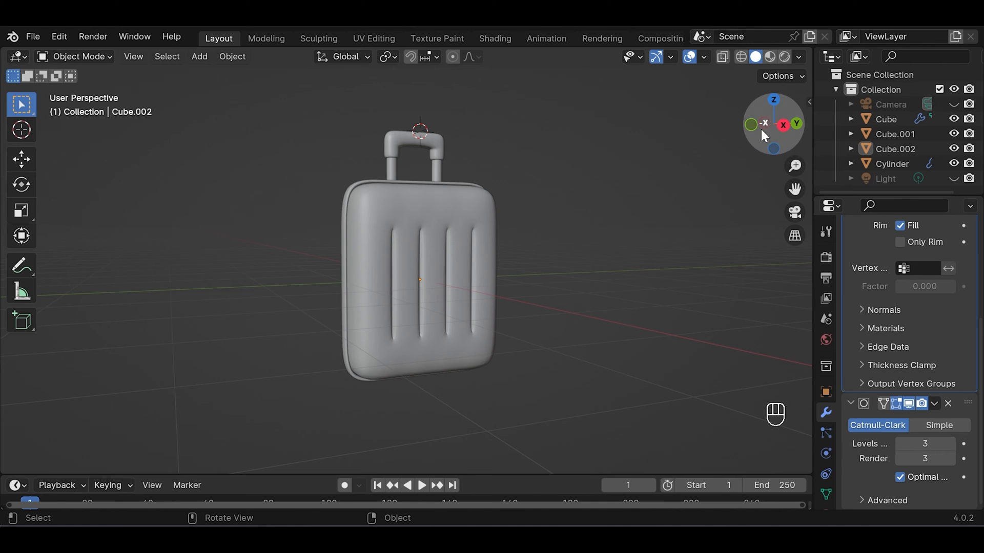
pyautogui.click(750, 124)
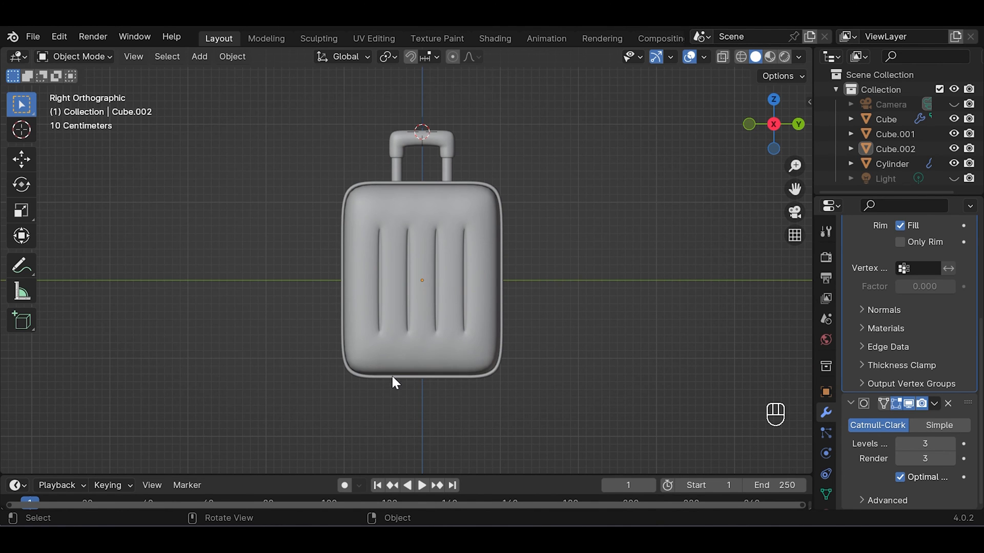
pyautogui.moveTo(388, 367)
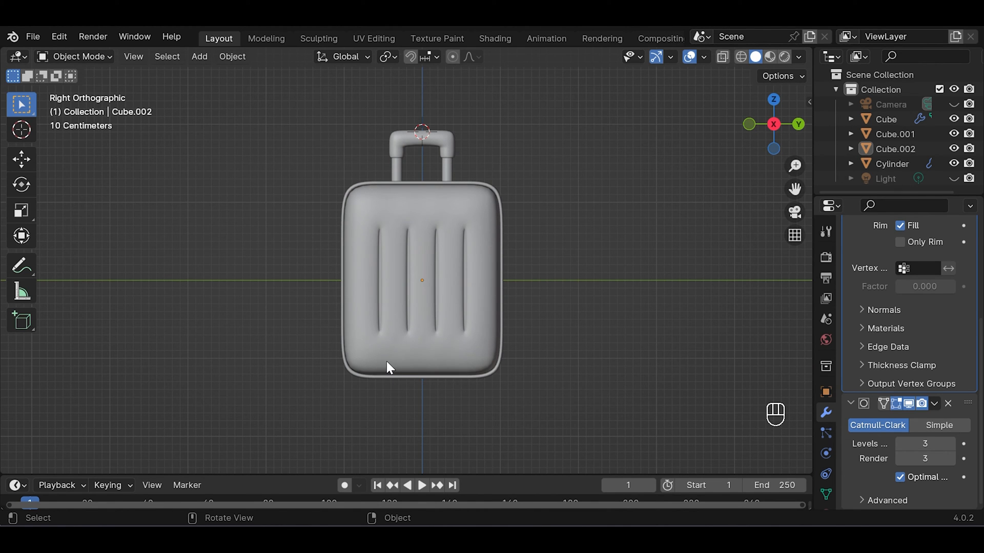
# Add a cylinder rotated 90° on Y, scaled to 0.814, placed under the bottom corner as a wheel
pyautogui.press('shift+a')
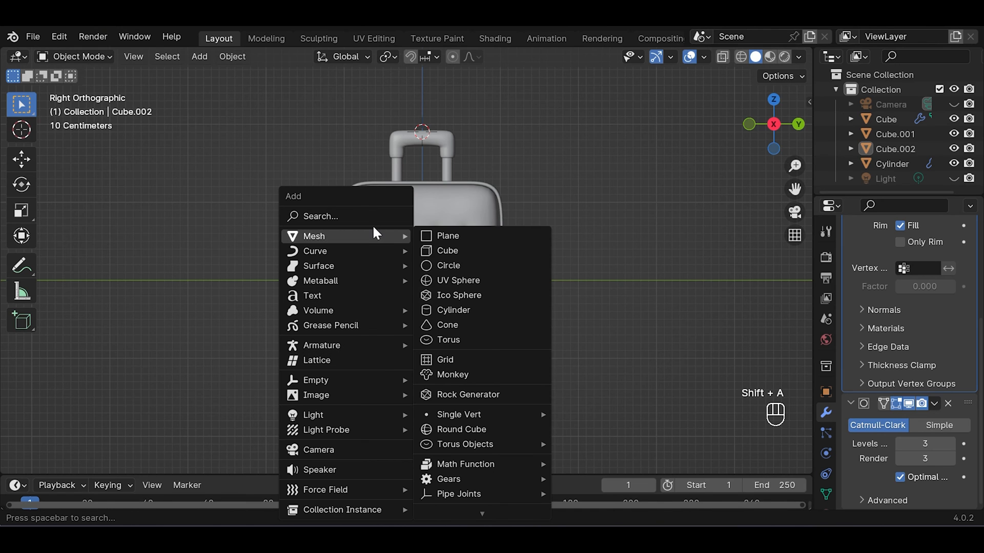
pyautogui.moveTo(452, 309)
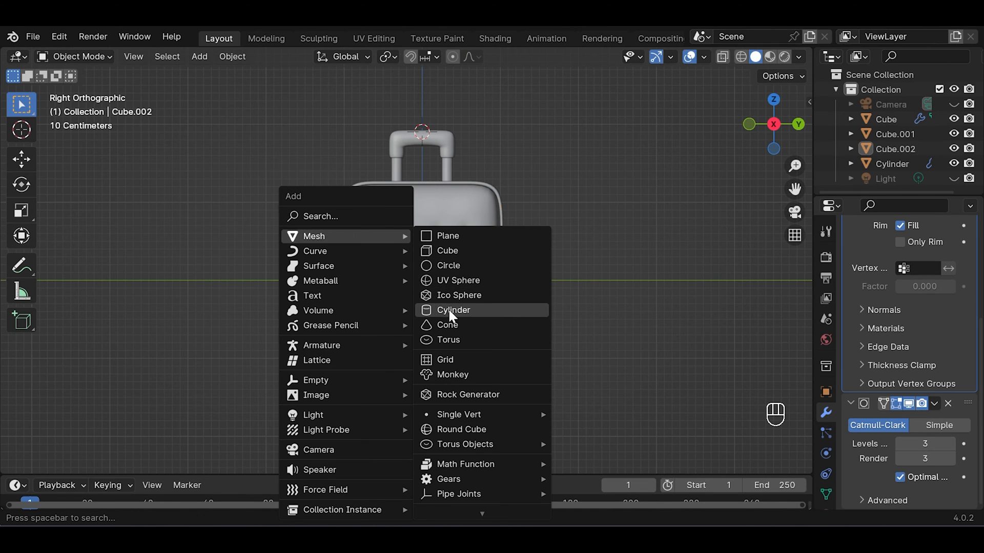
pyautogui.click(453, 309)
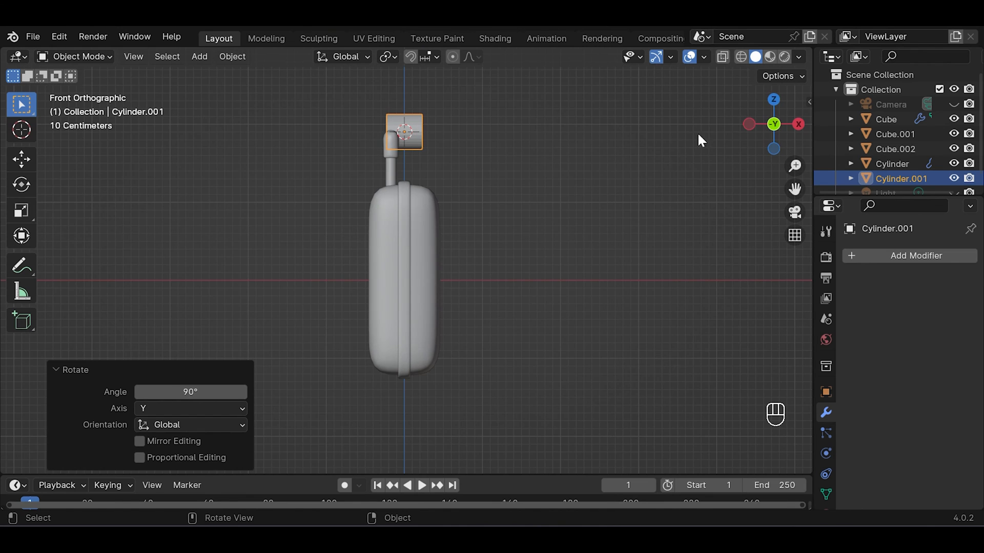
pyautogui.press('g')
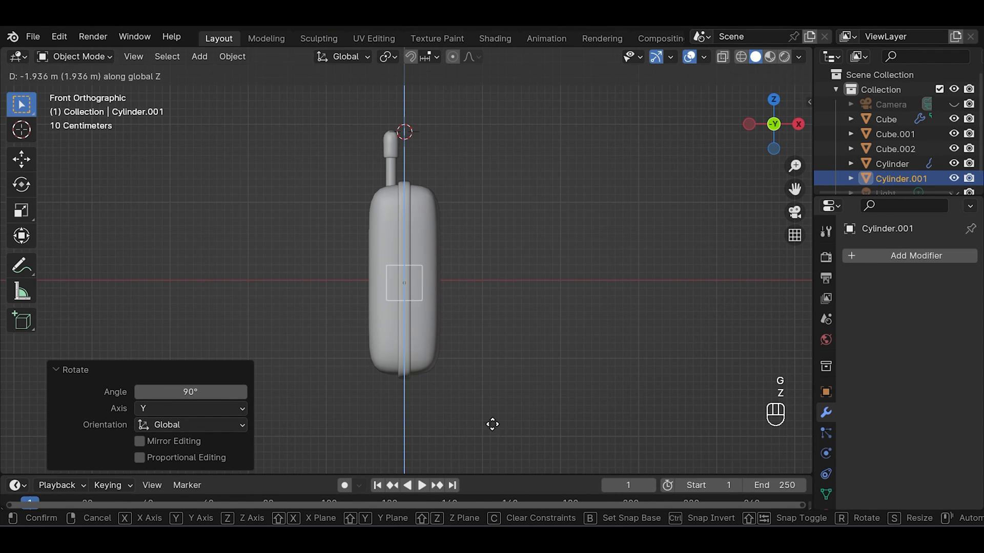
pyautogui.moveTo(485, 79)
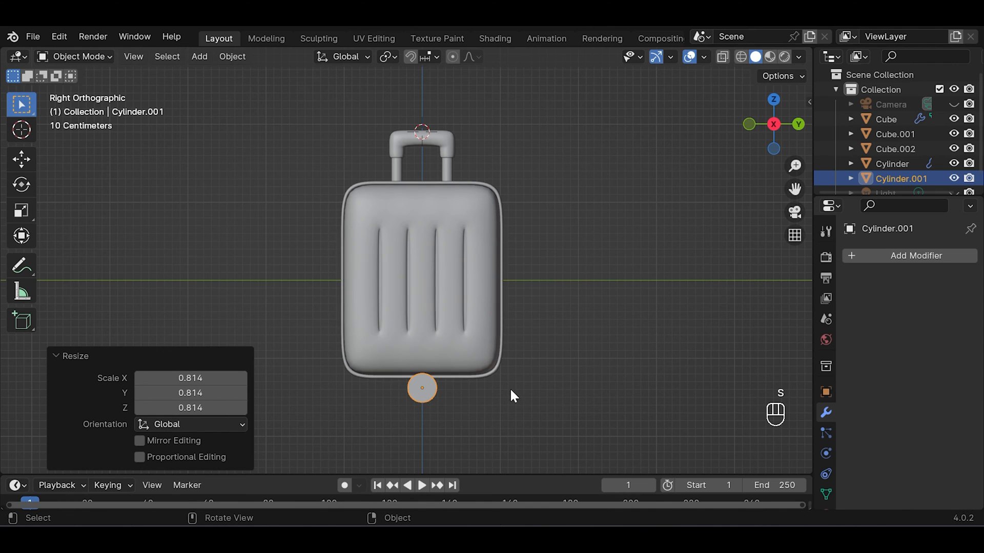
pyautogui.press('g')
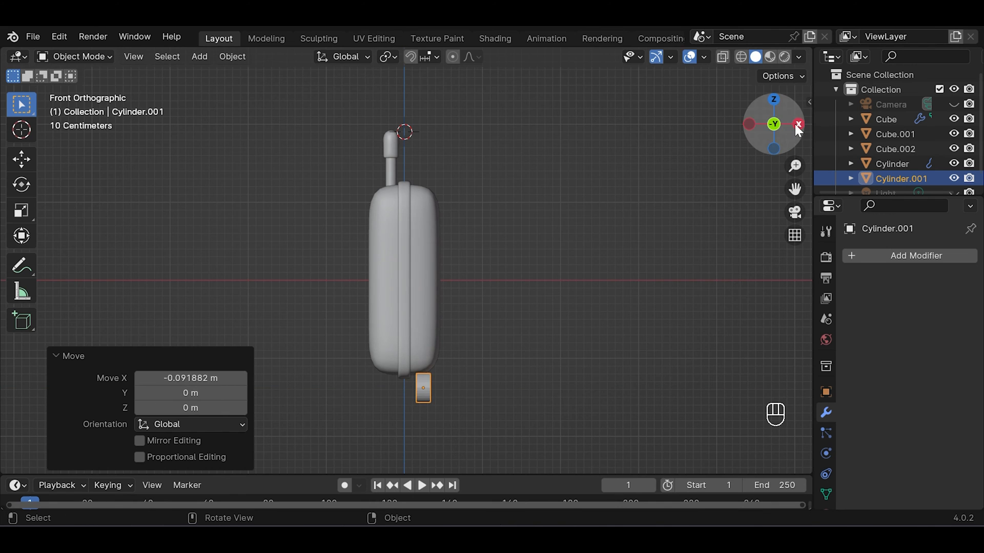
pyautogui.click(797, 124)
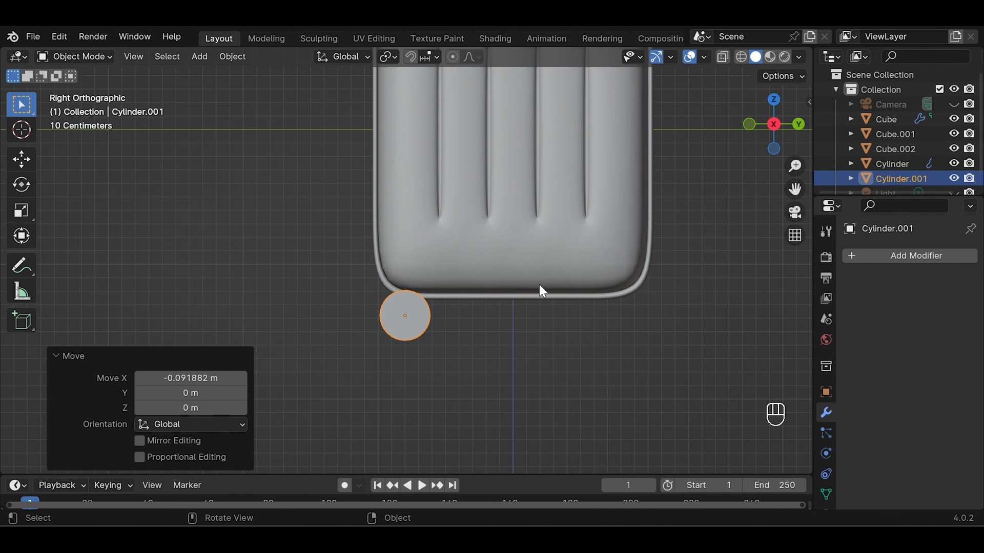
pyautogui.press('ctrl+s')
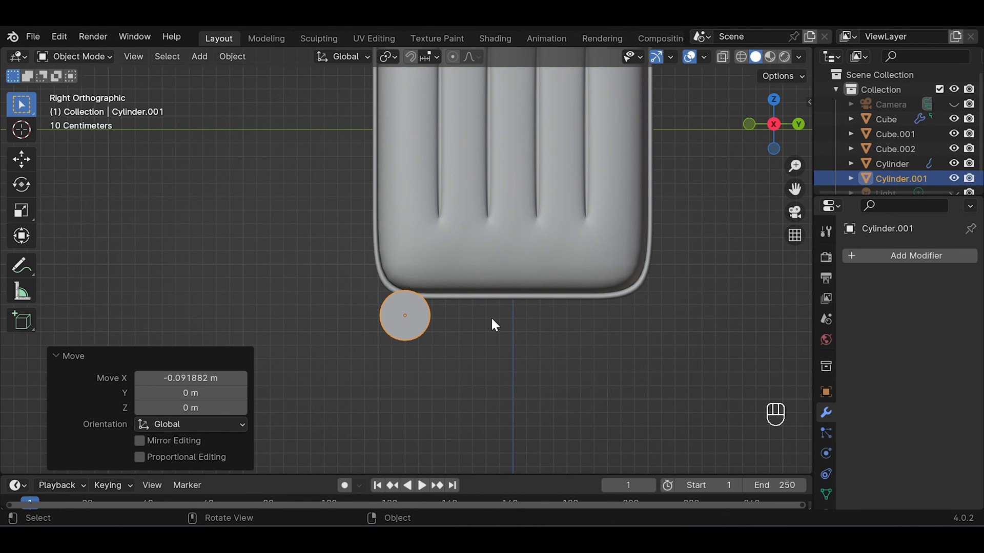
# Inset and recess the wheel's end face into a hub, inset again and add an edge loop round the tyre
pyautogui.press('/')
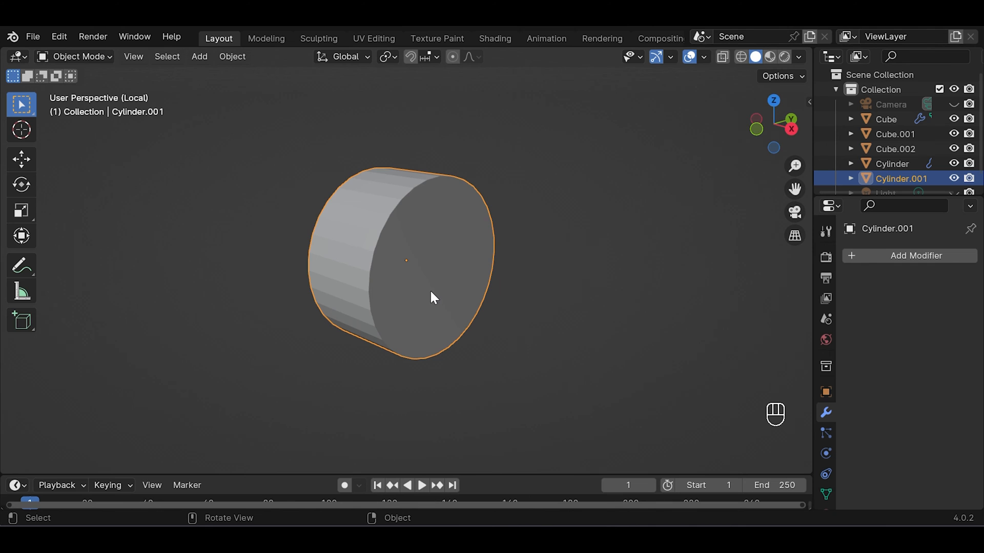
pyautogui.press('Tab')
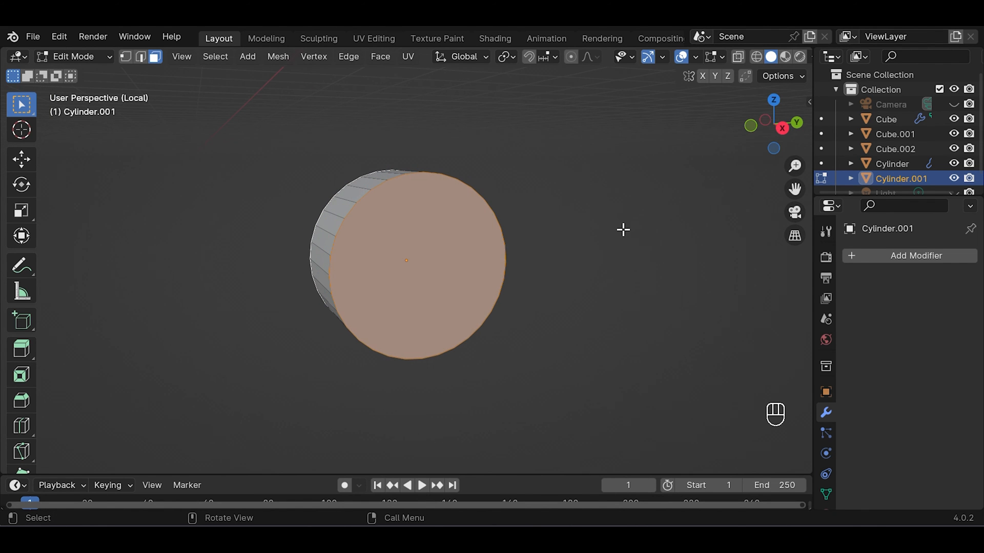
pyautogui.press('i')
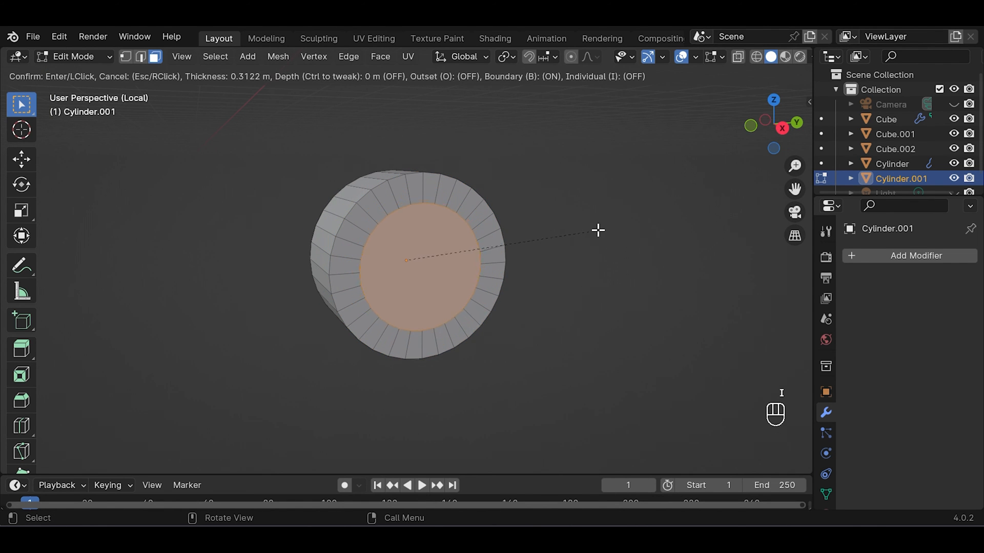
pyautogui.moveTo(590, 231)
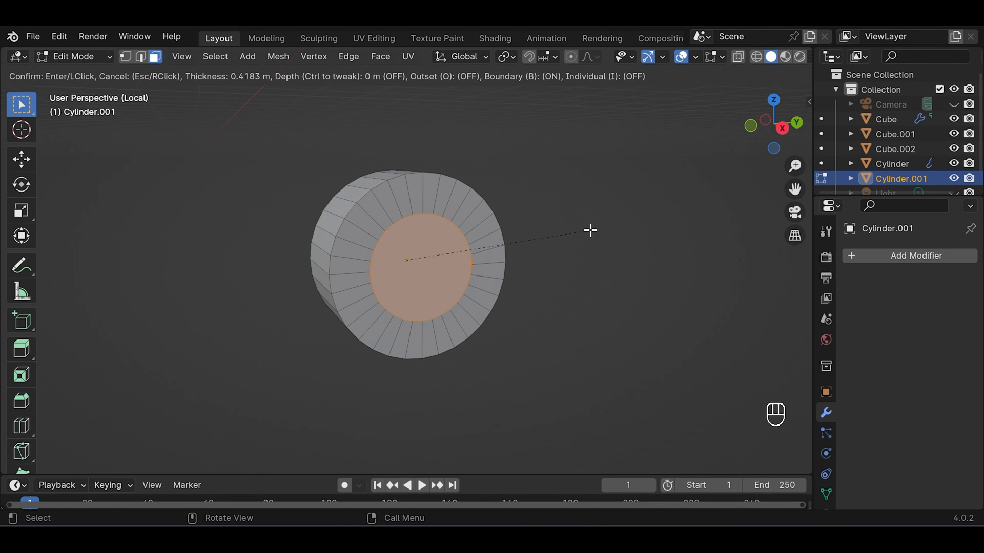
pyautogui.click(406, 261)
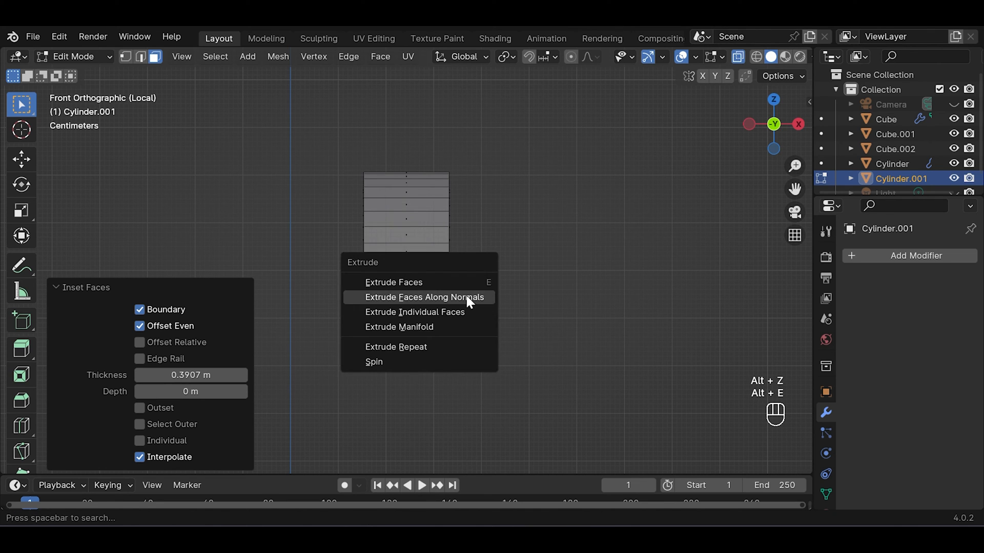
pyautogui.click(424, 297)
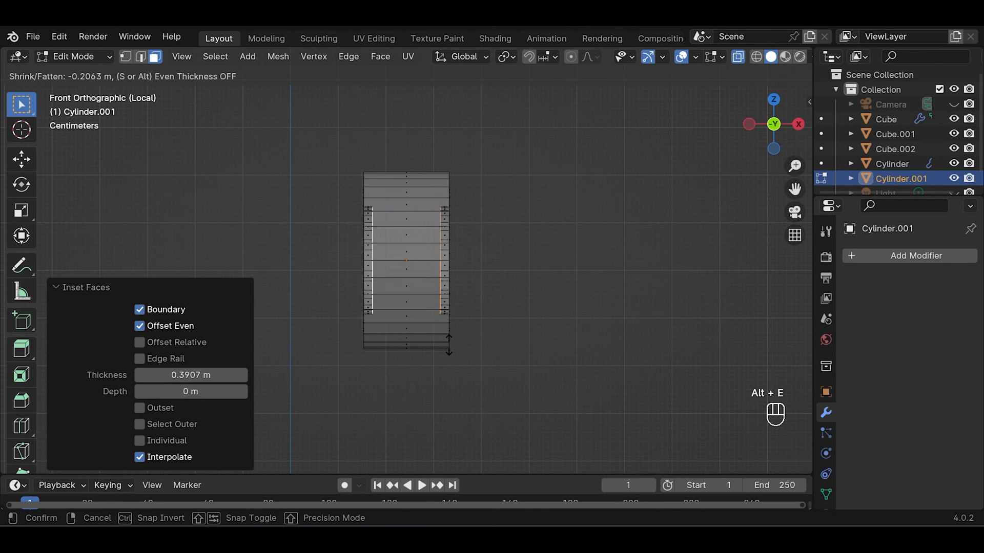
pyautogui.moveTo(445, 368)
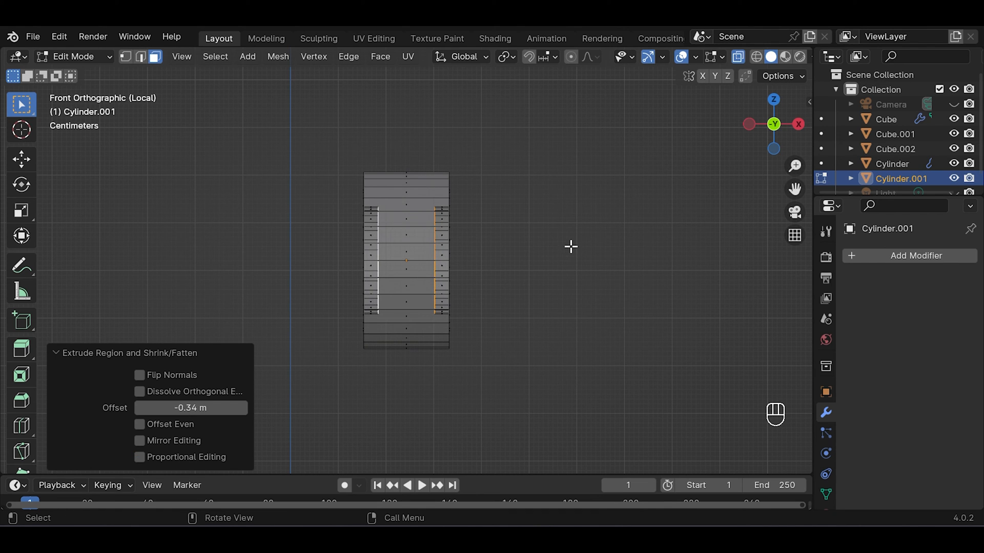
pyautogui.press('alt+z')
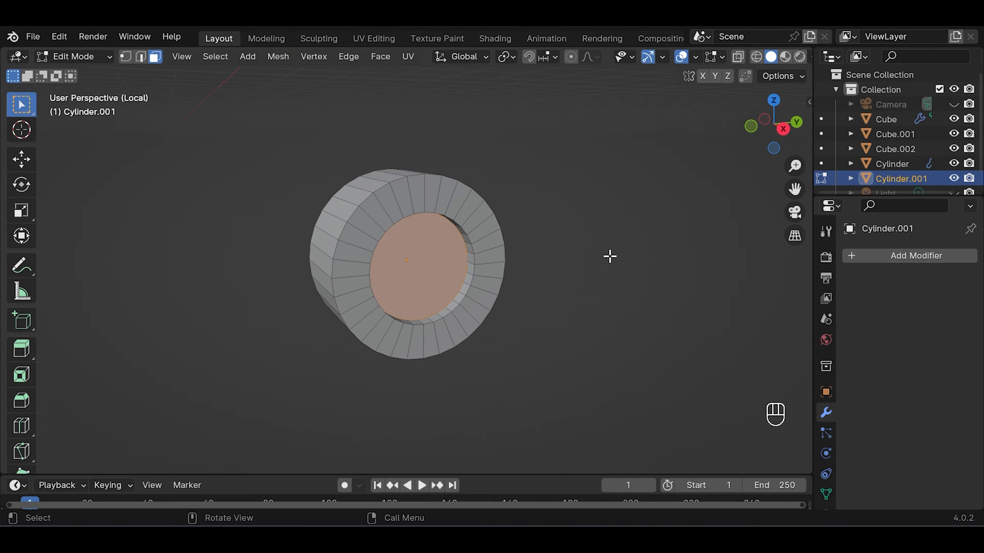
pyautogui.press('i')
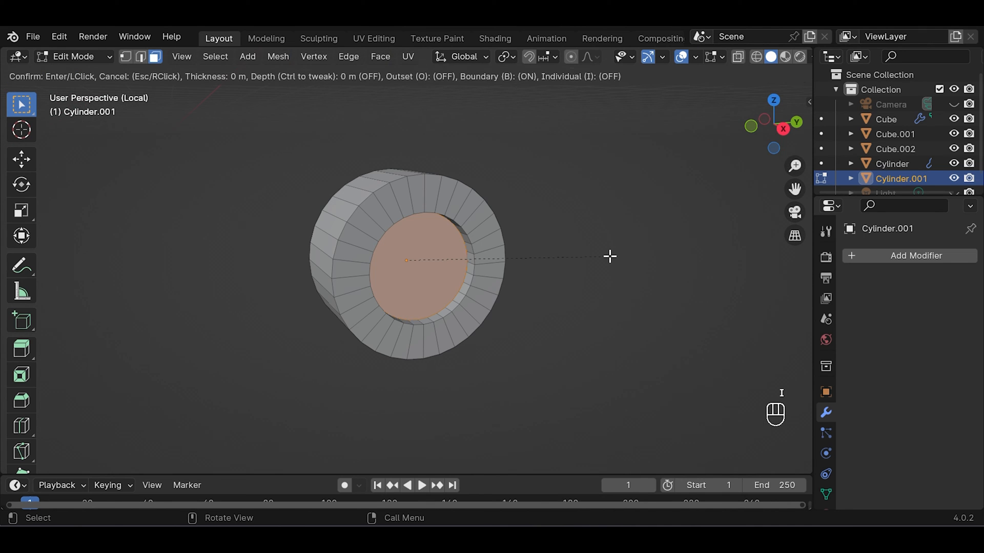
pyautogui.moveTo(588, 256)
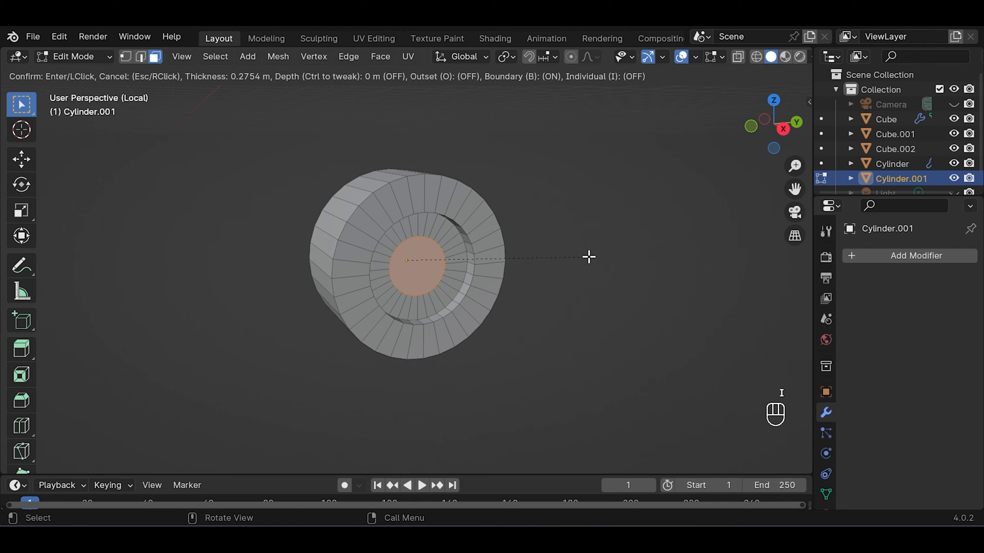
pyautogui.click(588, 256)
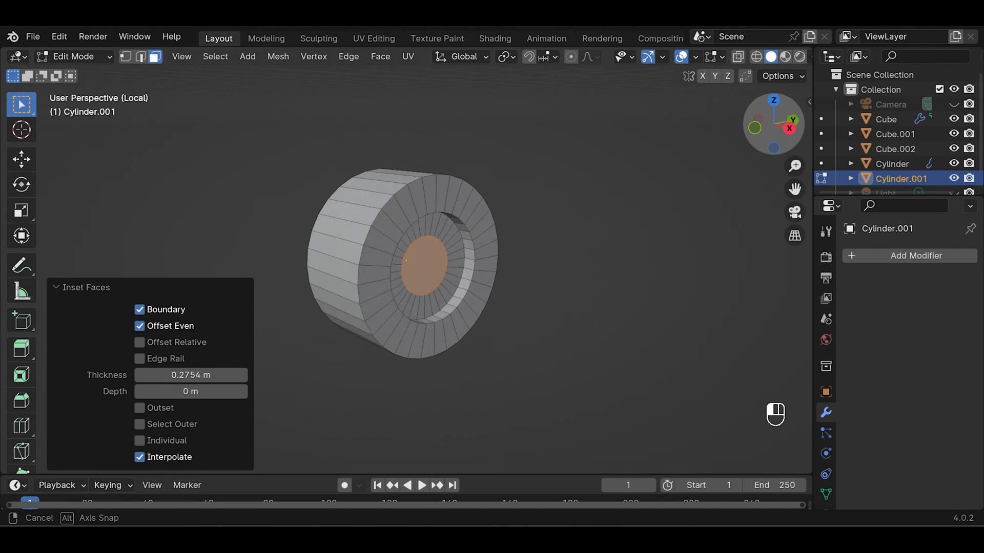
pyautogui.press('ctrl+r')
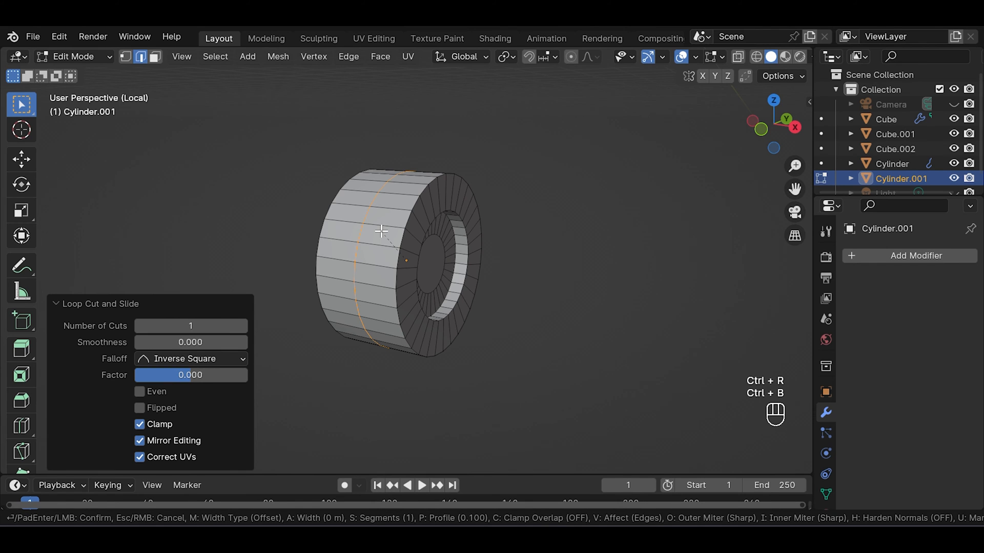
pyautogui.moveTo(457, 241)
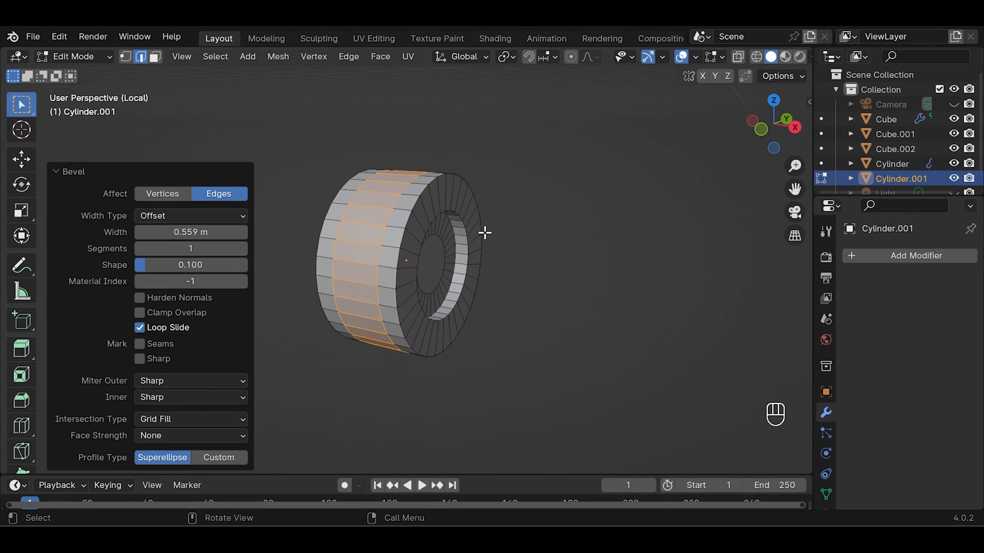
pyautogui.press('Tab')
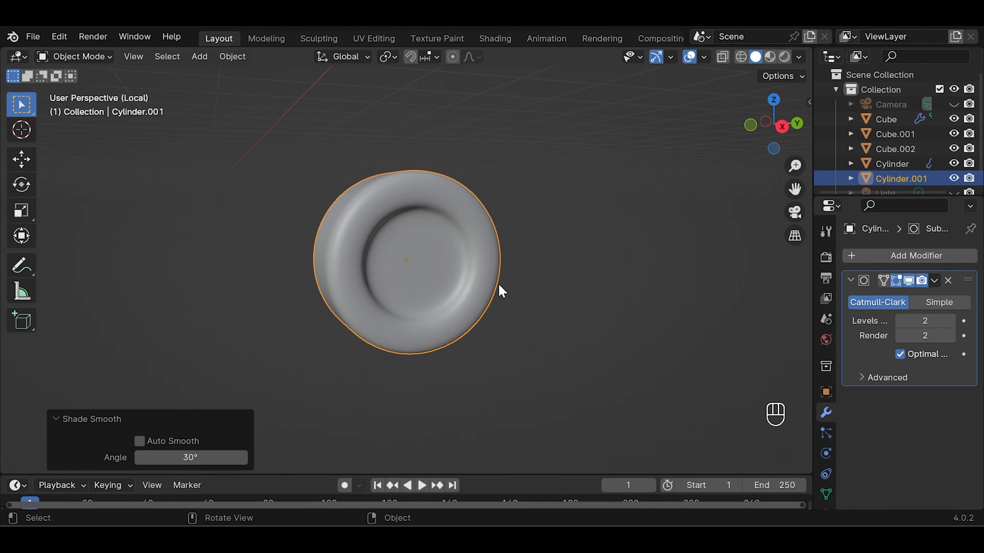
# Bring the suitcase back into view and tuck the wheel up against its bottom
pyautogui.press('g')
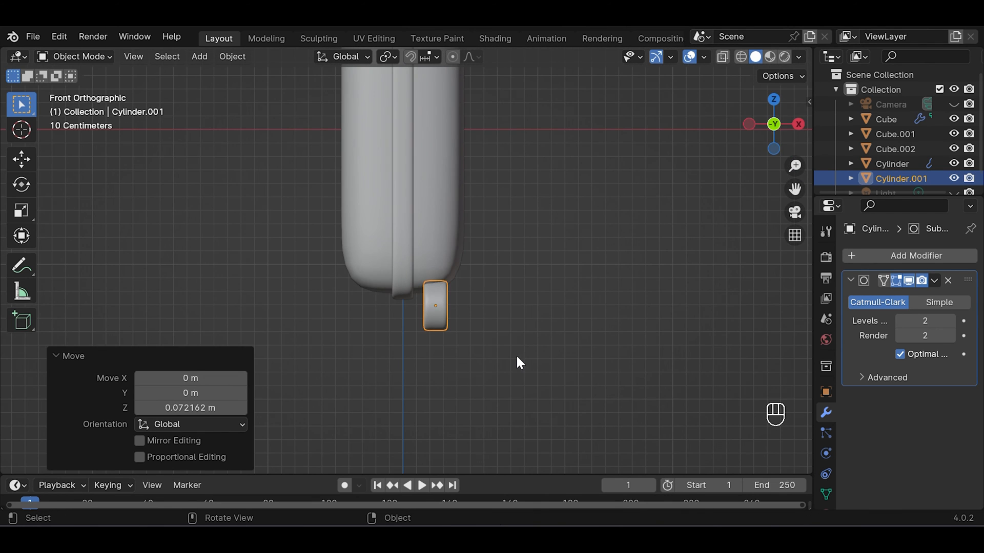
pyautogui.moveTo(797, 124)
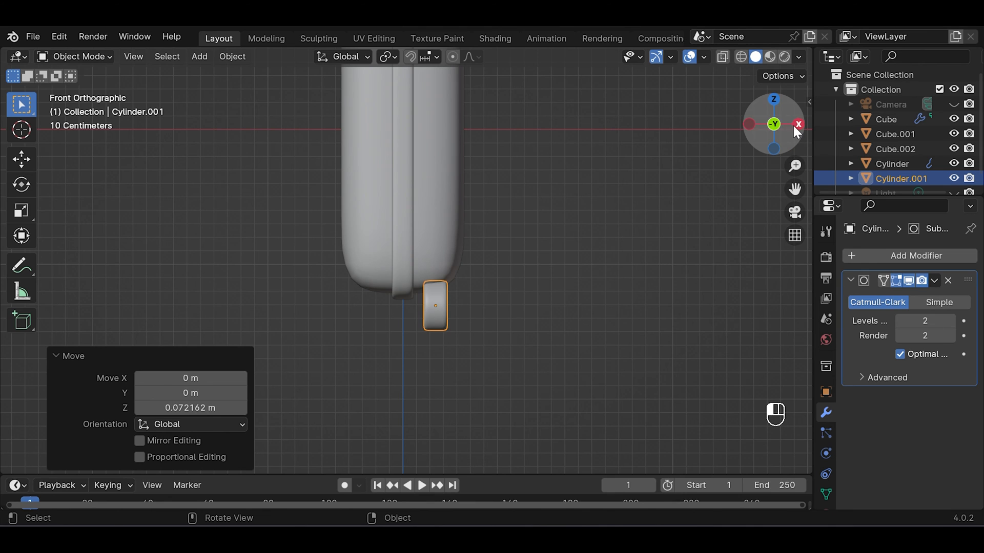
pyautogui.click(512, 279)
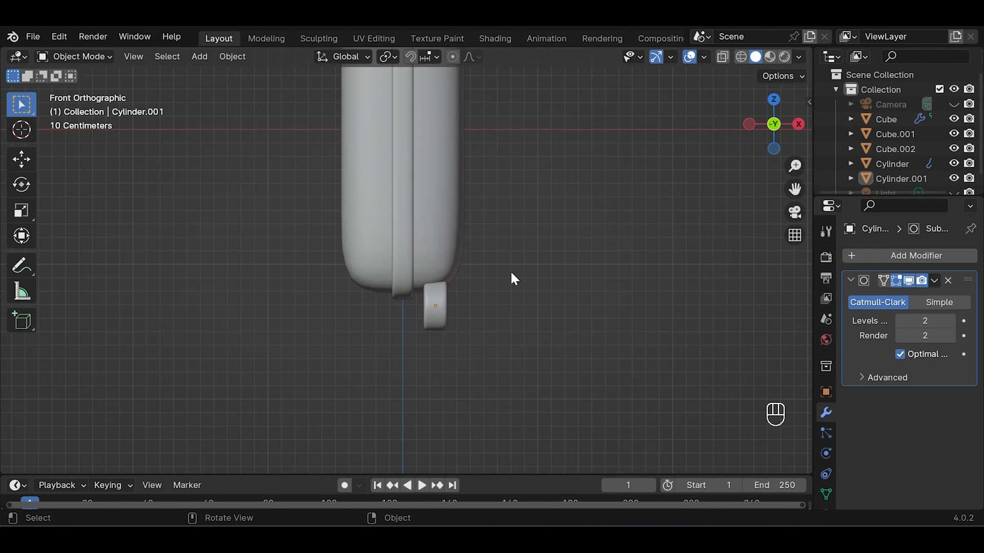
pyautogui.click(435, 306)
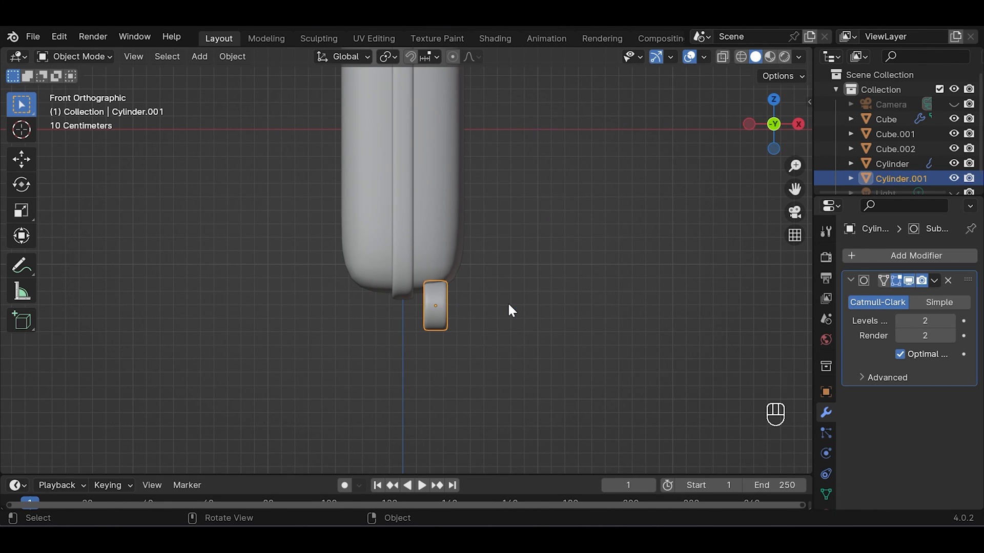
pyautogui.click(916, 255)
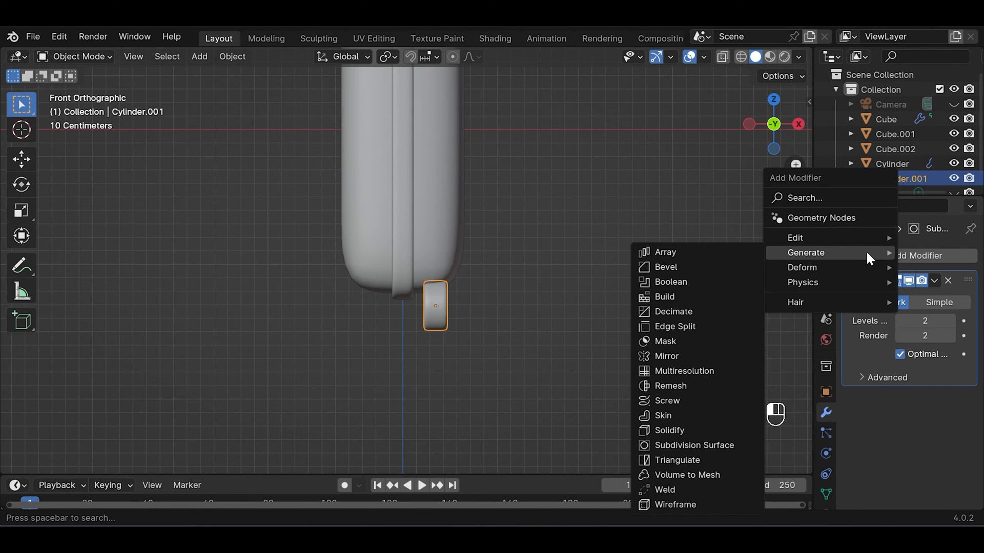
# Mirror the wheel about Cube on X and Y to give four wheels, check the views and save
pyautogui.click(667, 355)
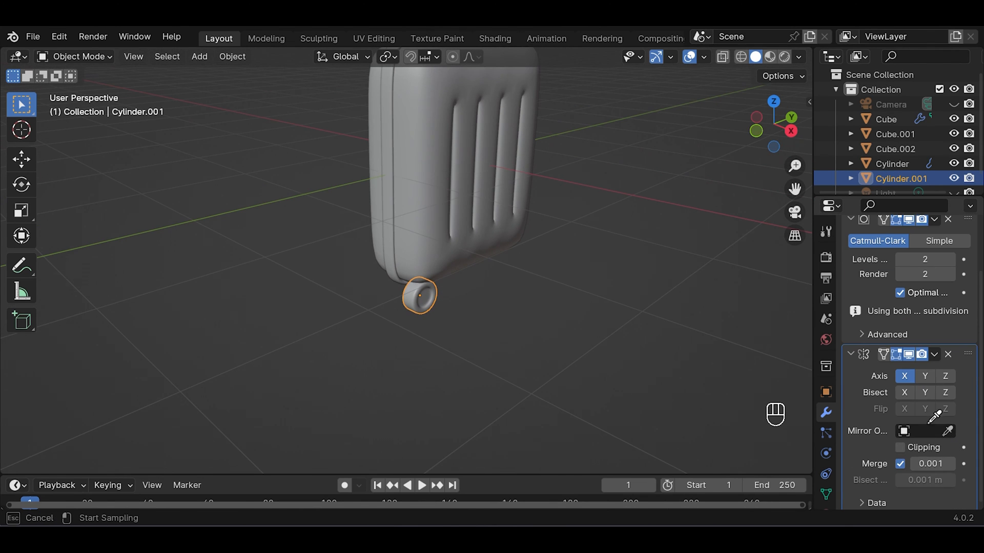
pyautogui.click(947, 431)
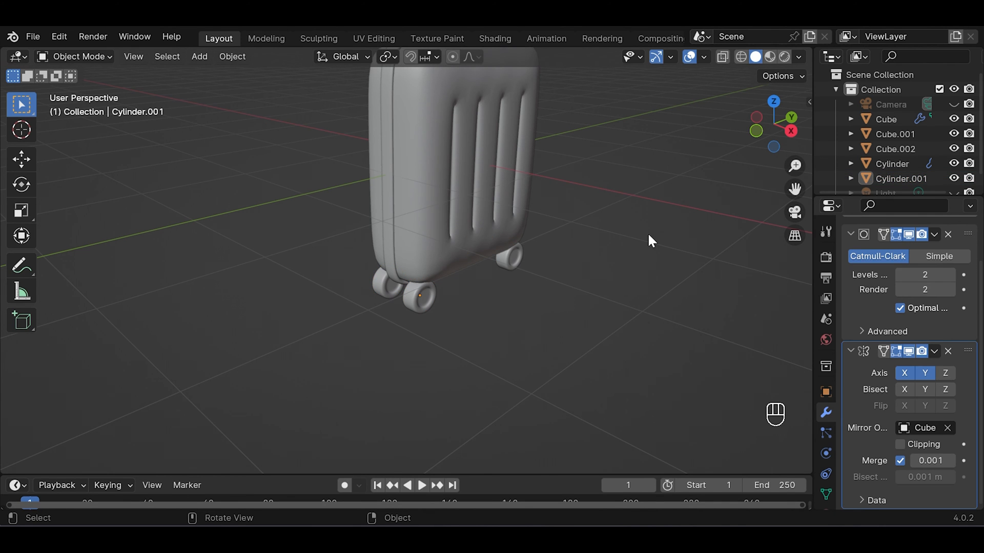
pyautogui.click(773, 124)
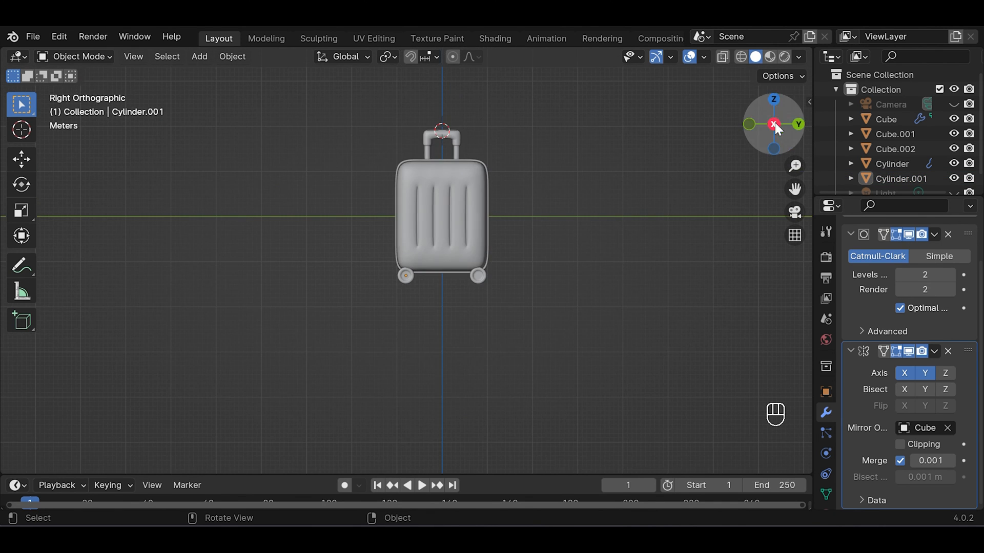
pyautogui.press('ctrl+s')
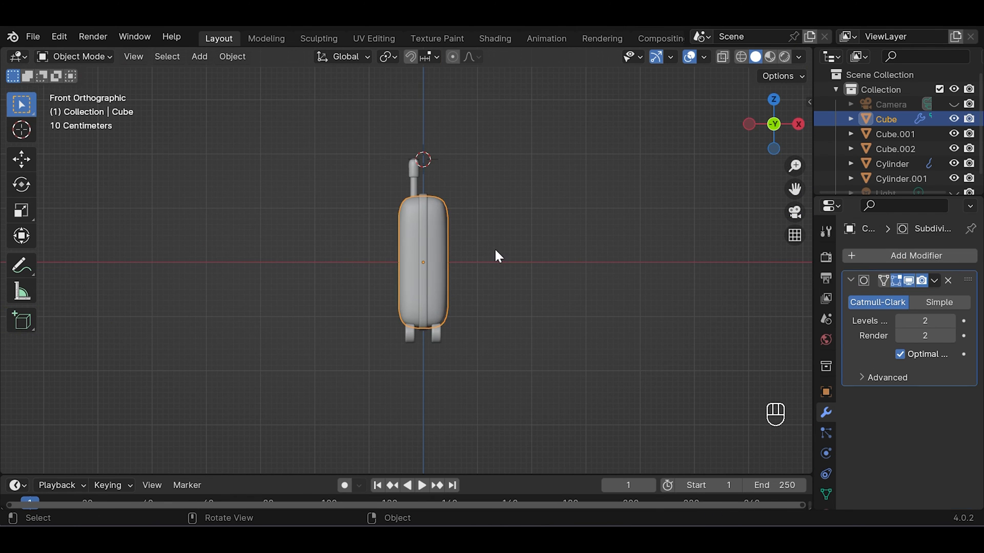
pyautogui.press('s')
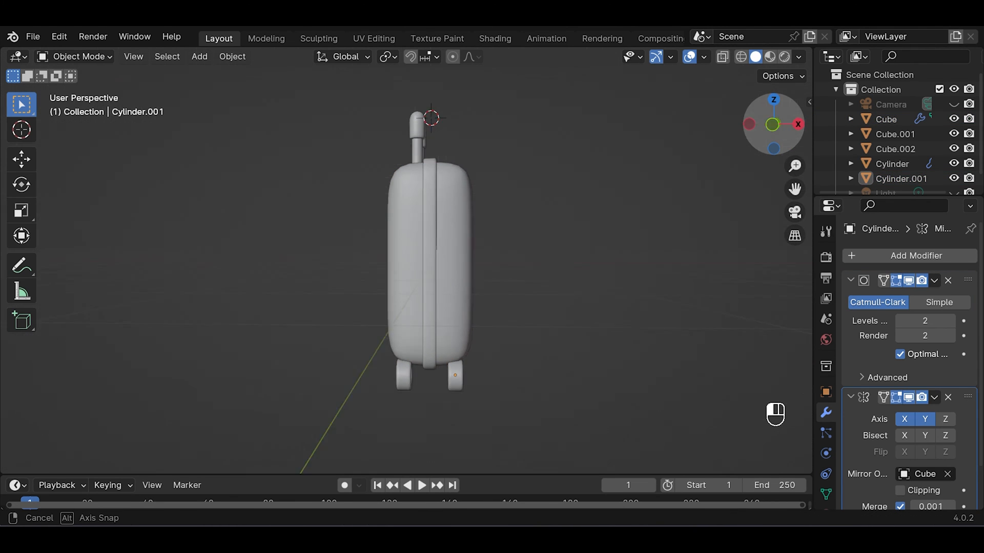
pyautogui.press('ctrl+s')
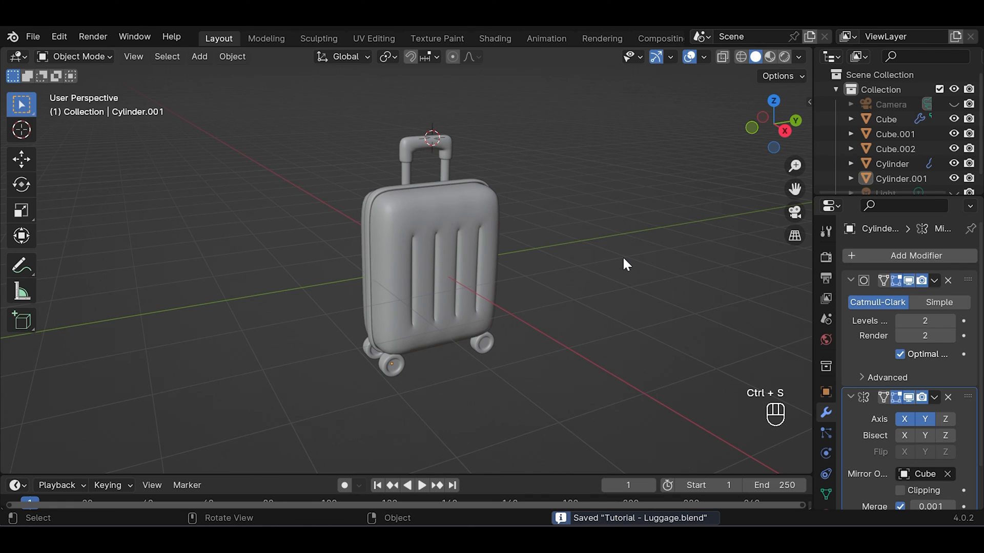
pyautogui.moveTo(720, 227)
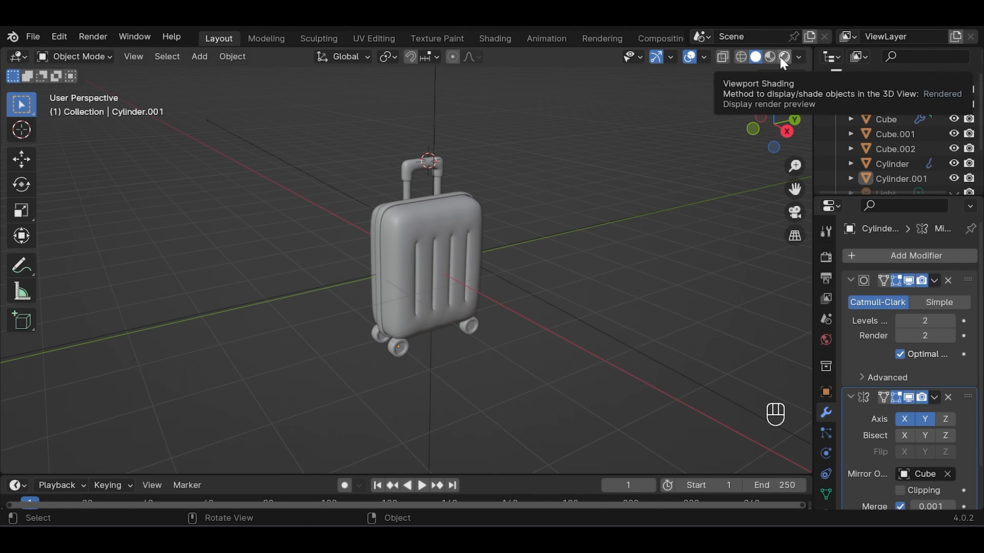
# Give the suitcase body a new material with yellow base colour DDCE56 in Material Preview
pyautogui.click(784, 56)
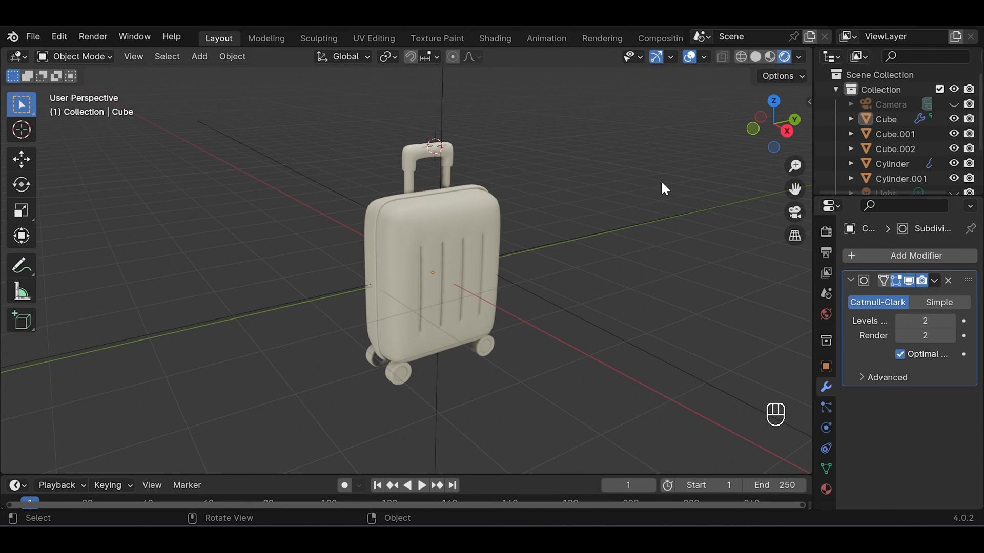
pyautogui.click(432, 273)
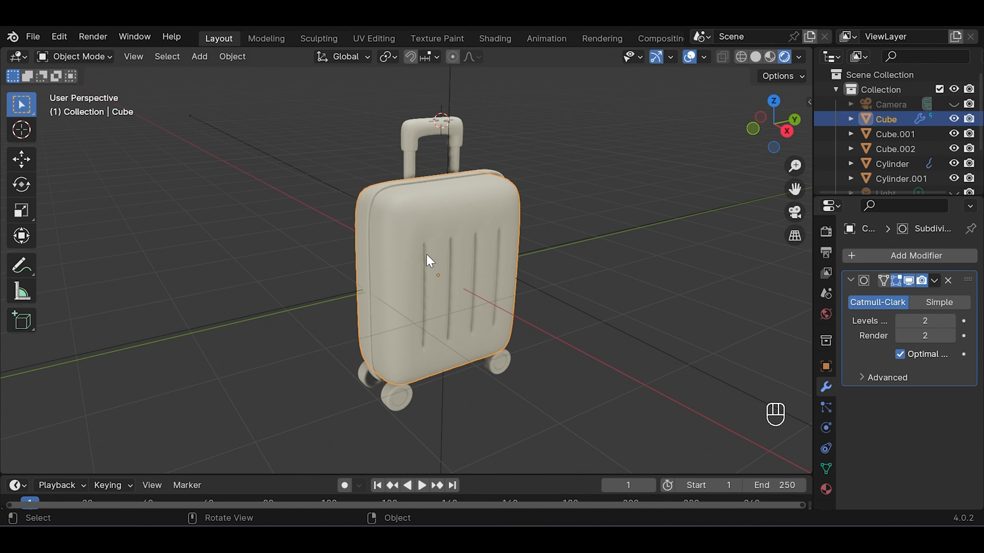
pyautogui.moveTo(826, 490)
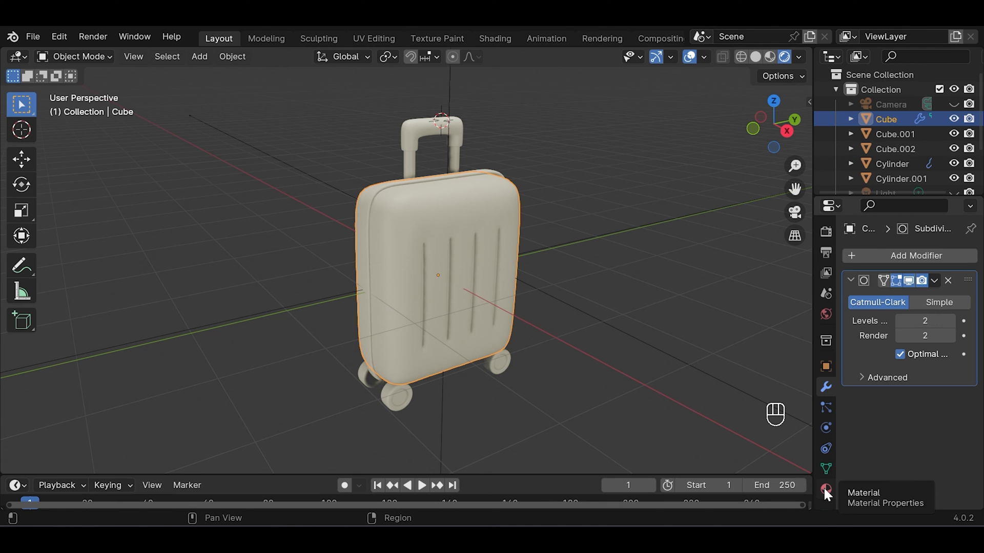
pyautogui.click(826, 490)
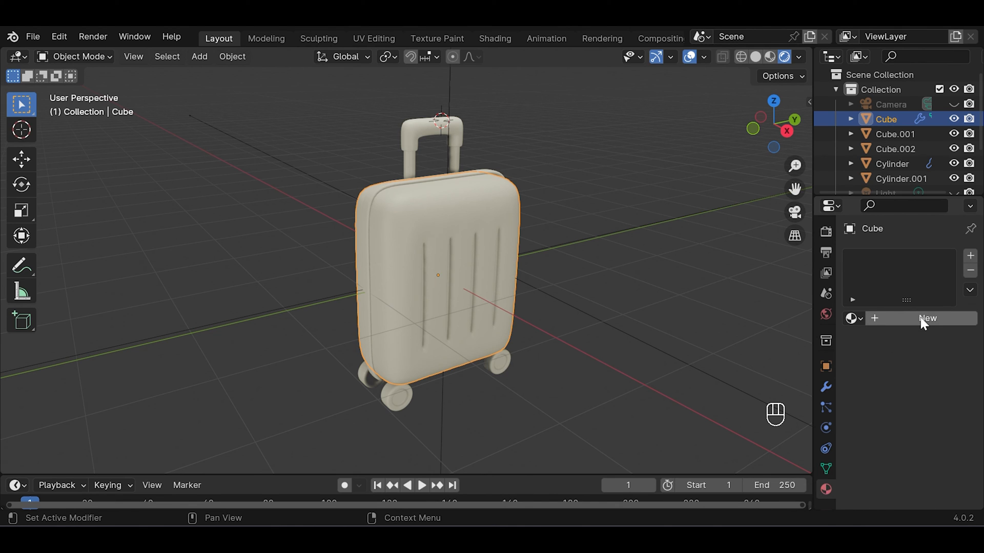
pyautogui.click(932, 437)
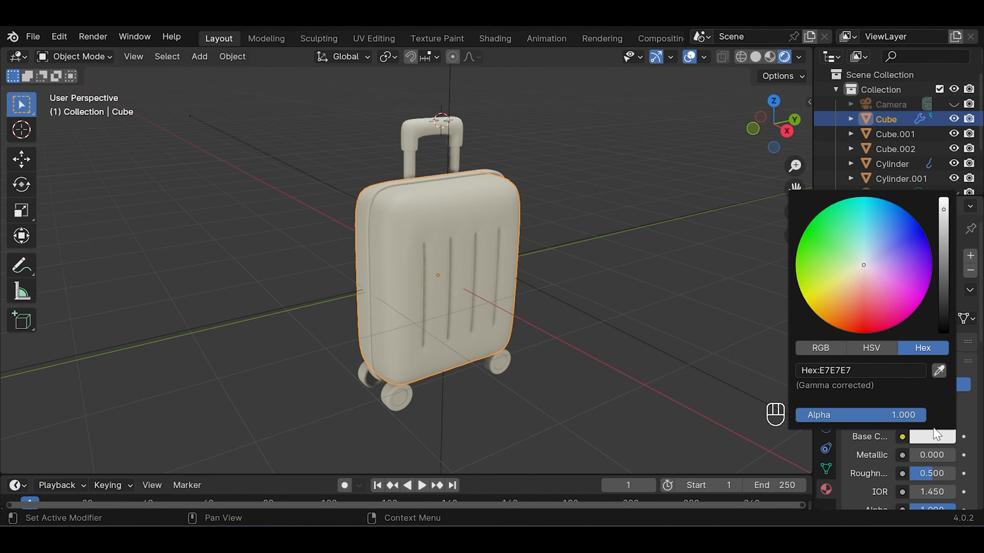
pyautogui.write('DDCE')
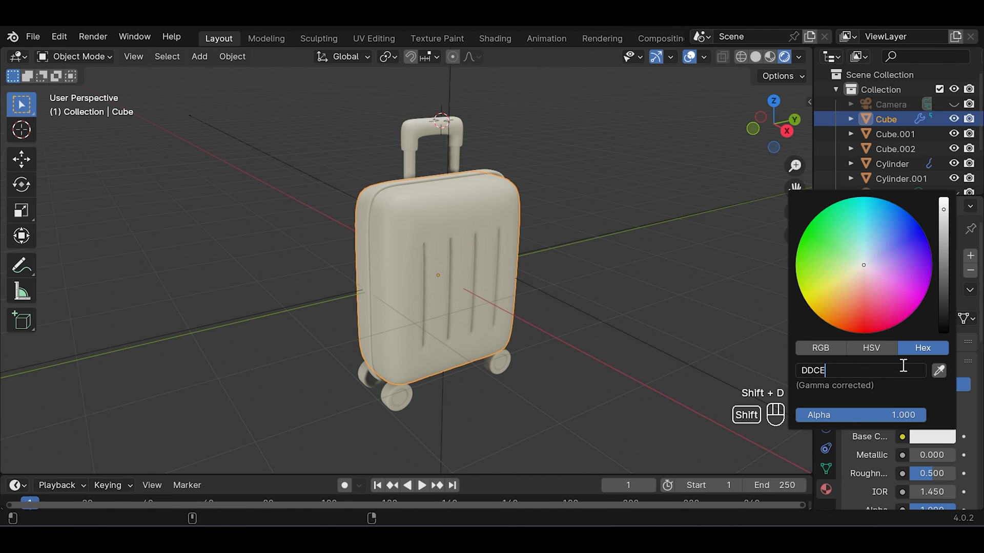
pyautogui.press('Return')
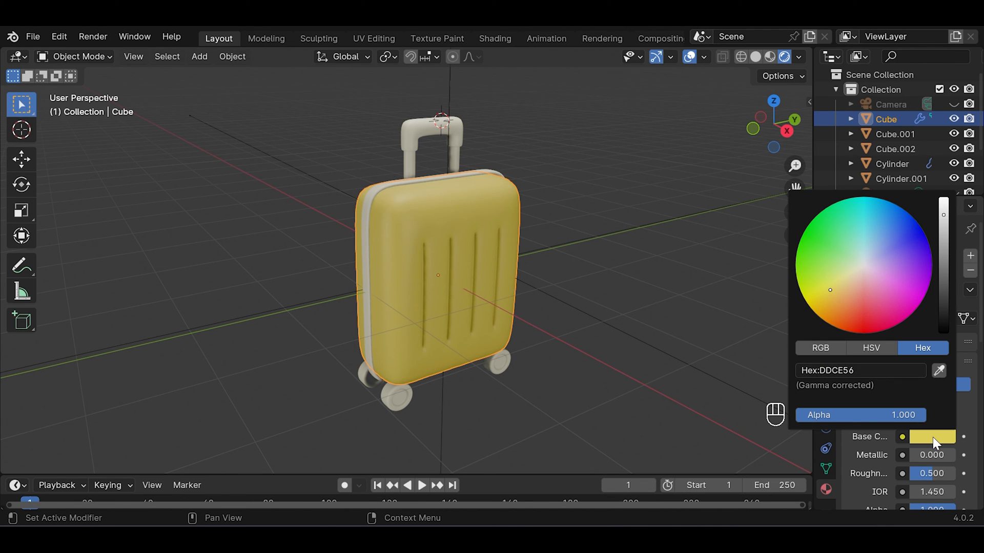
pyautogui.click(423, 136)
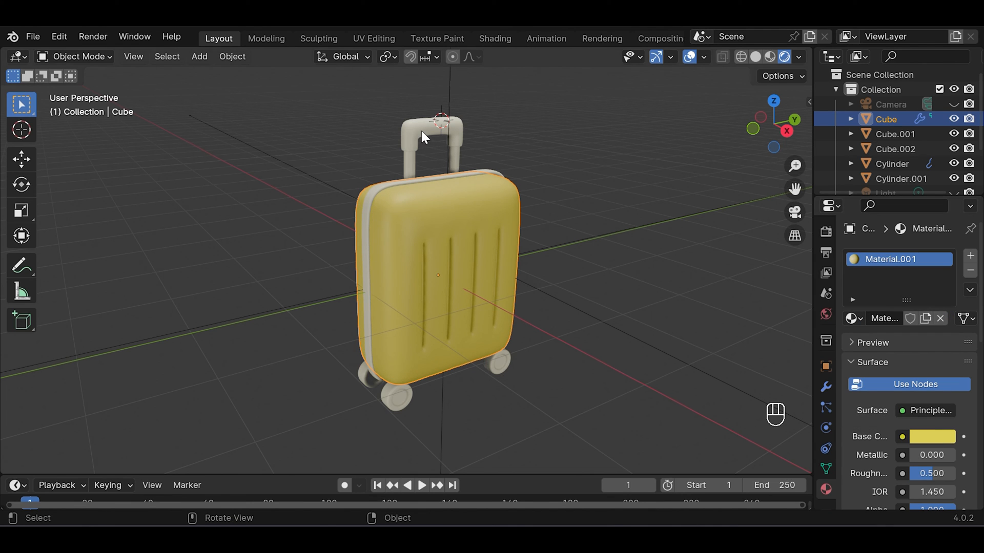
pyautogui.click(432, 133)
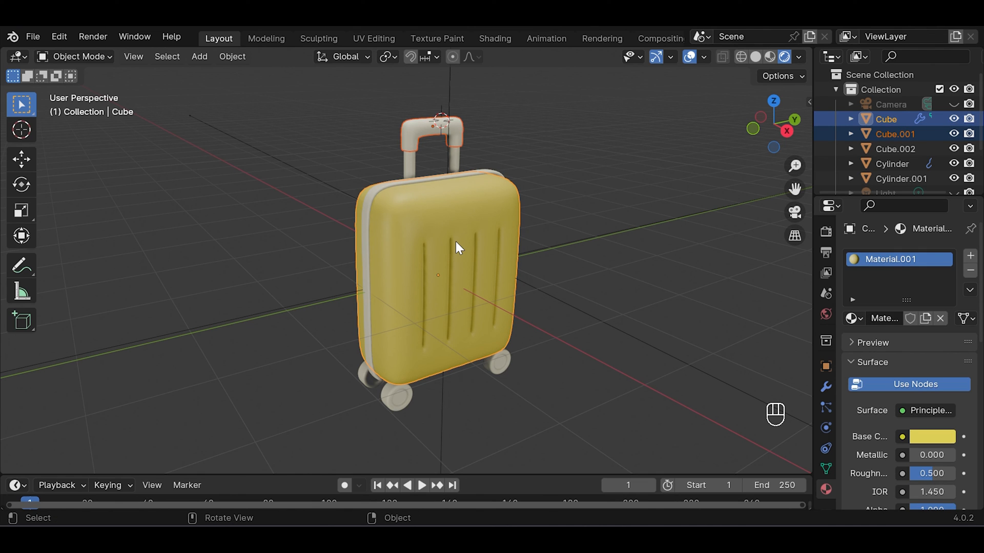
# Link the body's yellow material to the handle top and the rim's dark material to the wheels
pyautogui.press('ctrl+l')
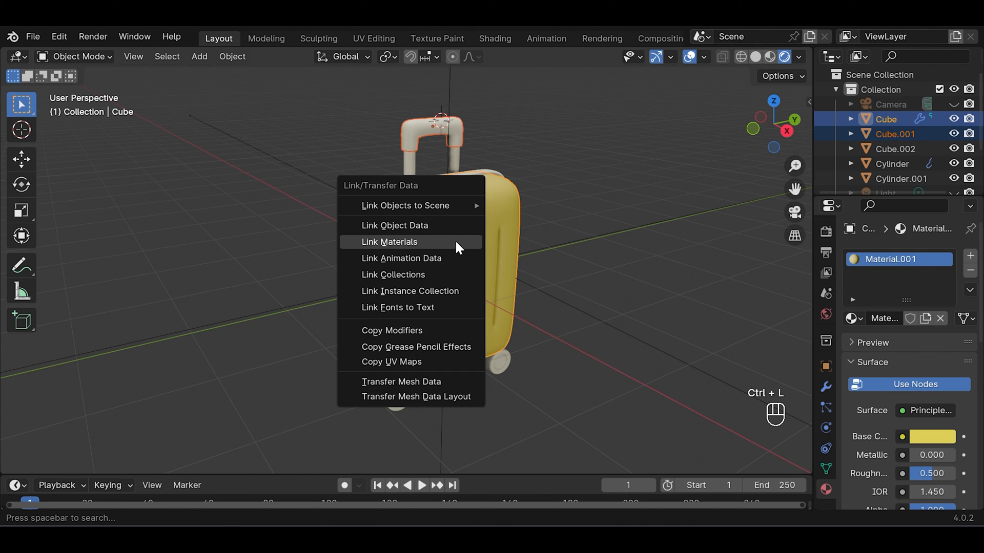
pyautogui.click(390, 242)
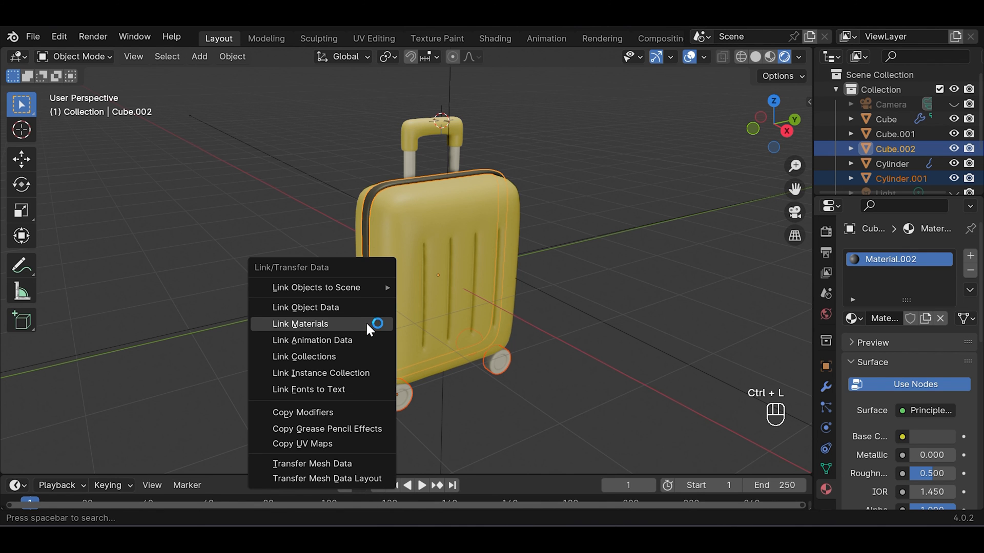
pyautogui.click(300, 324)
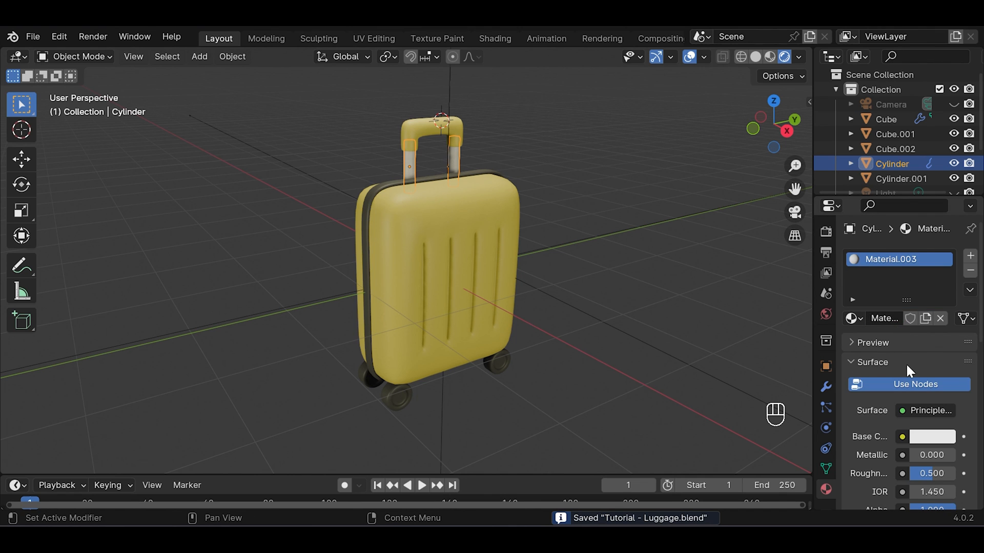
# Give the handle bars a light grey base colour and raise their Metallic value
pyautogui.click(931, 436)
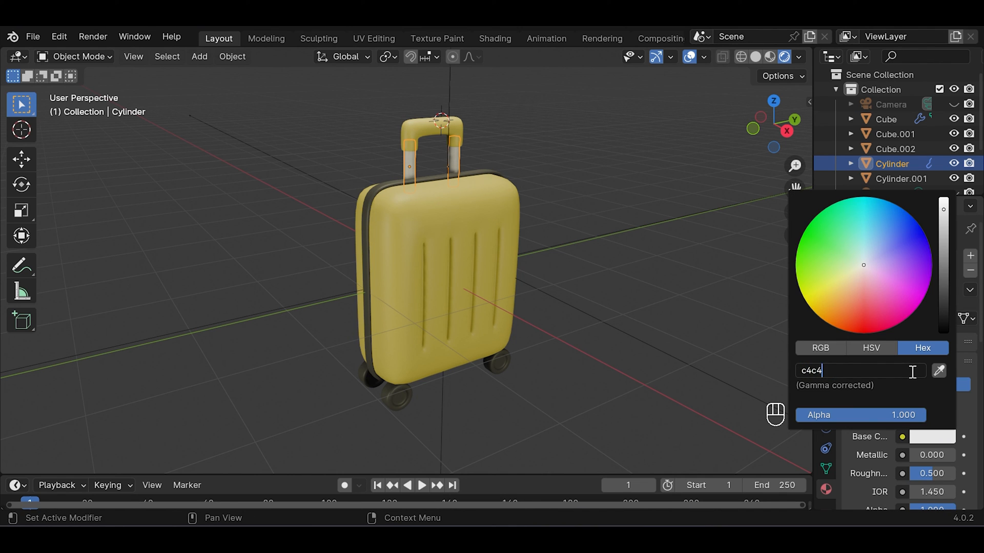
pyautogui.press('Return')
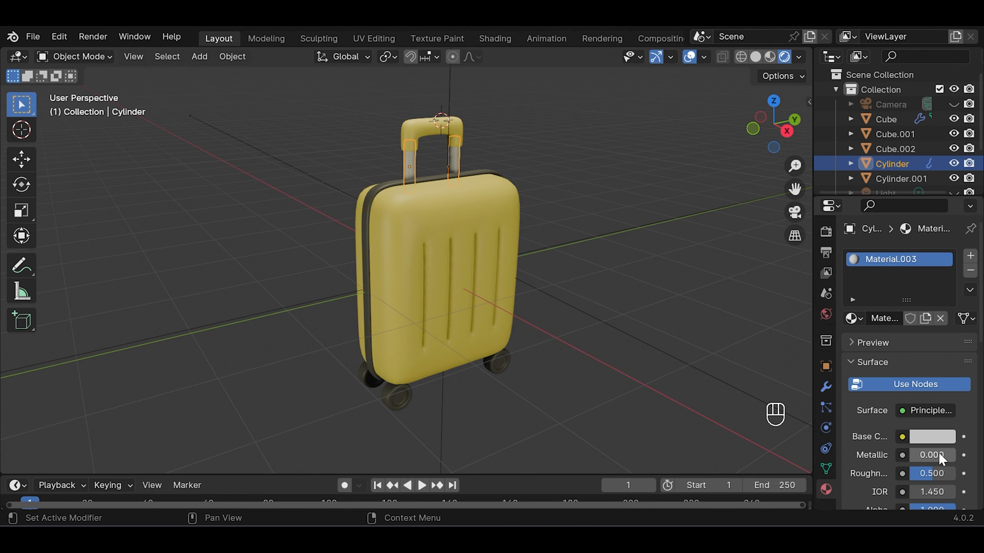
pyautogui.doubleClick(931, 455)
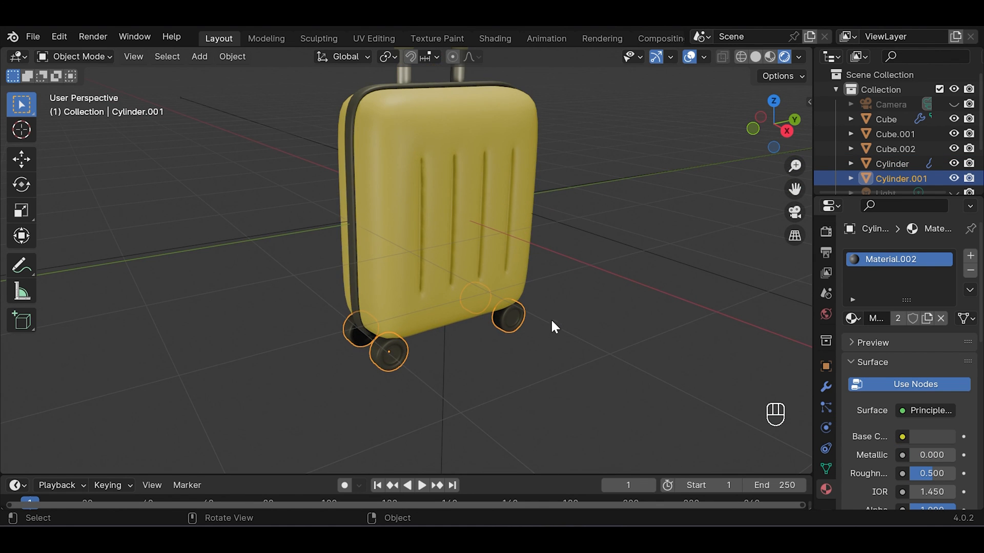
# Assign the yellow Material.001 to the wheels' hub faces, leaving the tyres dark
pyautogui.press('Tab')
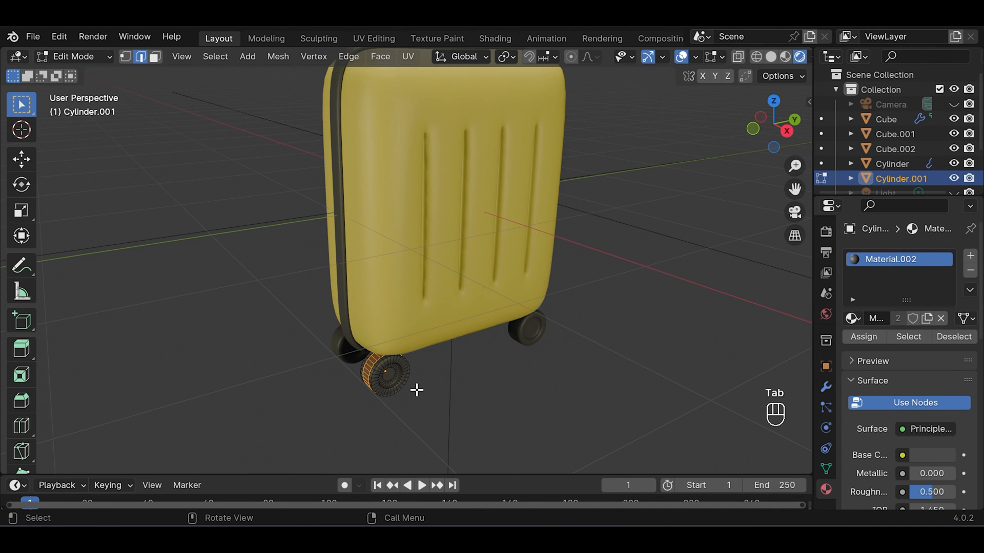
pyautogui.moveTo(393, 375)
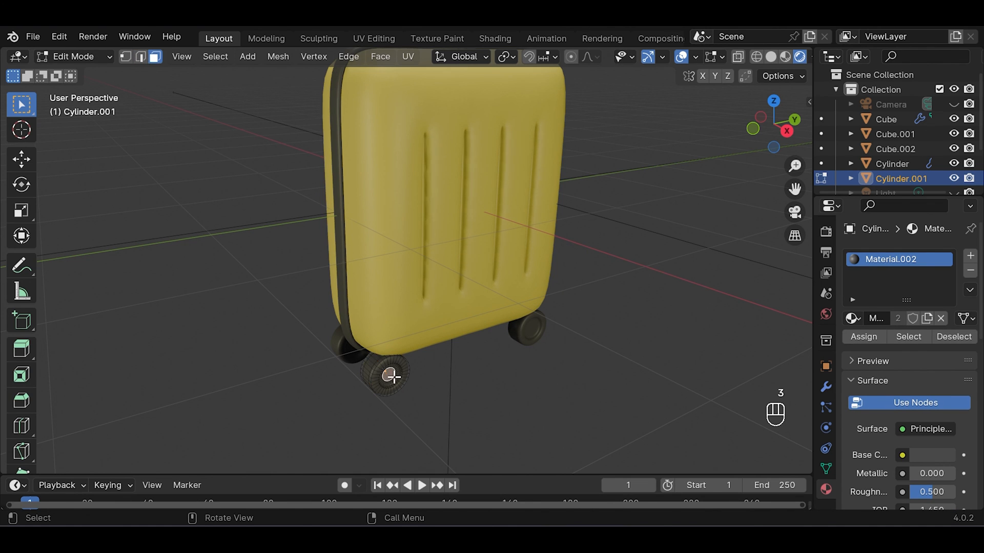
pyautogui.click(390, 376)
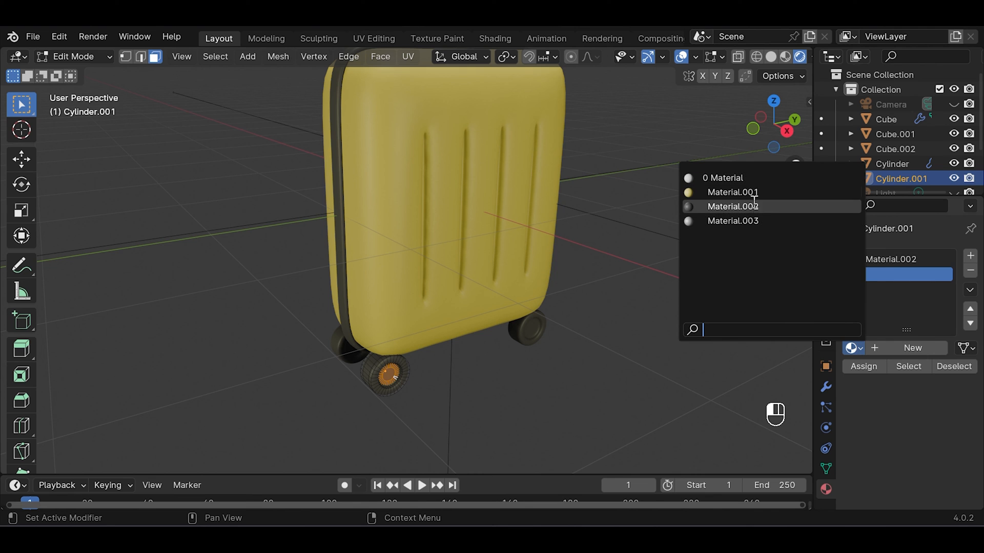
pyautogui.click(731, 191)
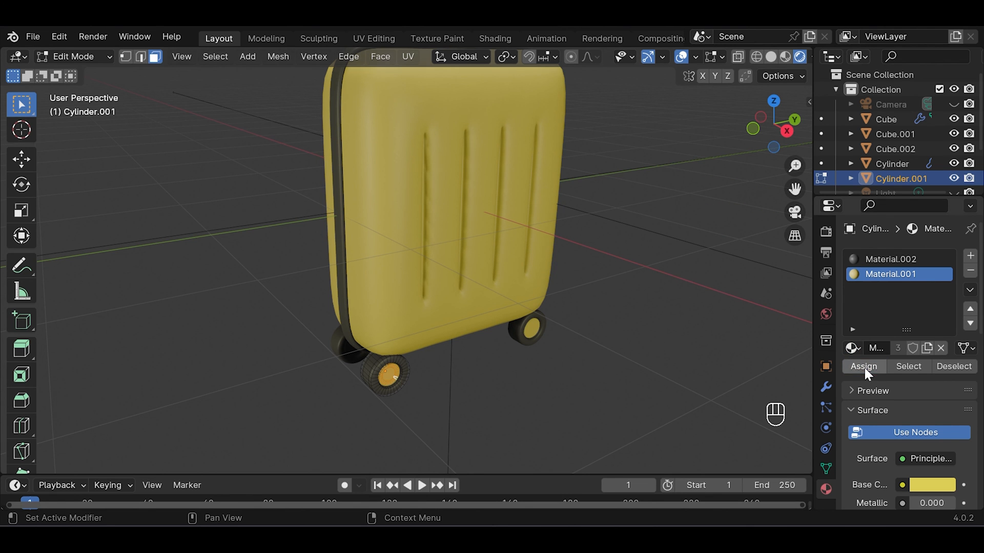
pyautogui.press('Tab')
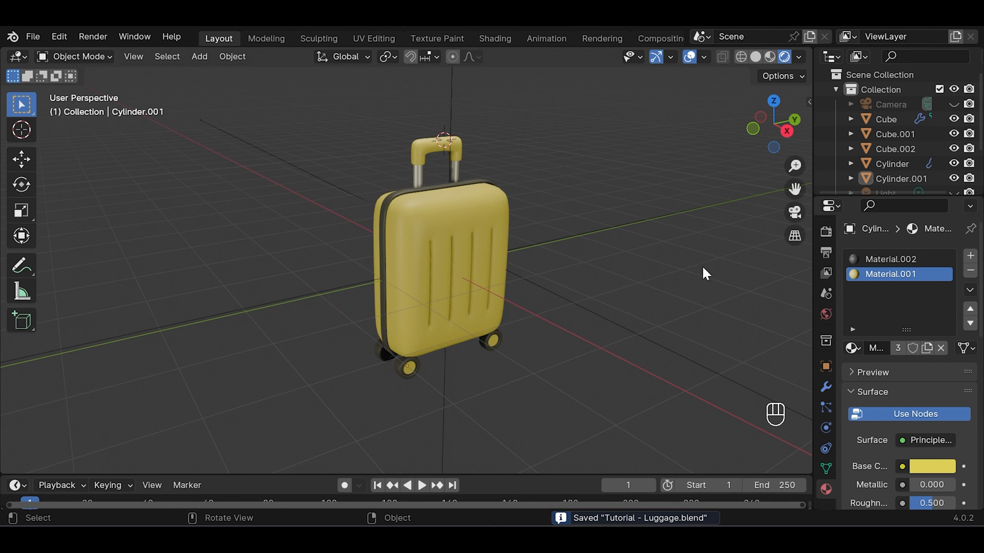
# Set the render engine to Cycles and preview the suitcase via the Render menu
pyautogui.click(934, 256)
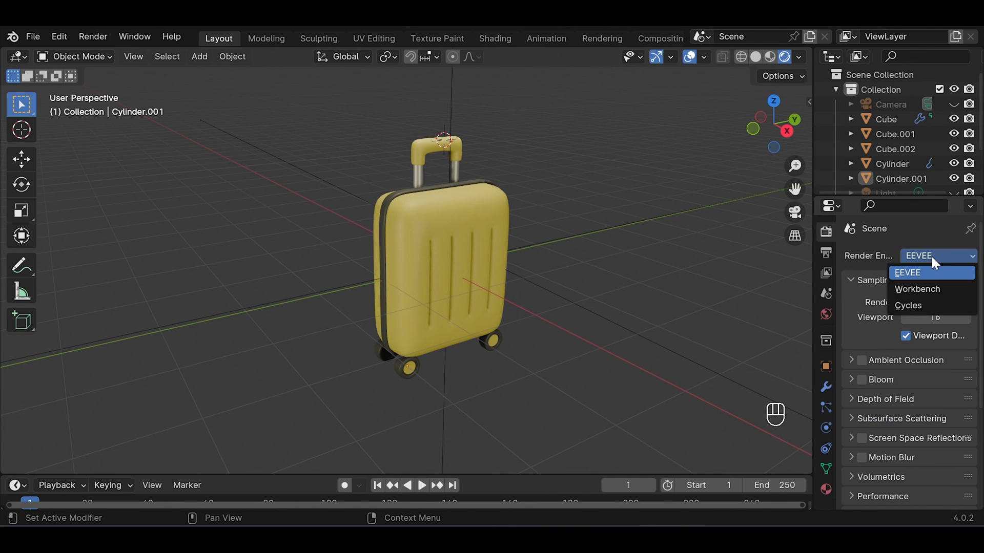
pyautogui.click(907, 305)
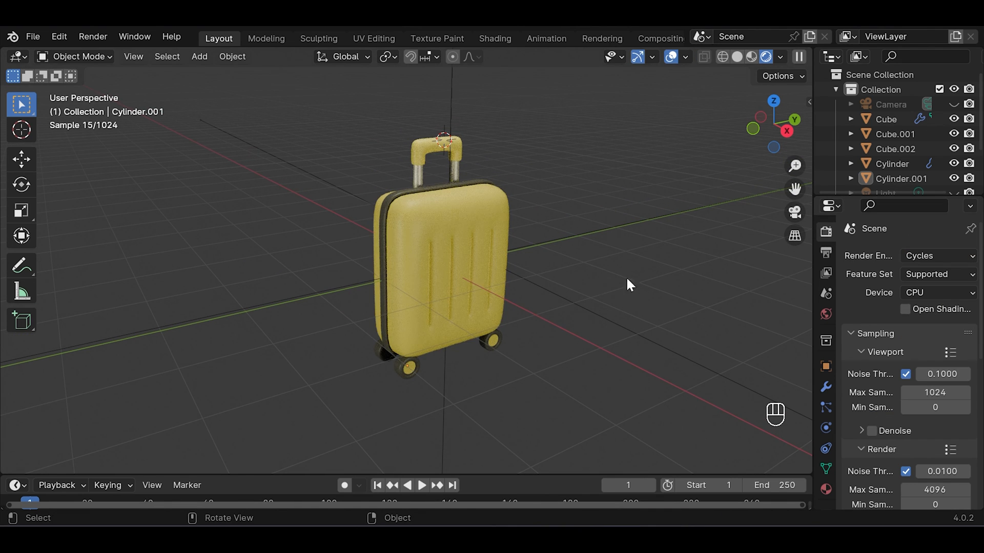
pyautogui.click(93, 37)
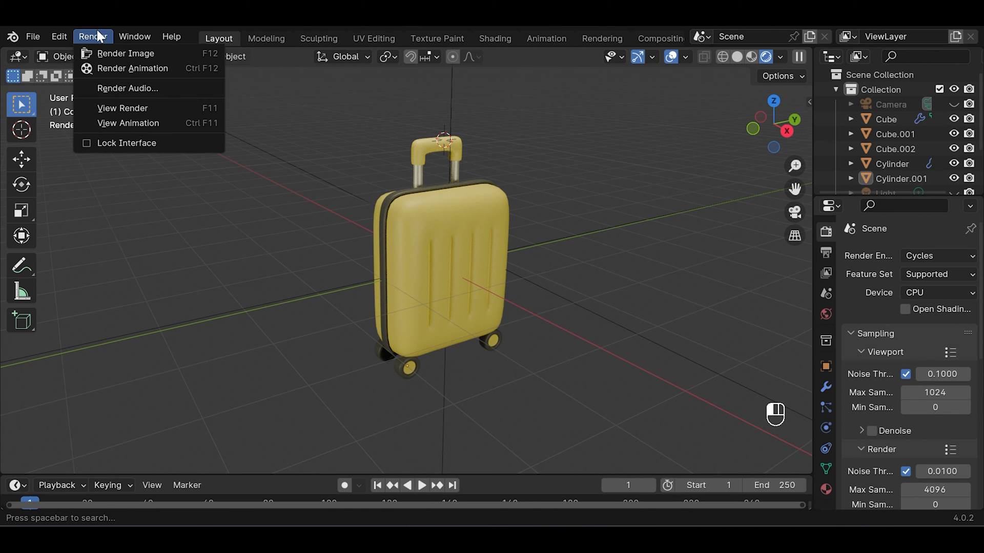